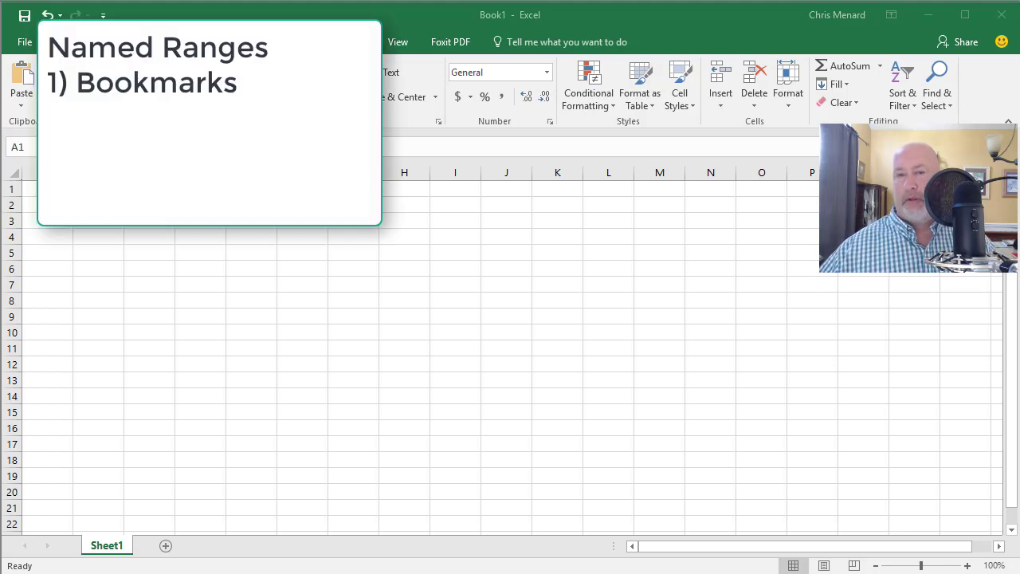
{"action": "mouse_move", "coordinate": [220, 236]}
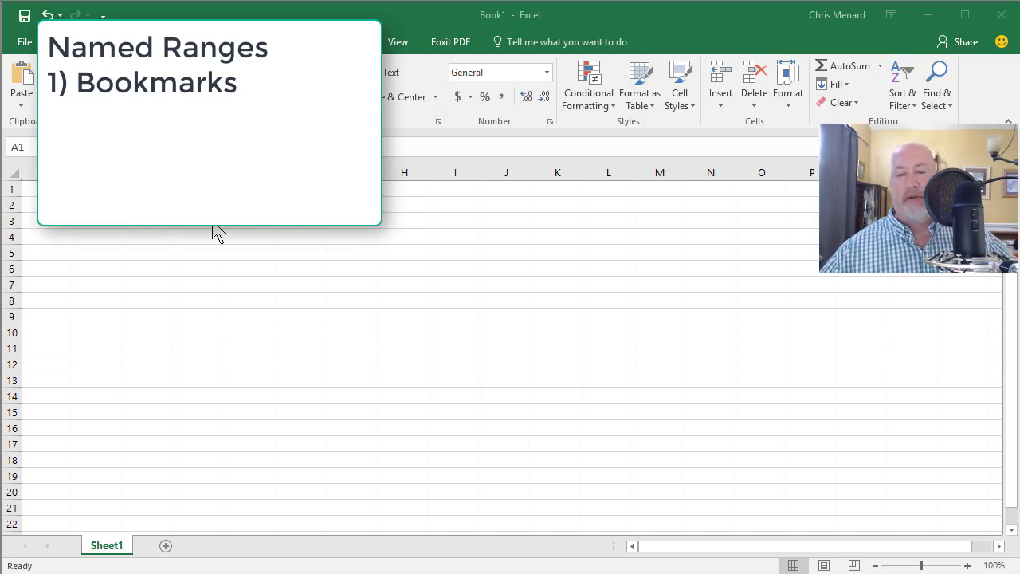
{"action": "mouse_move", "coordinate": [223, 249]}
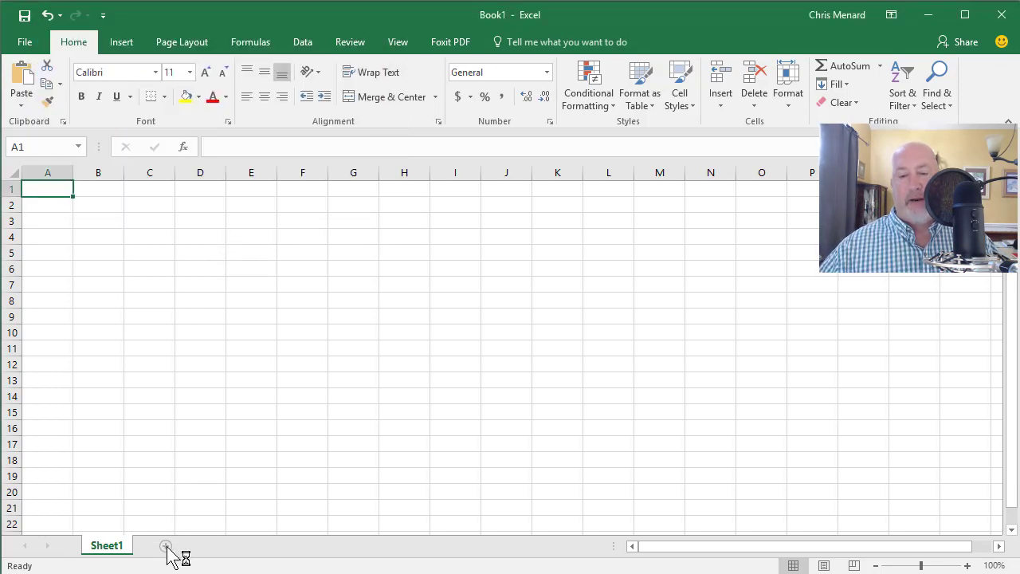
Add blank worksheets Sheet2 through Sheet6 and switch to Sheet3.
{"action": "left_click", "coordinate": [166, 545]}
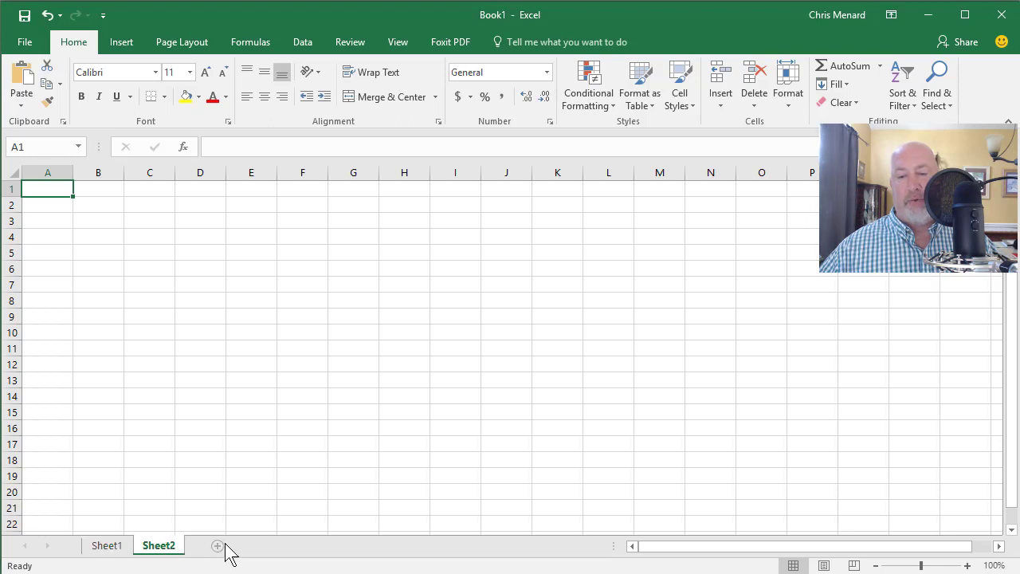
{"action": "left_click", "coordinate": [217, 545]}
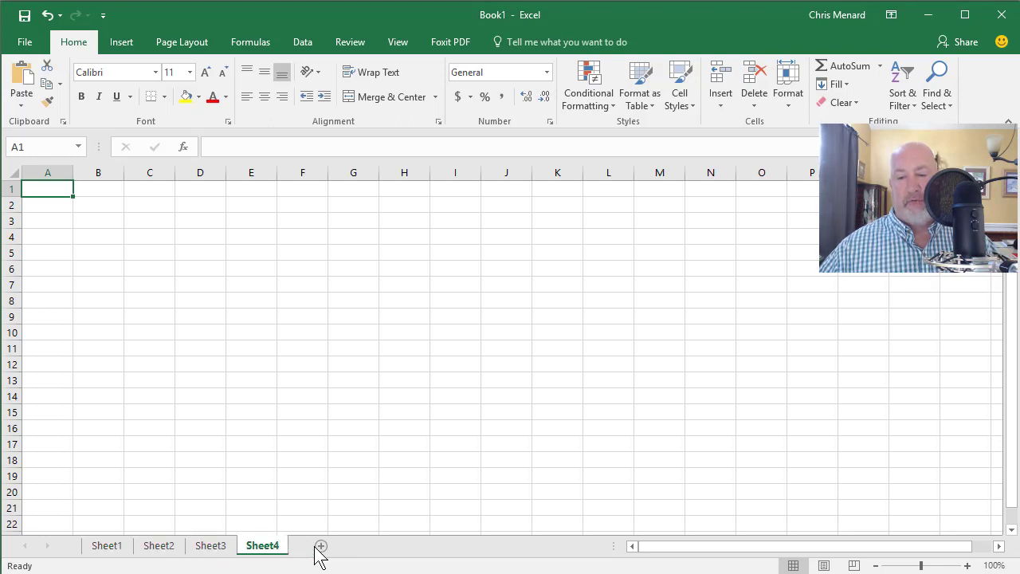
{"action": "left_click", "coordinate": [320, 545]}
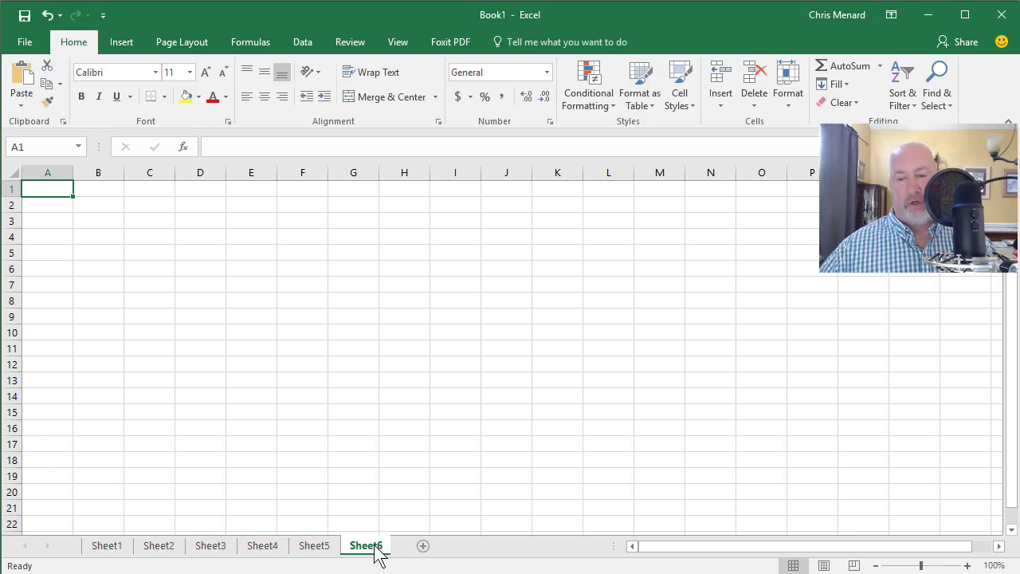
{"action": "left_click", "coordinate": [210, 545]}
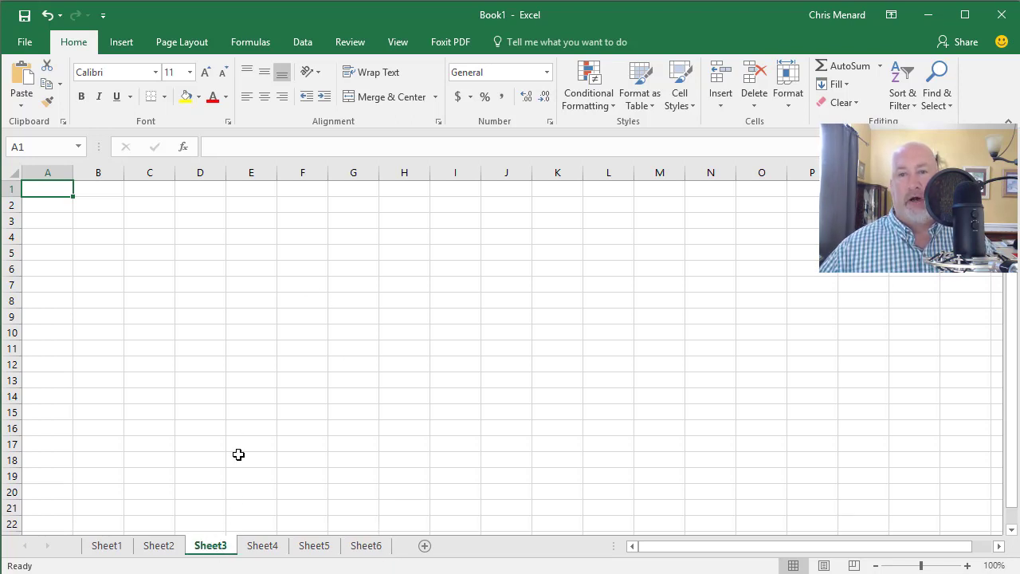
Enter 50 and 70 in E95:E96 and AutoSum them to 120 in E97.
{"action": "scroll", "scroll_direction": "down", "scroll_amount": 3}
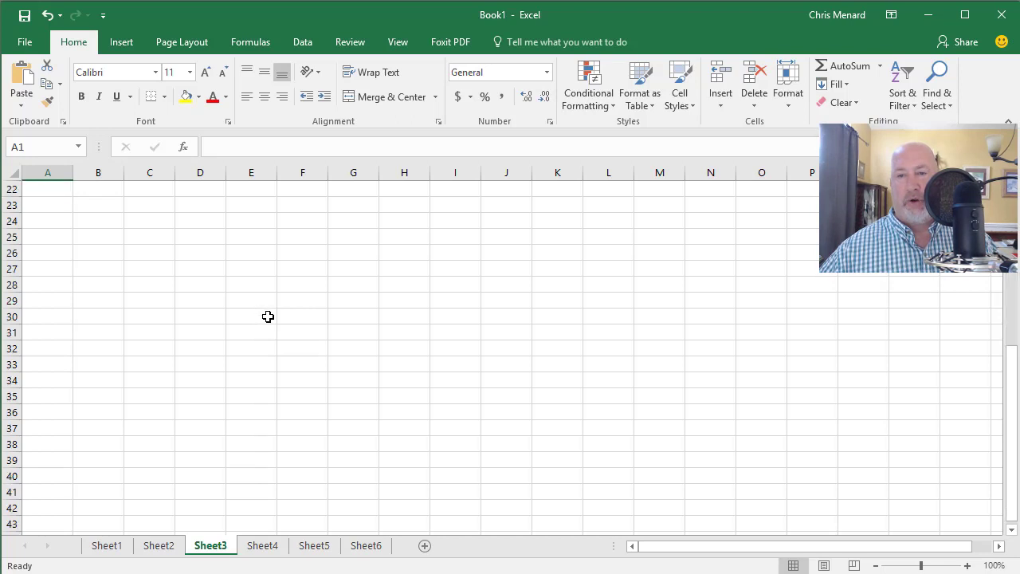
{"action": "scroll", "scroll_direction": "down", "scroll_amount": 3}
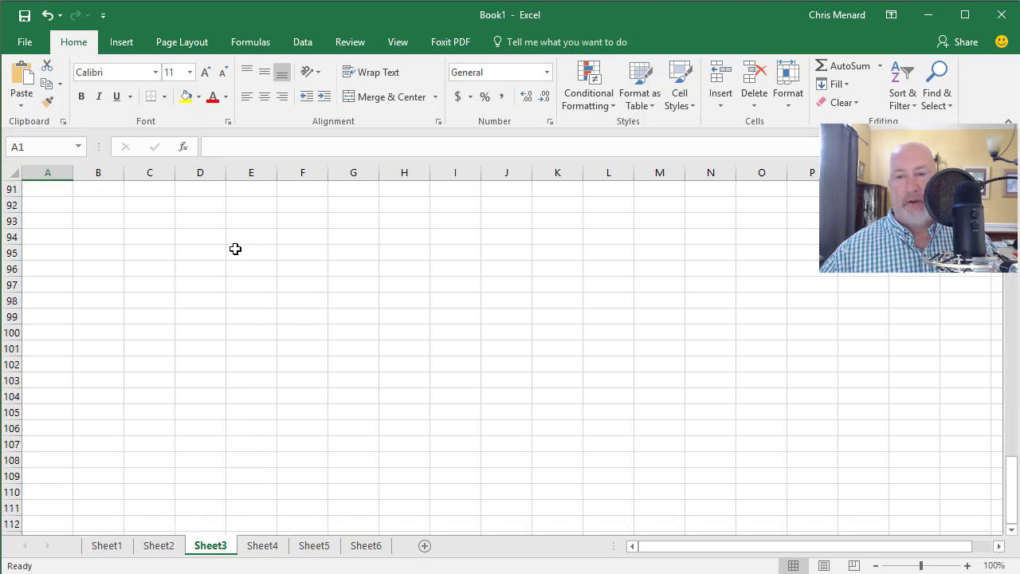
{"action": "type", "text": "50"}
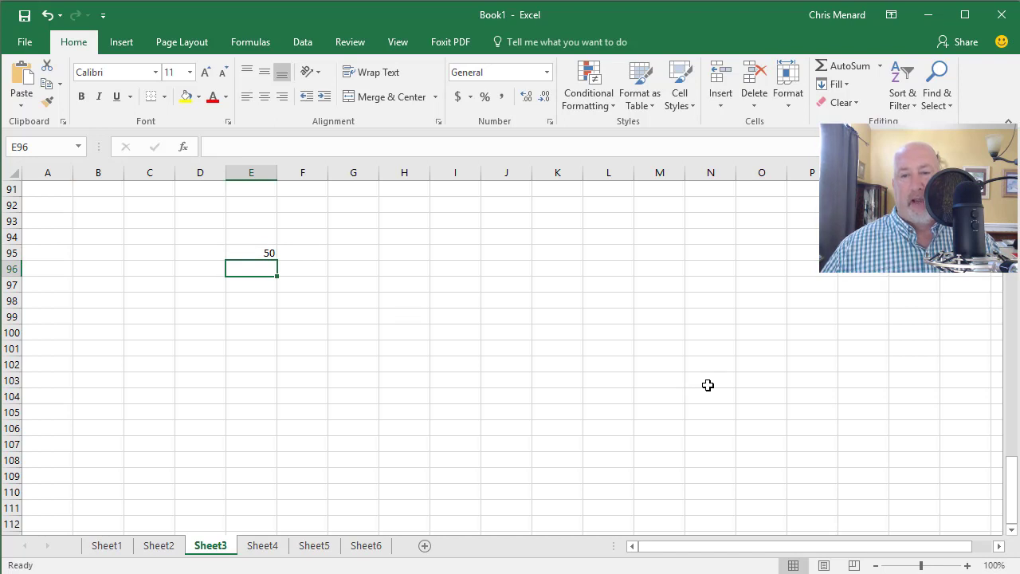
{"action": "key", "text": "Alt+="}
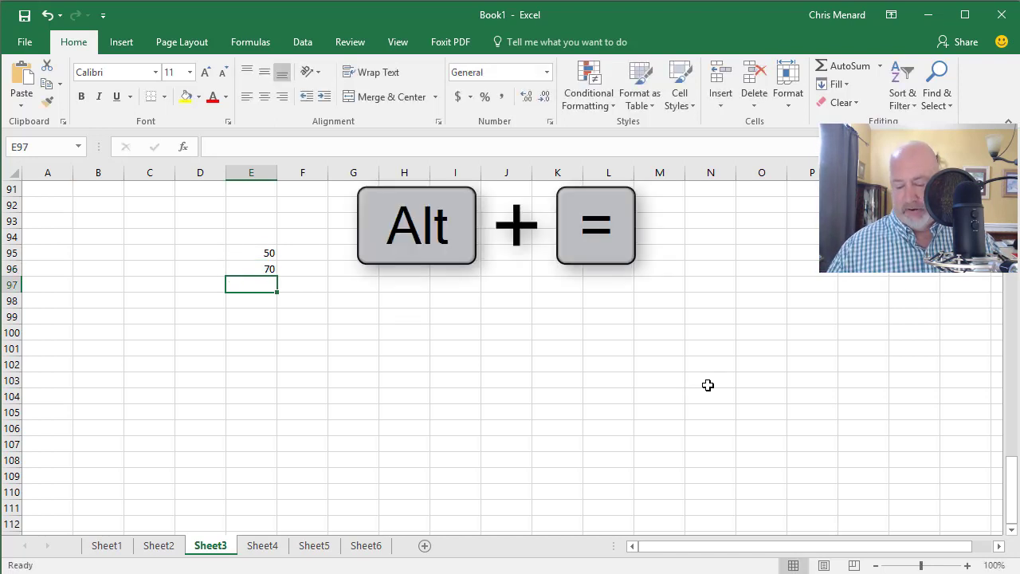
{"action": "key", "text": "alt+="}
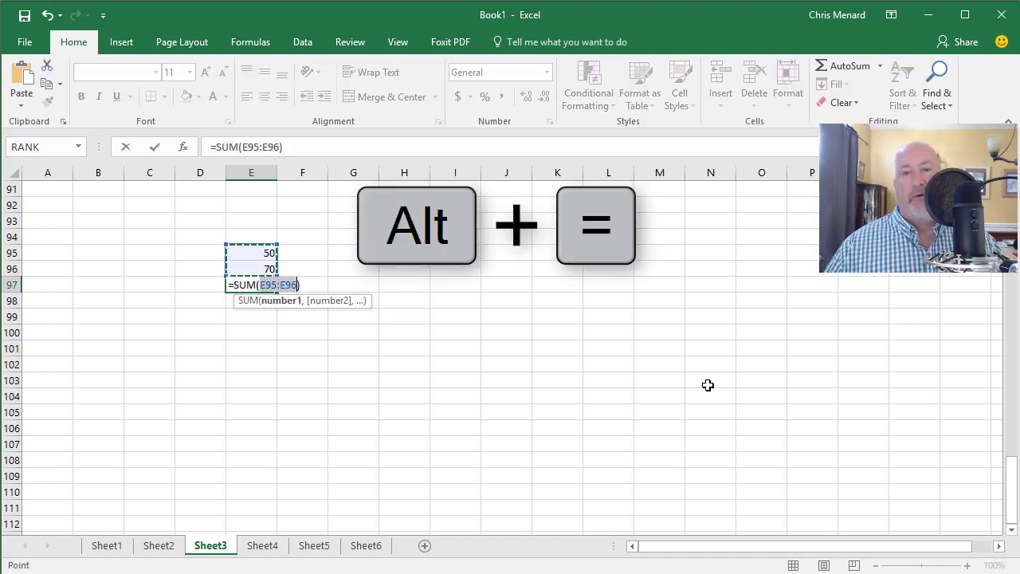
{"action": "key", "text": "Enter"}
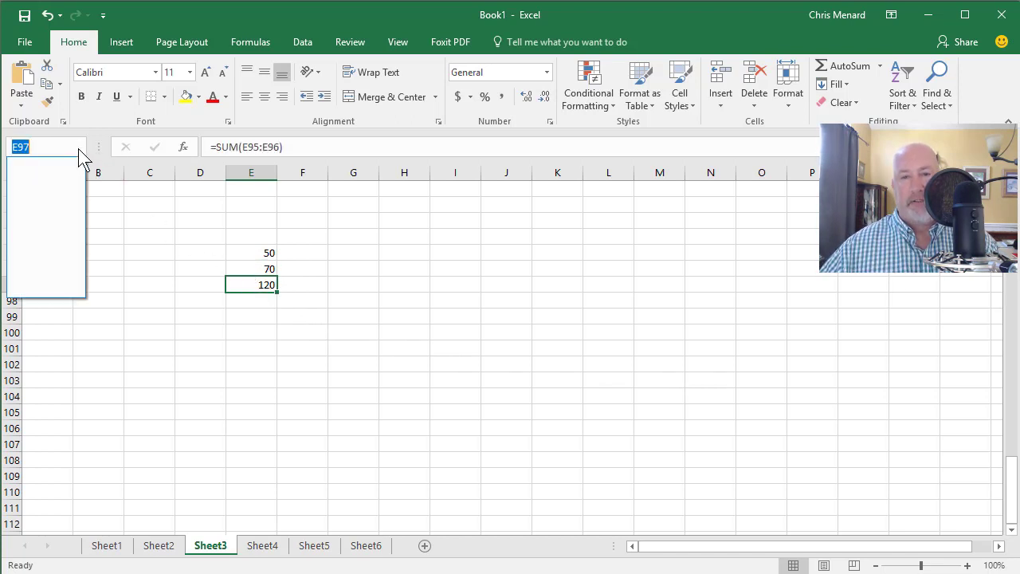
Name cell E97 grand_total after a spaced 'grand total' attempt is rejected.
{"action": "type", "text": "grat"}
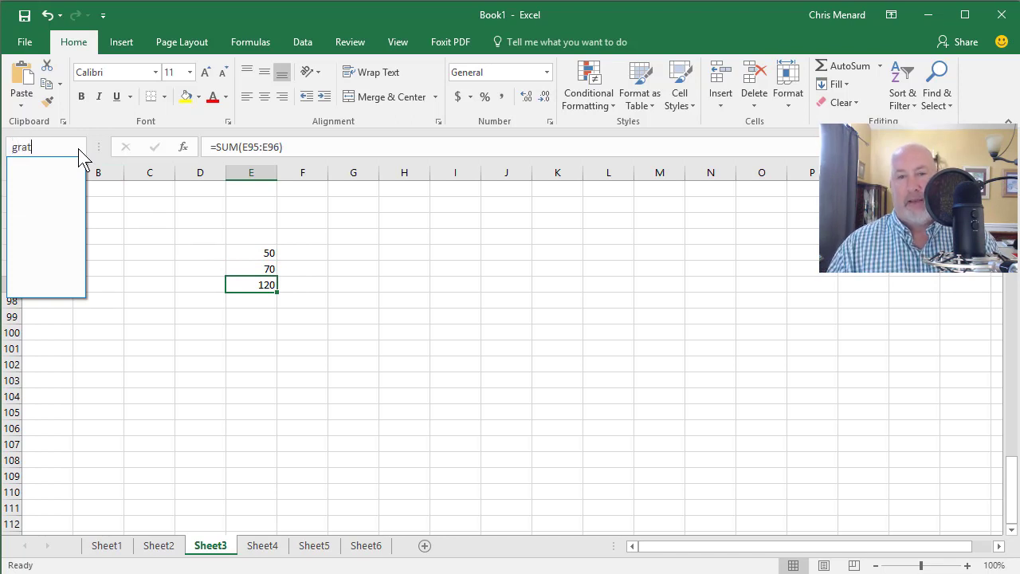
{"action": "type", "text": "rand"}
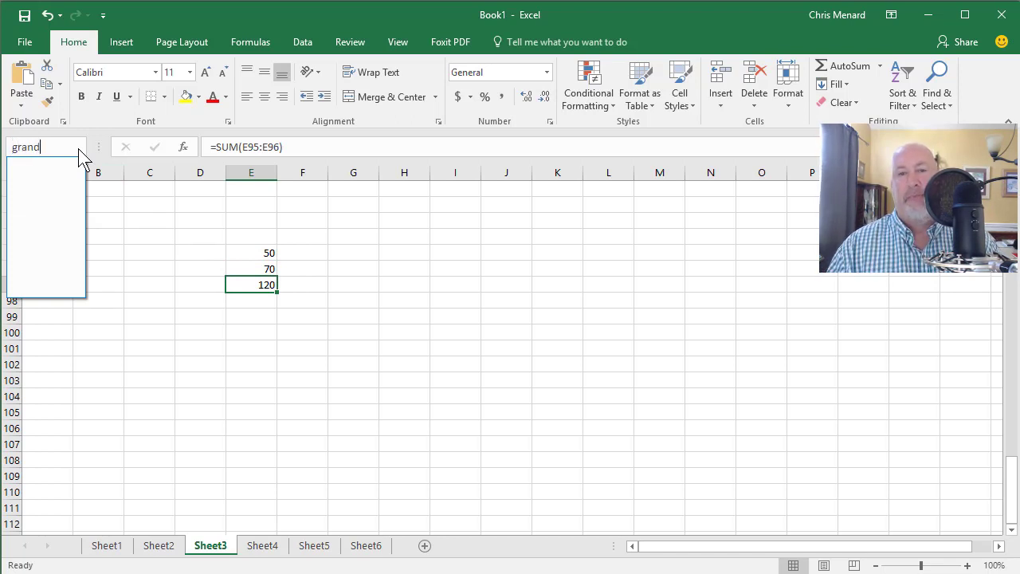
{"action": "type", "text": "ttoa"}
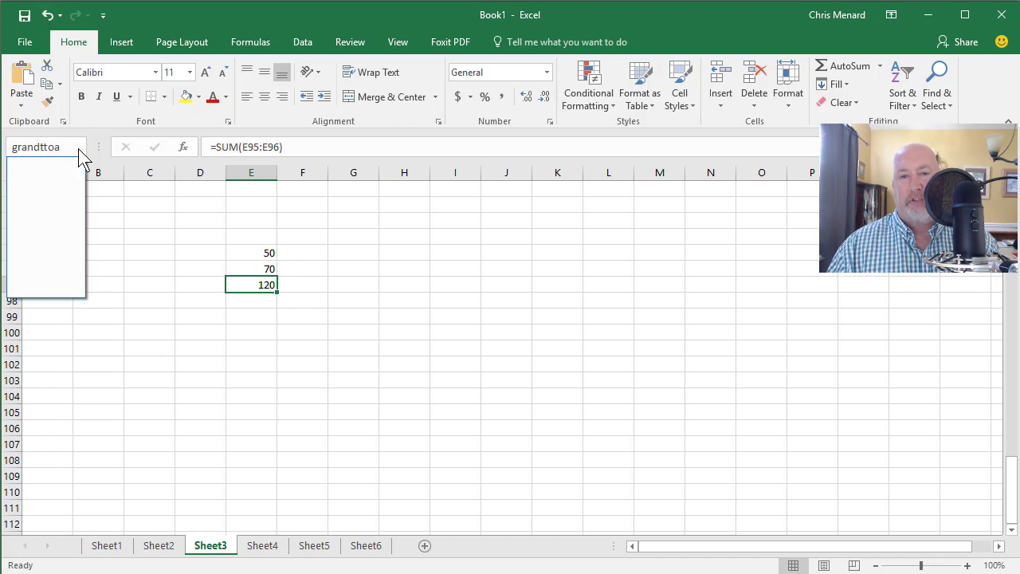
{"action": "type", "text": "grand total"}
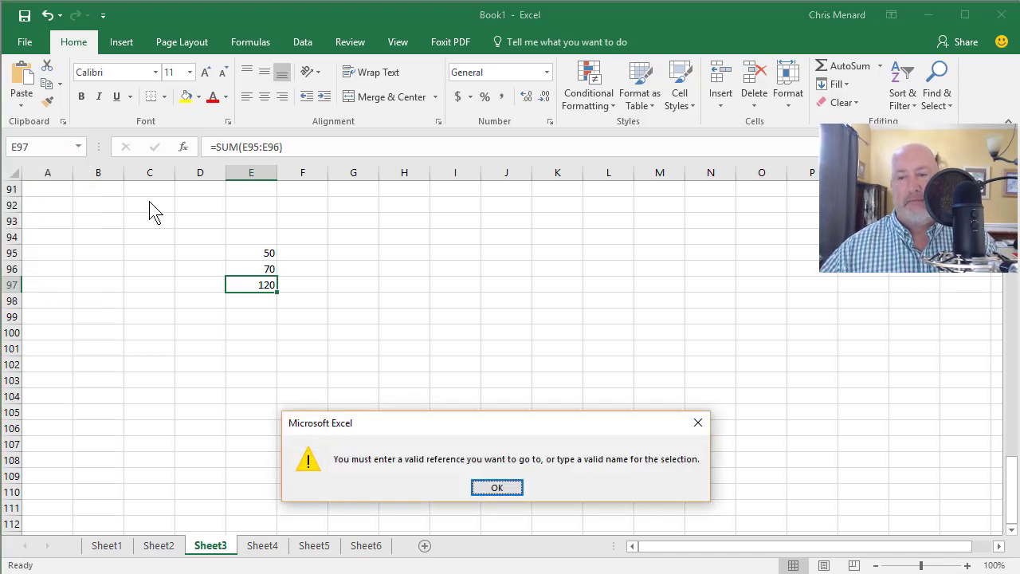
{"action": "left_click", "coordinate": [497, 488]}
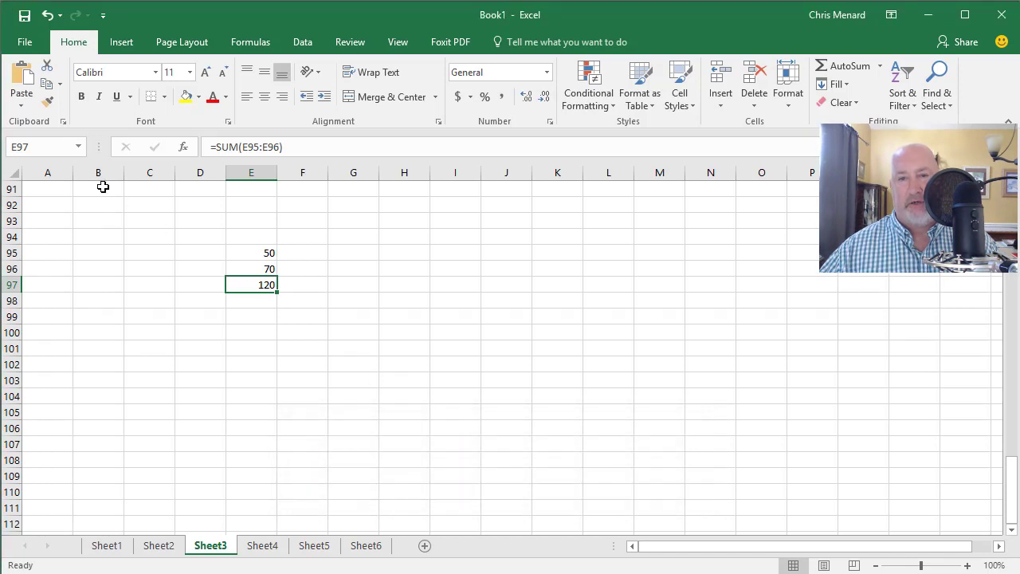
{"action": "type", "text": "grand_total"}
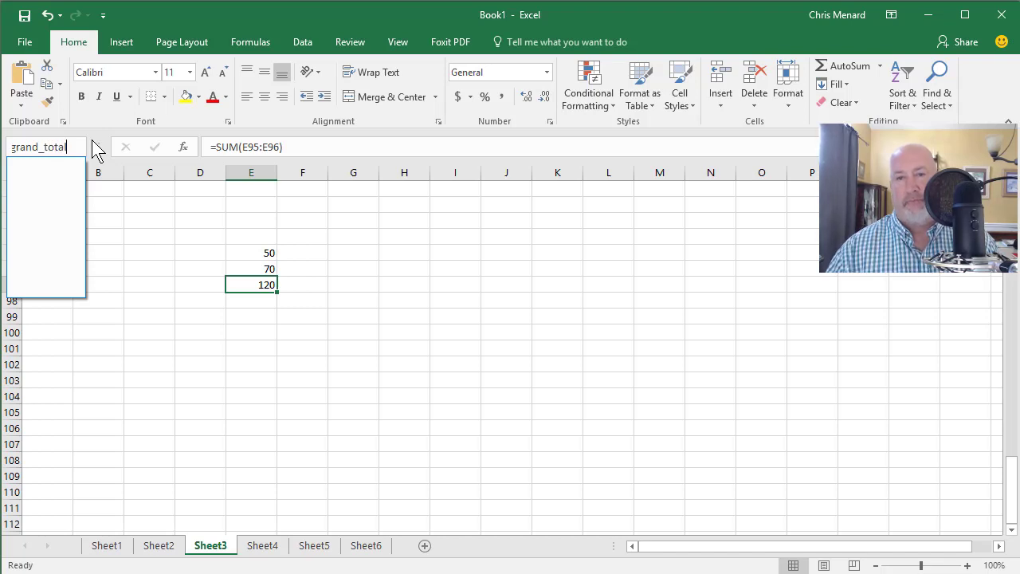
{"action": "key", "text": "enter"}
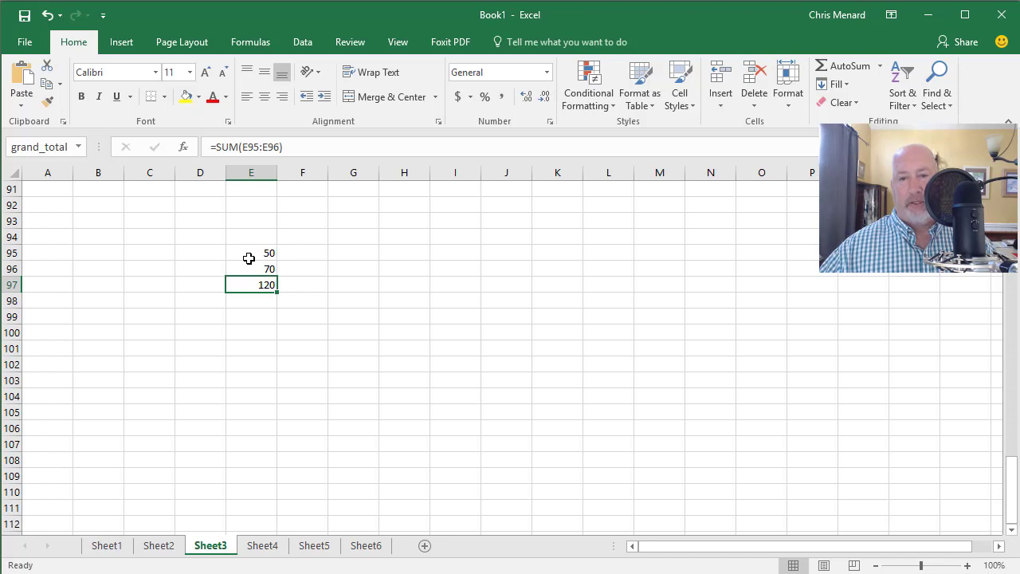
Jump from Sheet1 to grand_total via the Name Box, then switch to Sheet2.
{"action": "left_click", "coordinate": [105, 545]}
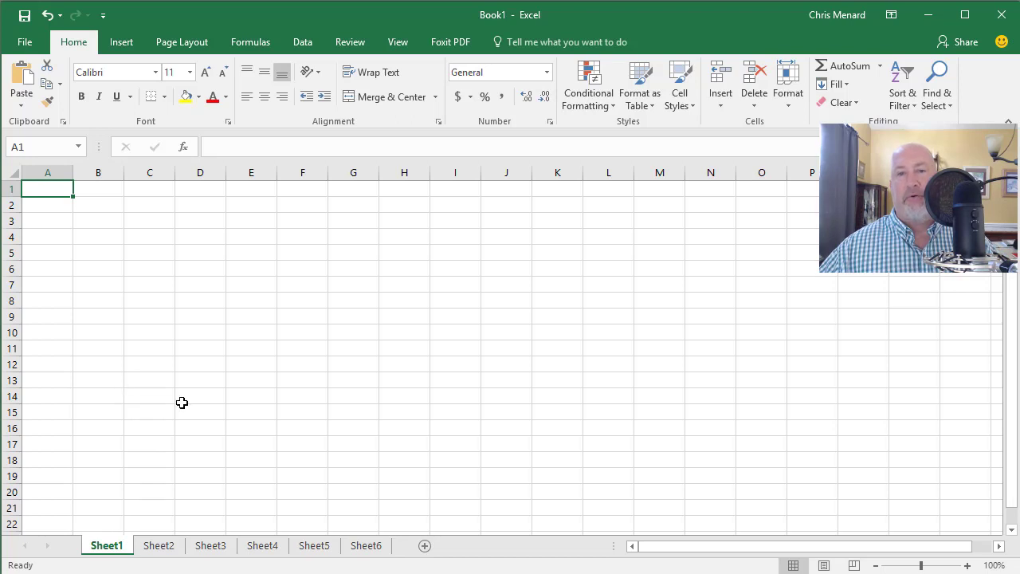
{"action": "mouse_move", "coordinate": [128, 232]}
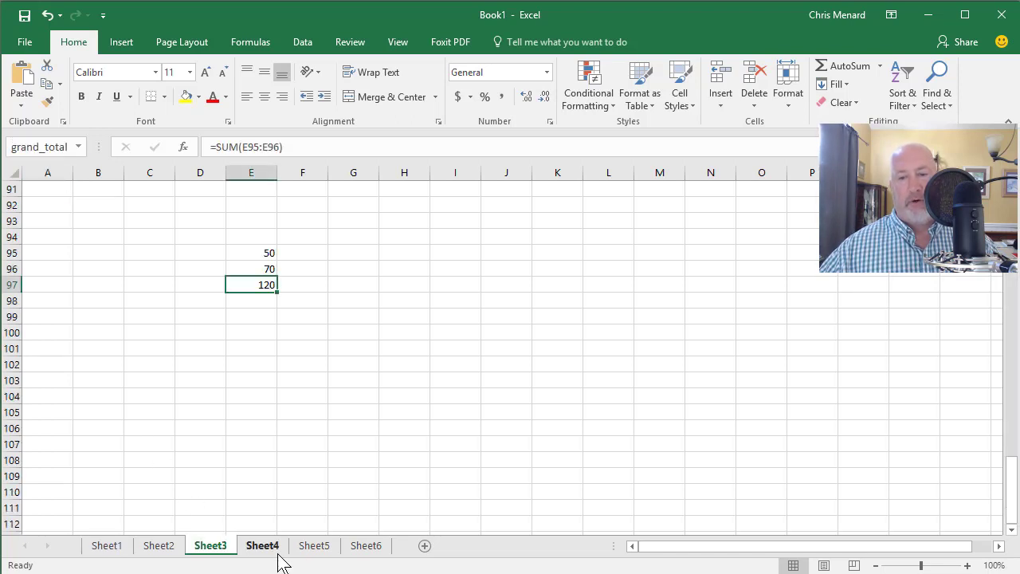
{"action": "left_click", "coordinate": [314, 545]}
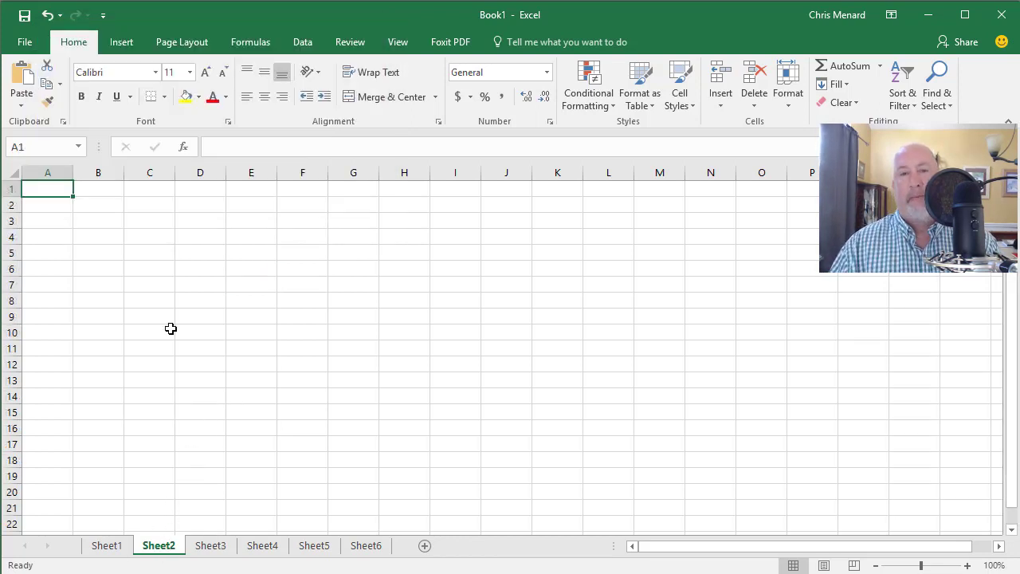
List states GA, NC, FL, SC, NY with Revenue values 1 through 5 in B2:B6.
{"action": "type", "text": "GA"}
{"action": "left_click", "coordinate": [48, 237]}
{"action": "type", "text": "F"}
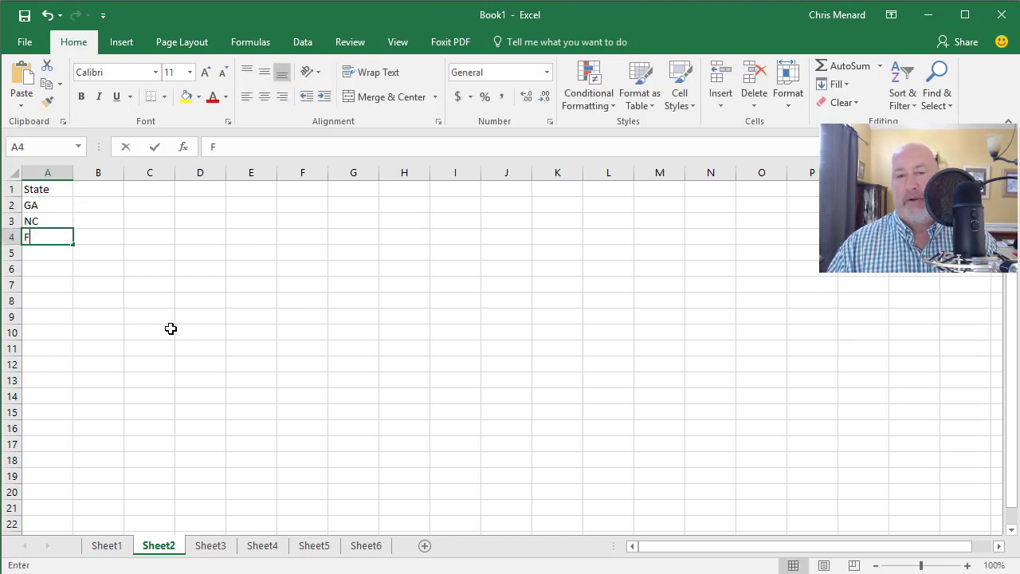
{"action": "type", "text": "State"}
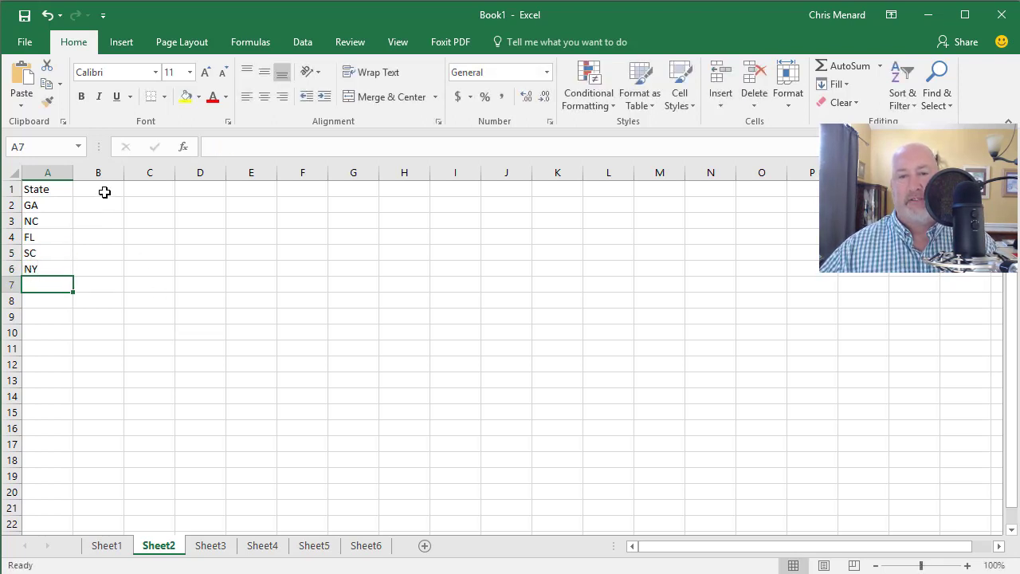
{"action": "type", "text": "Revenue"}
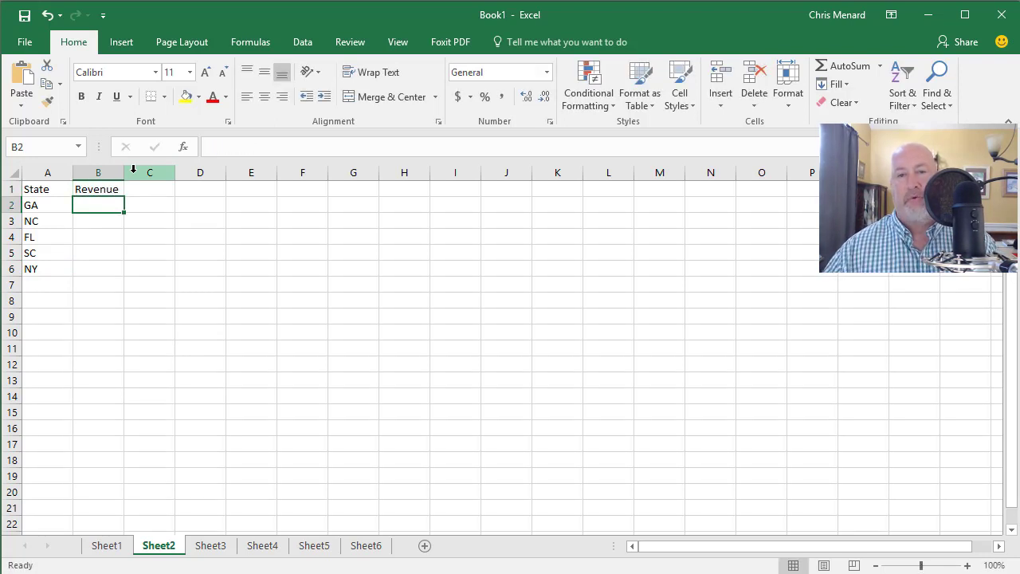
{"action": "type", "text": "2"}
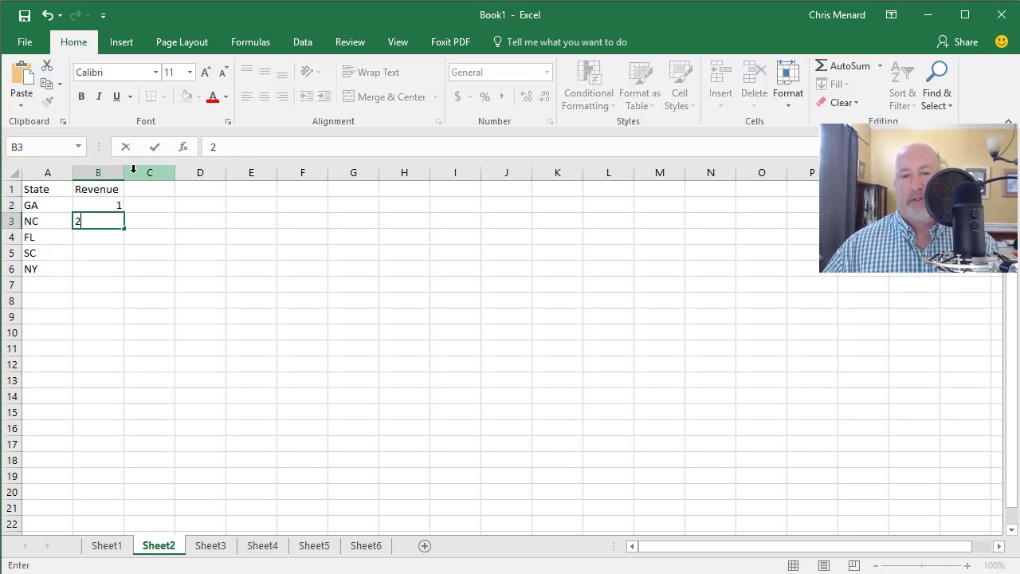
{"action": "type", "text": "5"}
{"action": "left_click", "coordinate": [99, 238]}
{"action": "type", "text": "3"}
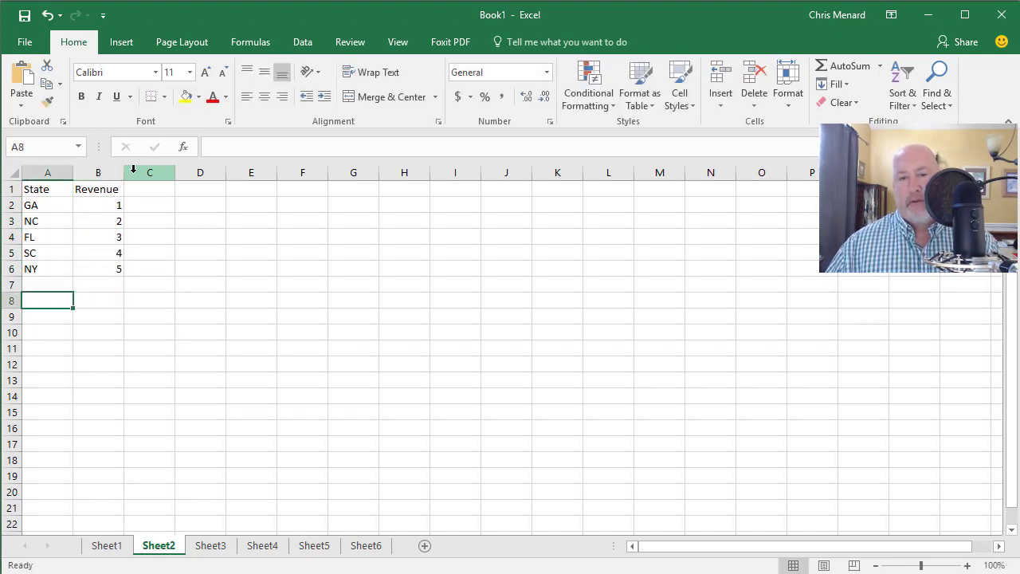
Start a SUM of the five revenue values in B8, then abandon it.
{"action": "left_click", "coordinate": [99, 300]}
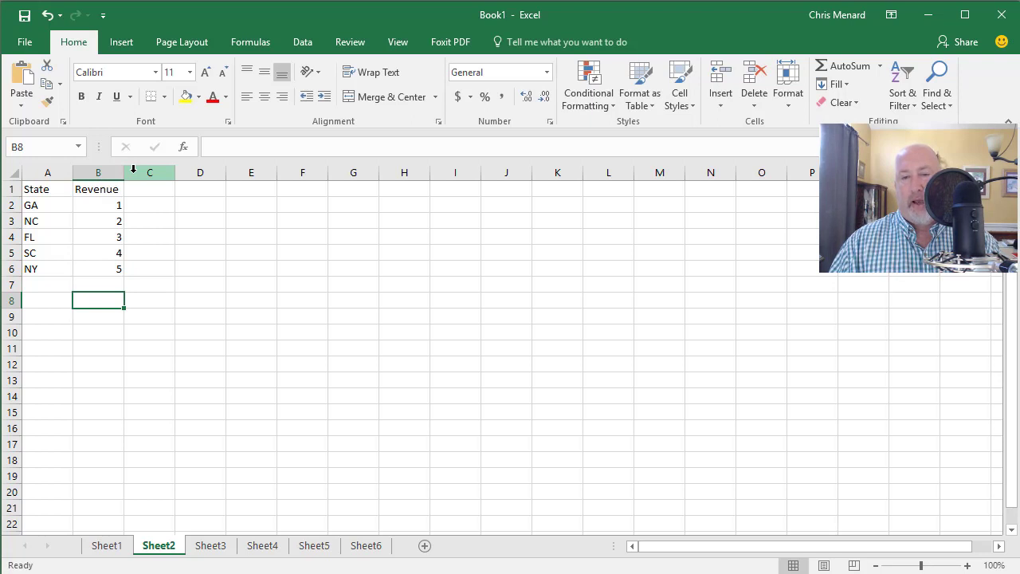
{"action": "type", "text": "="}
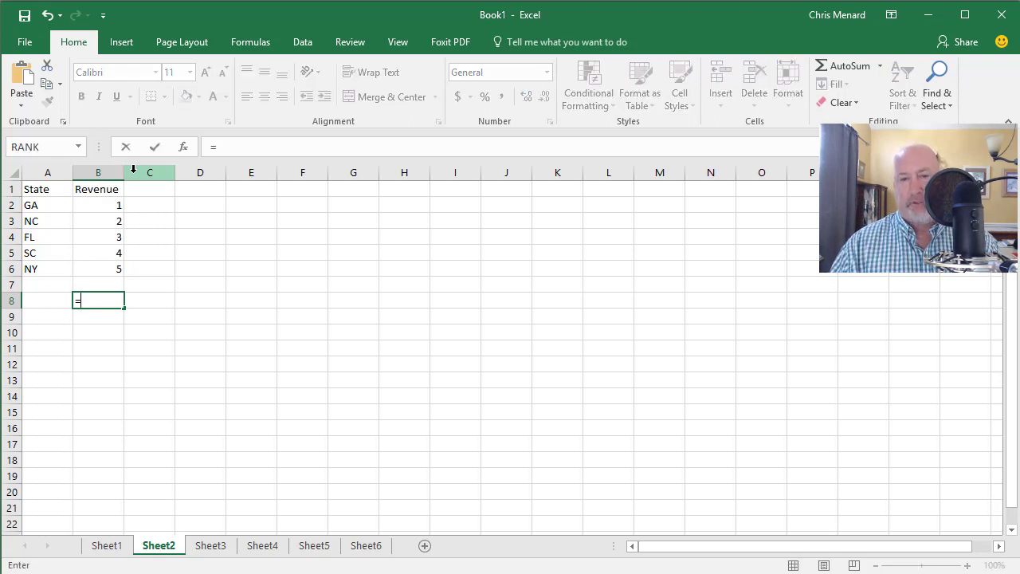
{"action": "type", "text": "sum"}
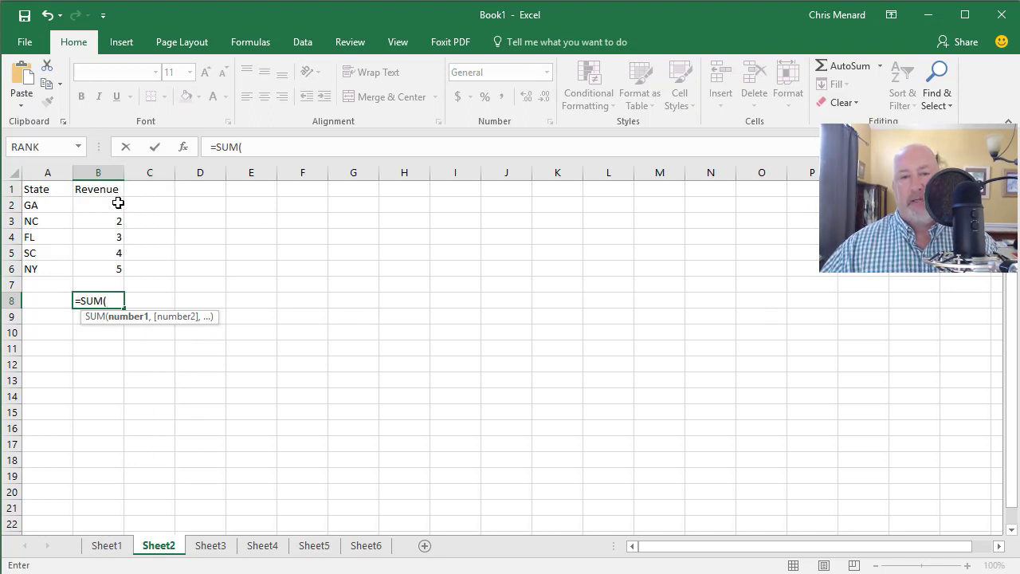
{"action": "left_click_drag", "start_coordinate": [99, 204], "coordinate": [99, 268]}
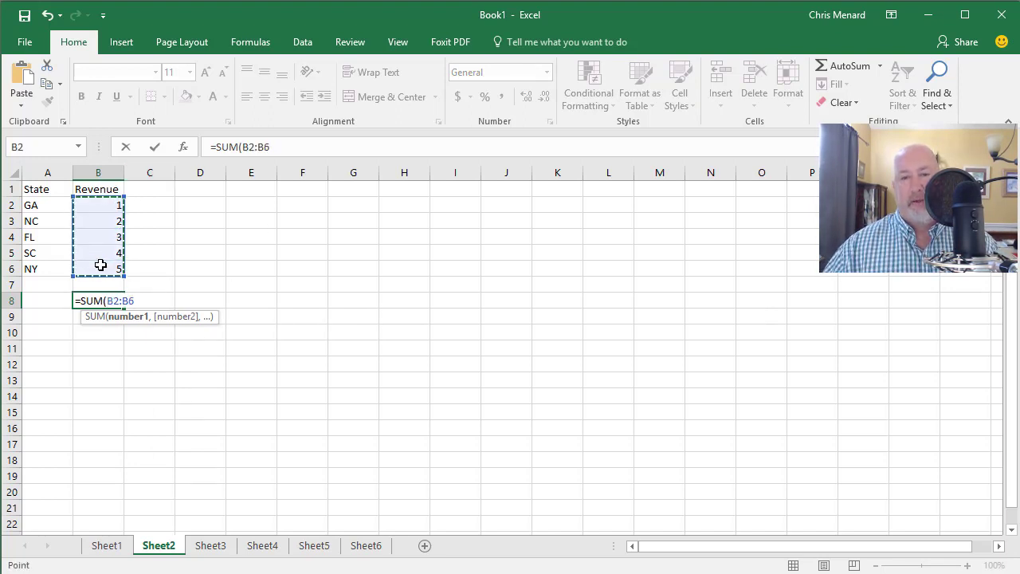
{"action": "key", "text": "Escape"}
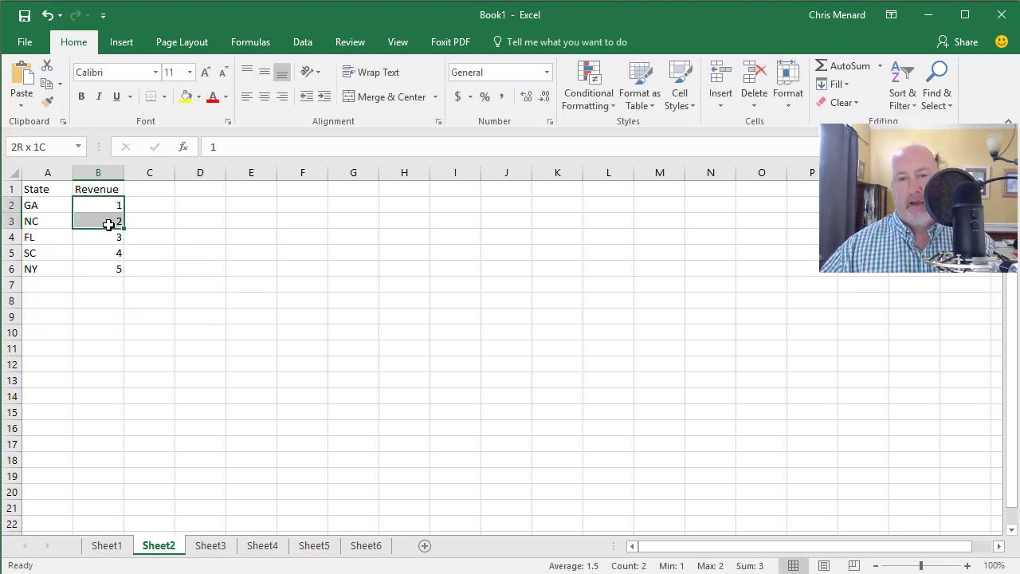
Name the revenue range B2:B6 rev and select B8 for the total.
{"action": "left_click_drag", "start_coordinate": [99, 204], "coordinate": [99, 268]}
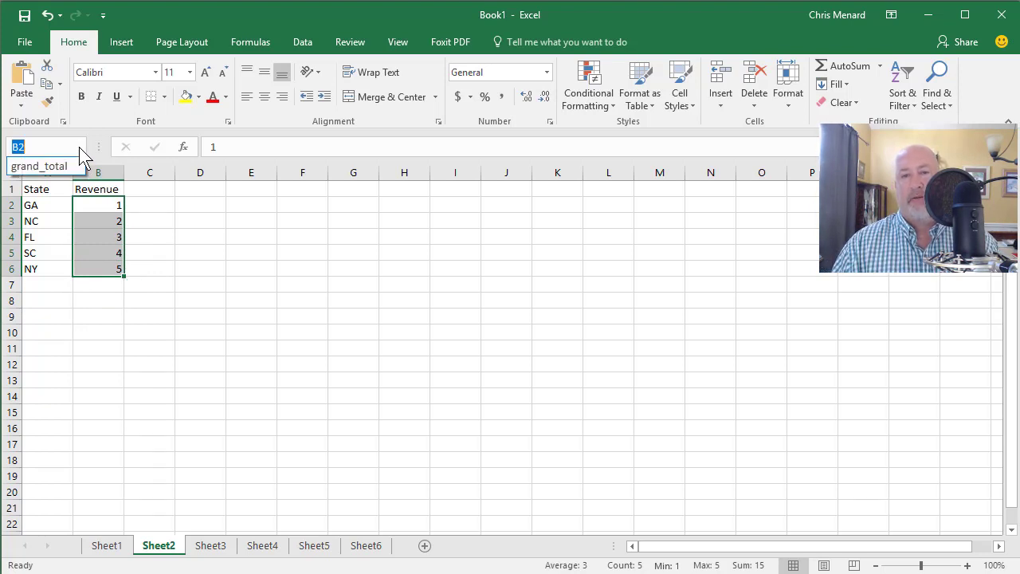
{"action": "type", "text": "rev"}
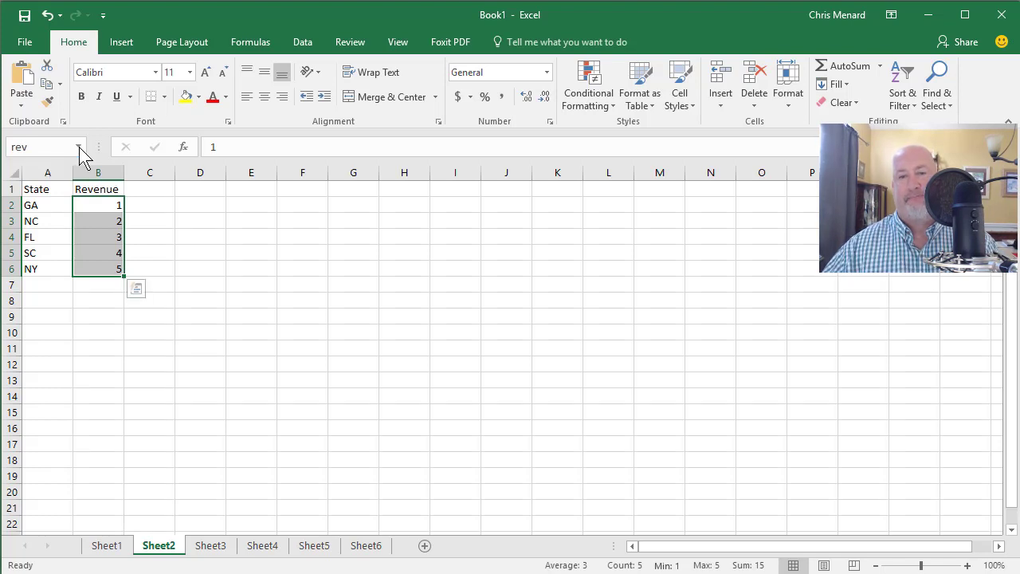
{"action": "left_click", "coordinate": [99, 299]}
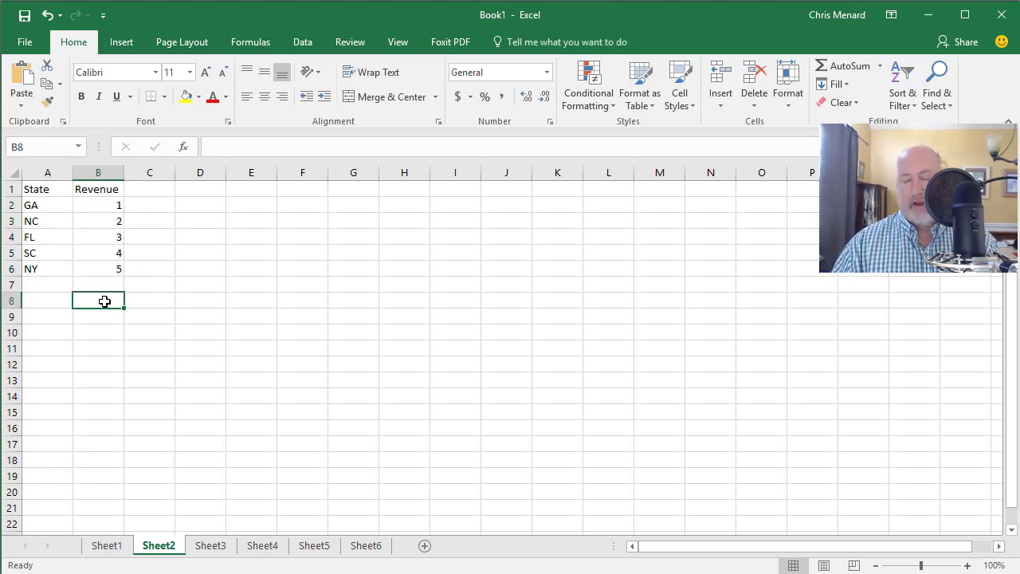
Enter =SUM(rev), =AVERAGE(rev), =MAX(rev) and =LARGE(rev,2) in B8:B11, giving 15, 3, 5, 4.
{"action": "type", "text": "=SUM("}
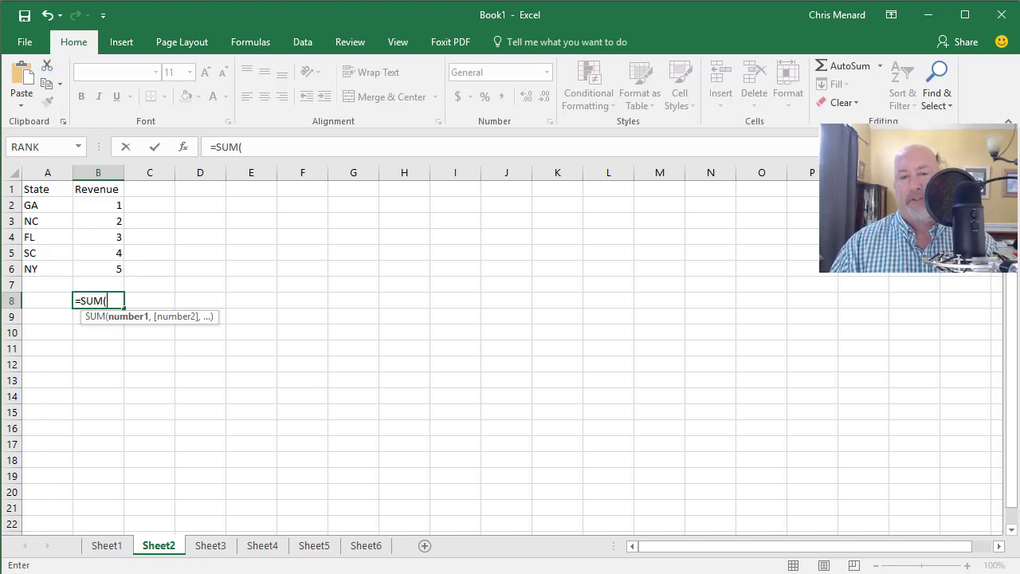
{"action": "type", "text": "rev"}
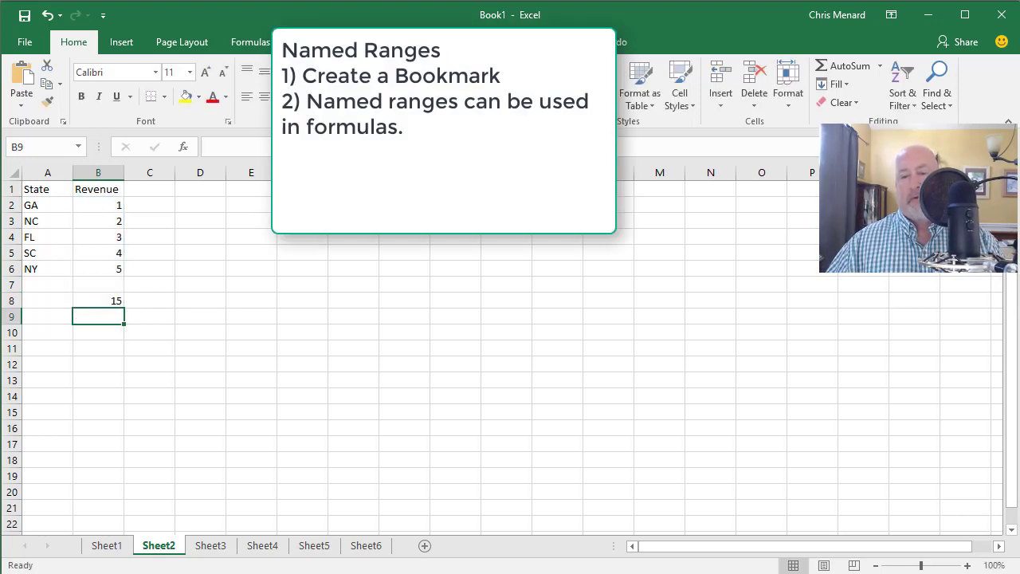
{"action": "type", "text": "=average"}
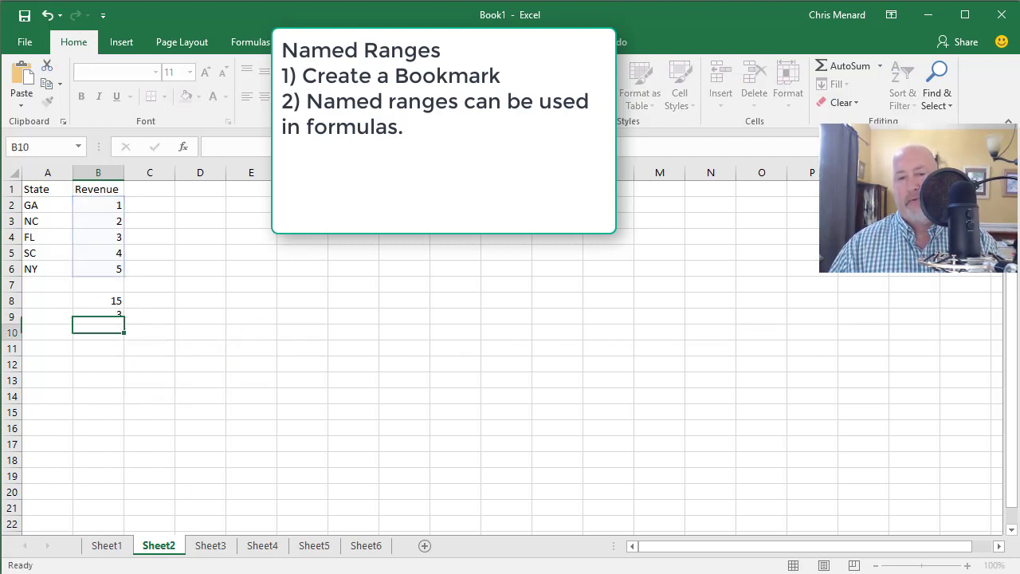
{"action": "type", "text": "=ma"}
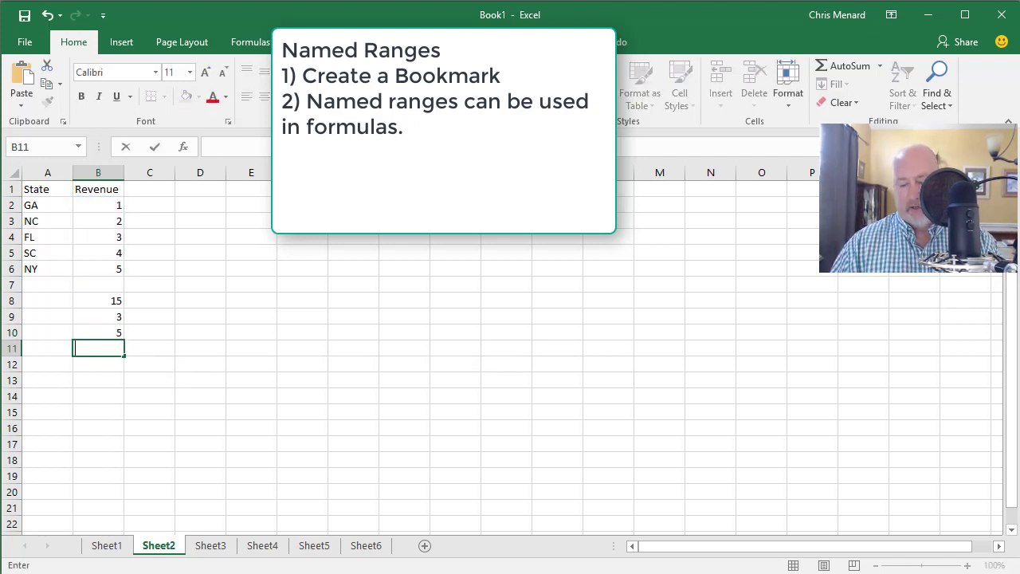
{"action": "type", "text": "="}
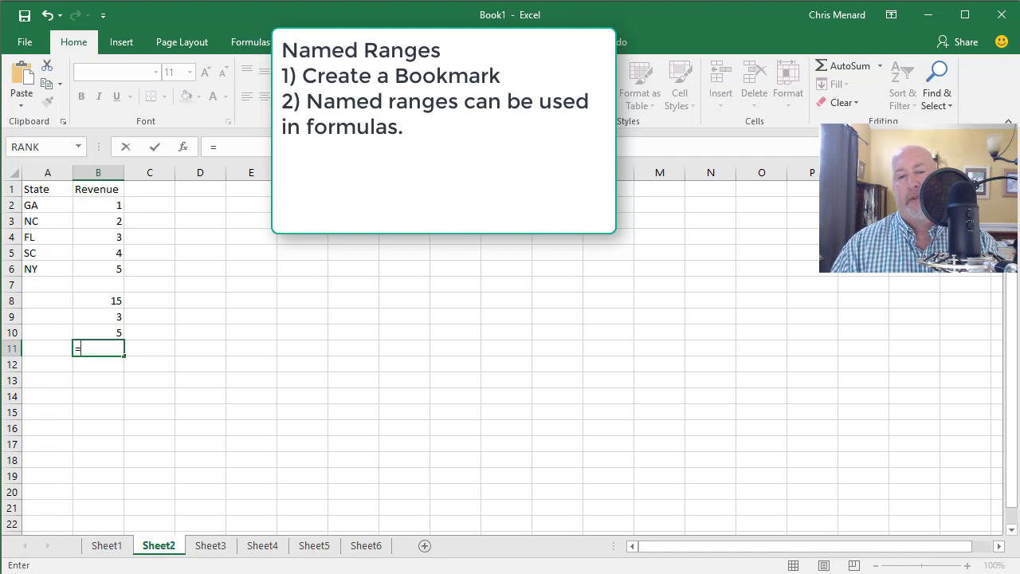
{"action": "type", "text": "LARGE("}
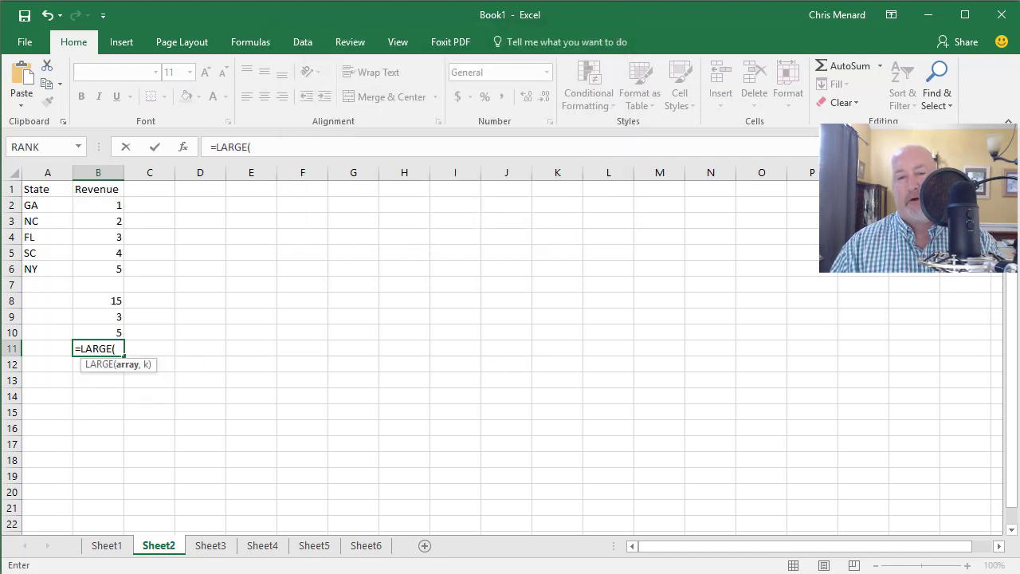
{"action": "type", "text": "rev,2"}
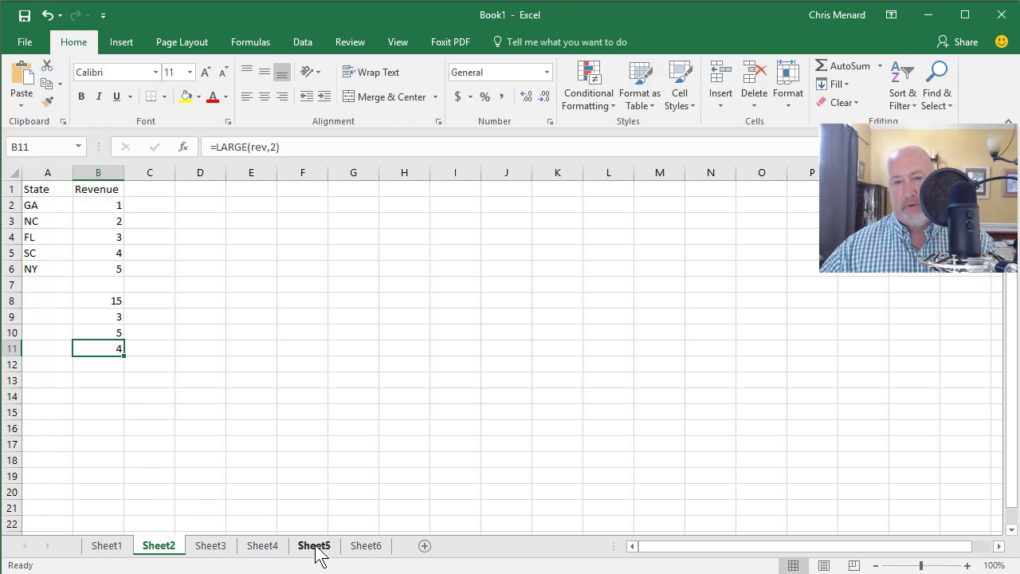
{"action": "left_click", "coordinate": [313, 545]}
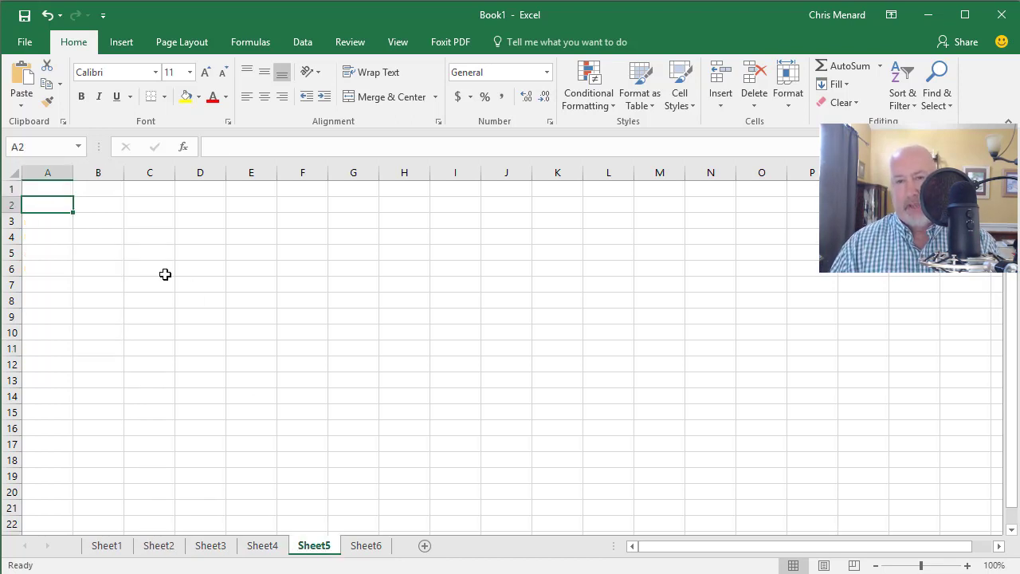
Label rows Tires, hat, shoes, gloves and headers Jan, Feb, Mar on Sheet5.
{"action": "type", "text": "Tires"}
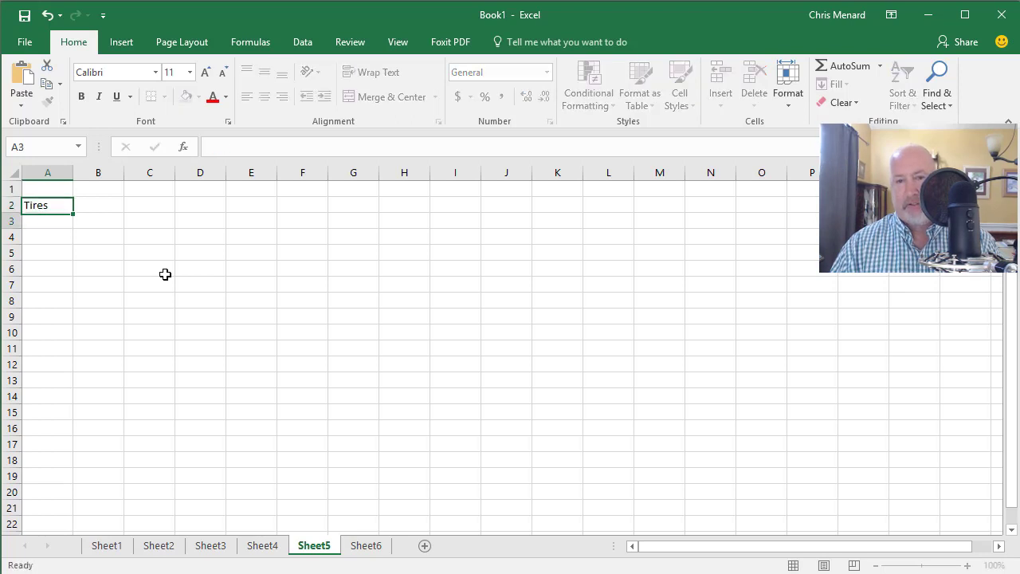
{"action": "type", "text": "hat"}
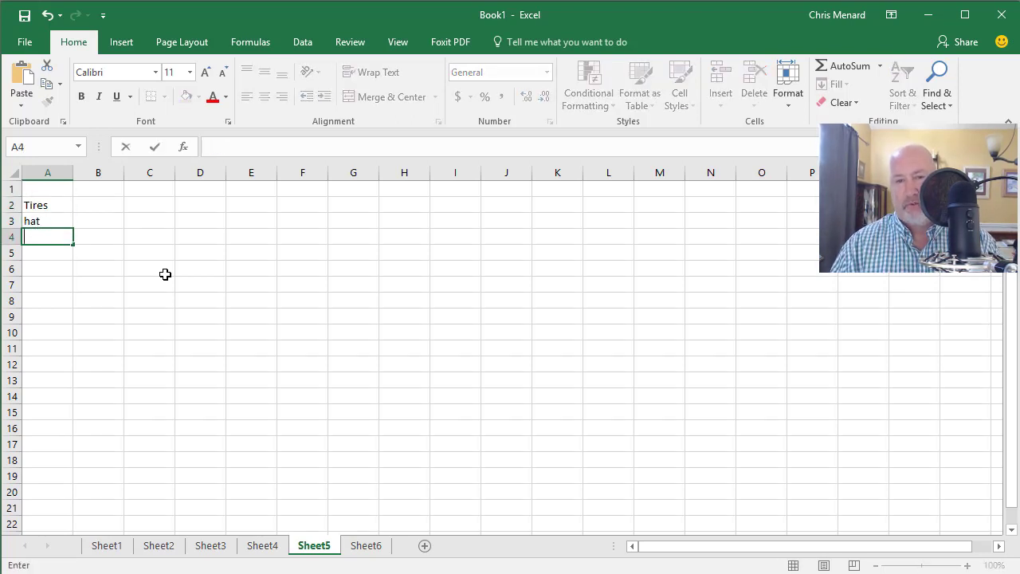
{"action": "type", "text": "shoes"}
{"action": "left_click", "coordinate": [48, 253]}
{"action": "type", "text": "gloves"}
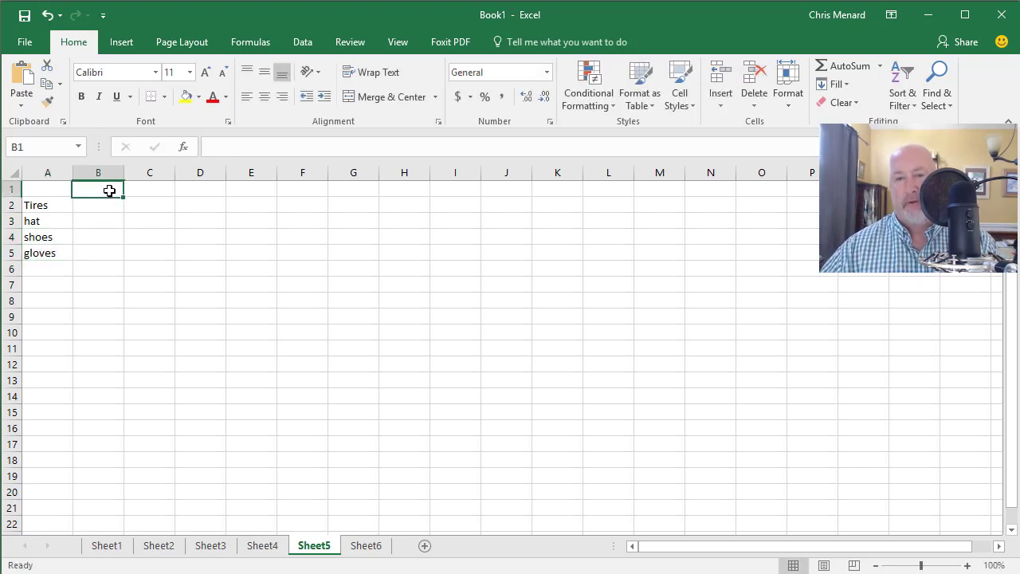
{"action": "type", "text": "Feb"}
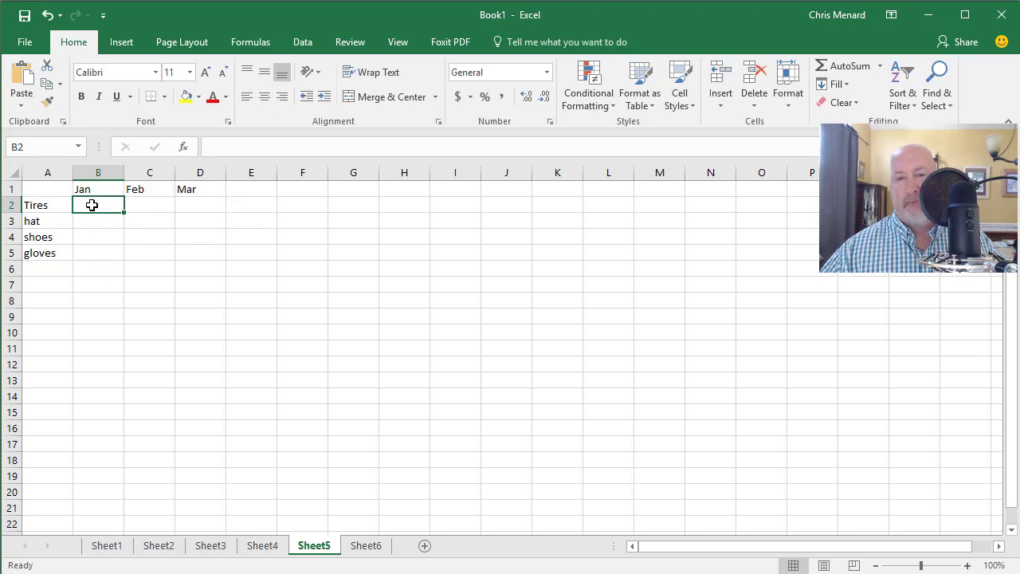
Fill the B2:D5 grid with 3 in every cell using Ctrl+Enter.
{"action": "left_click_drag", "start_coordinate": [99, 204], "coordinate": [200, 236]}
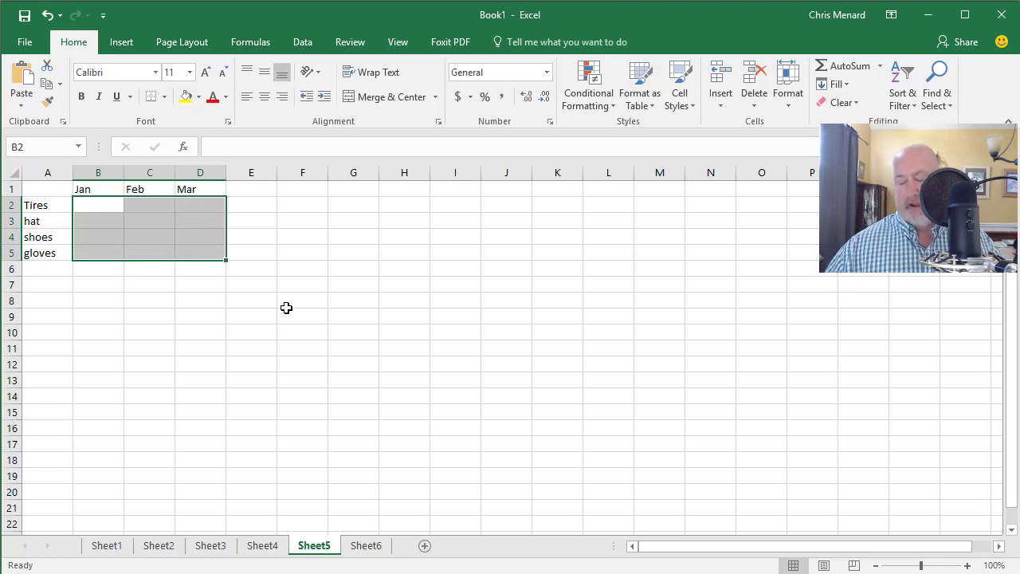
{"action": "type", "text": "3"}
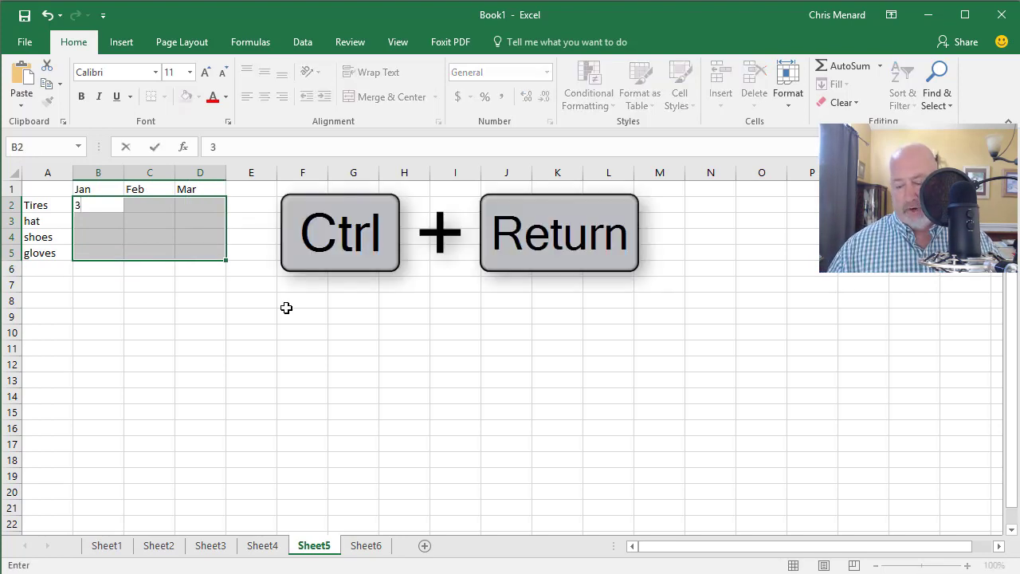
{"action": "key", "text": "ctrl+Return"}
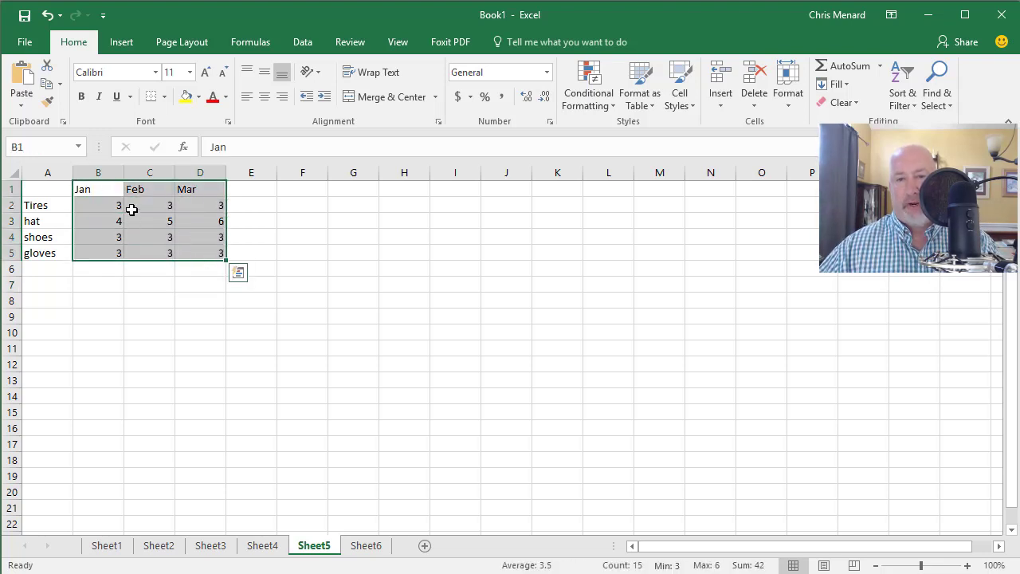
{"action": "mouse_move", "coordinate": [115, 188]}
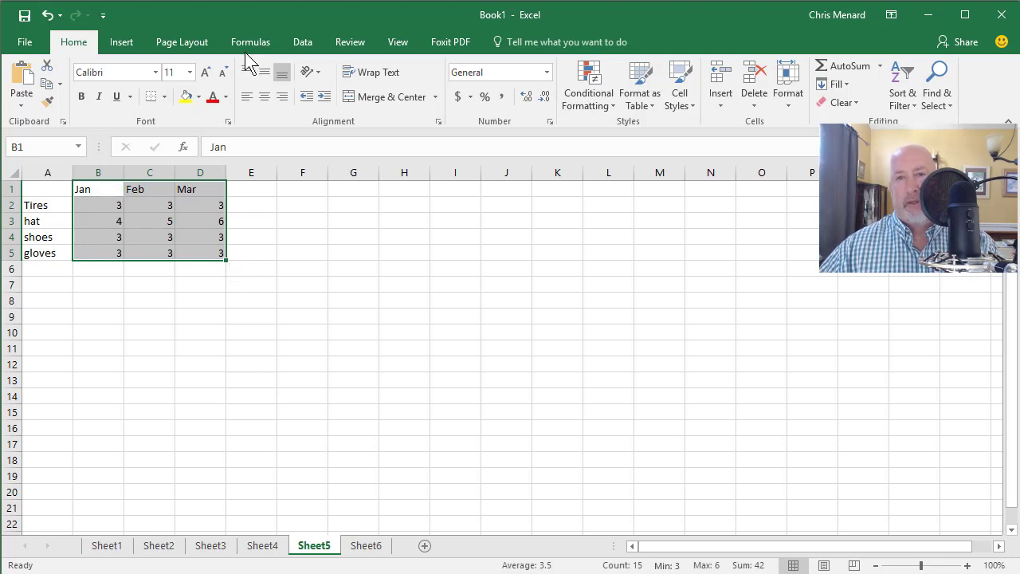
Create defined names Jan, Feb and Mar from the table's top row and check the Name Box list.
{"action": "left_click", "coordinate": [251, 41]}
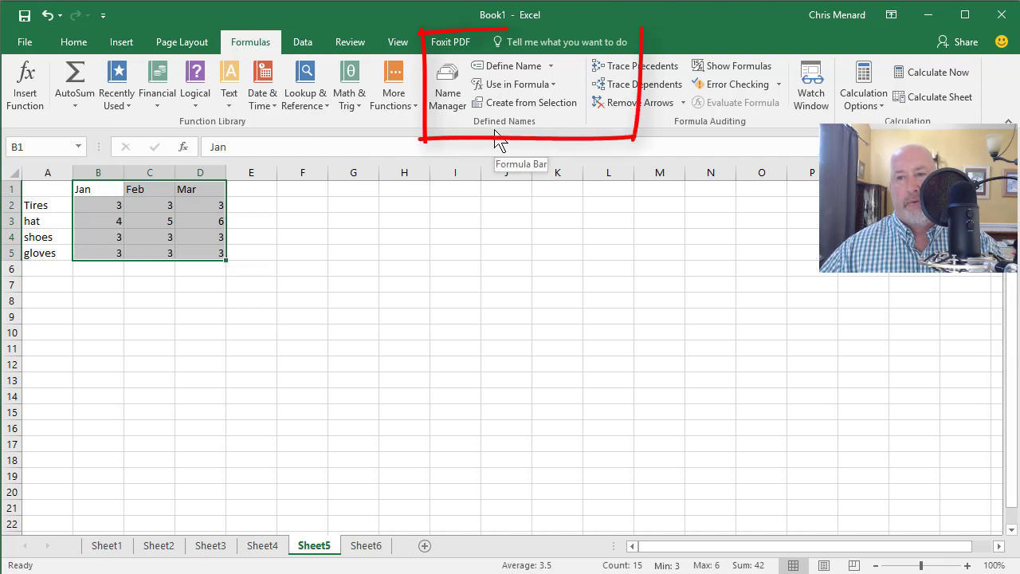
{"action": "mouse_move", "coordinate": [508, 130]}
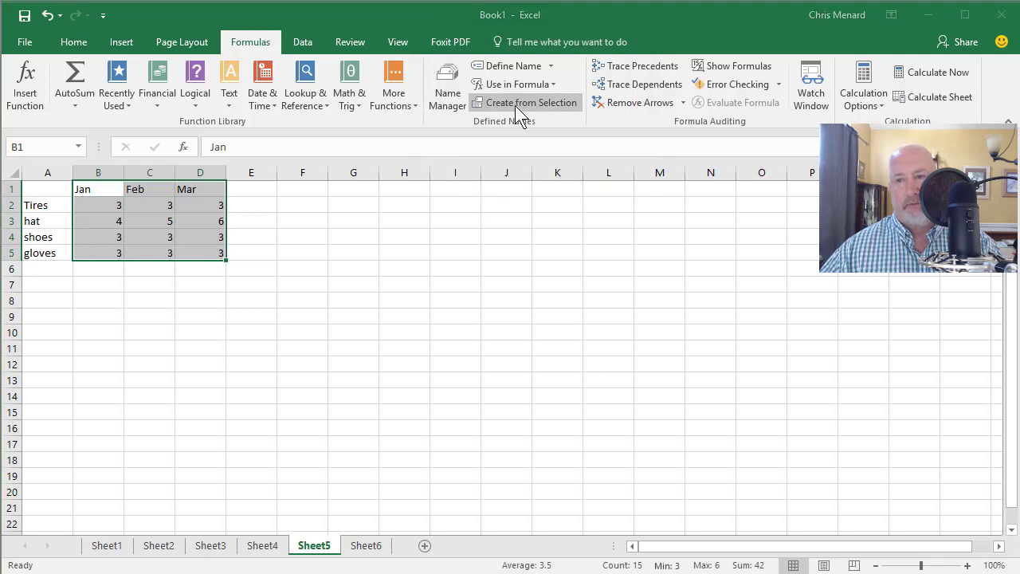
{"action": "left_click", "coordinate": [531, 102]}
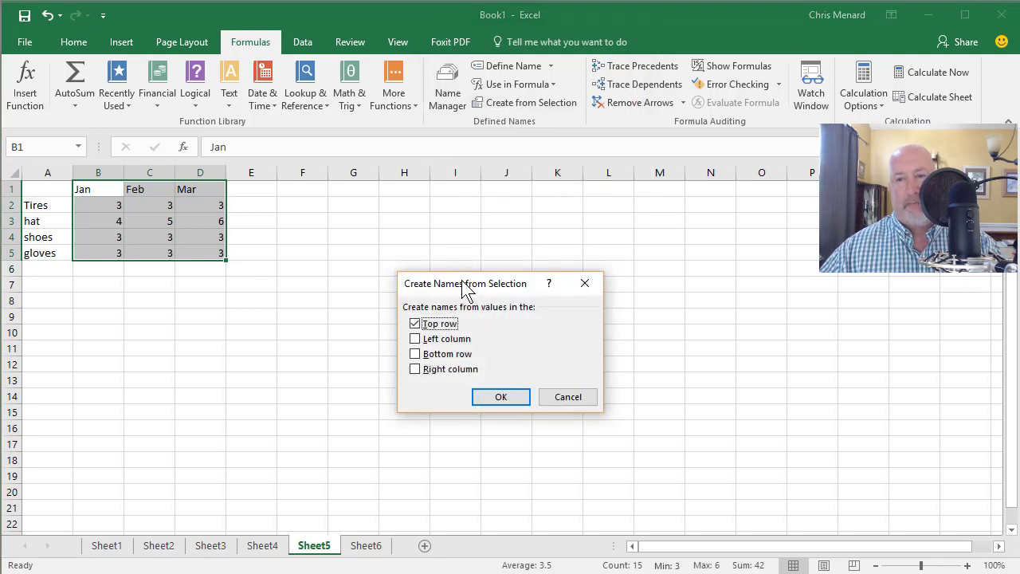
{"action": "left_click_drag", "start_coordinate": [466, 284], "coordinate": [334, 207]}
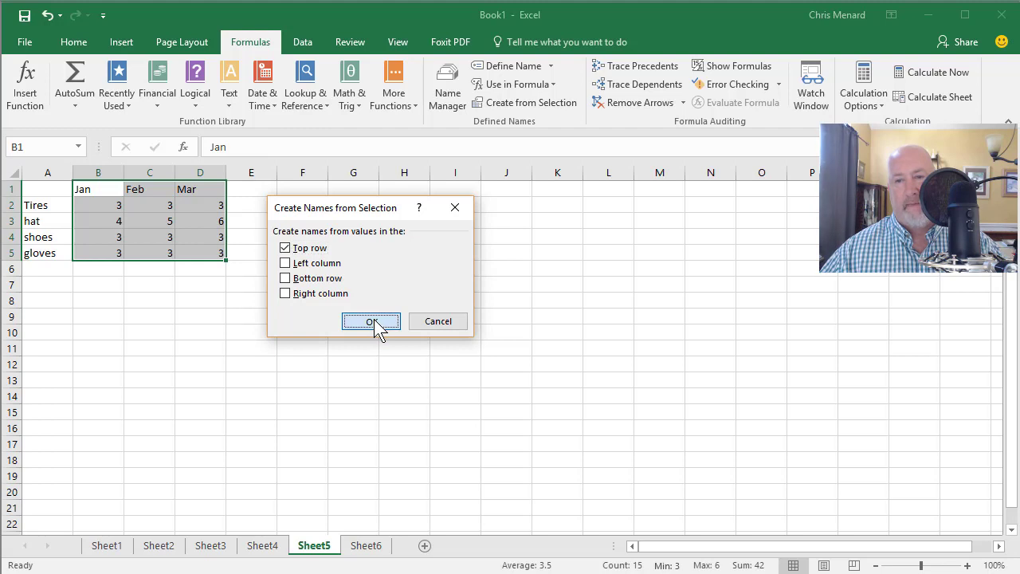
{"action": "left_click", "coordinate": [370, 322]}
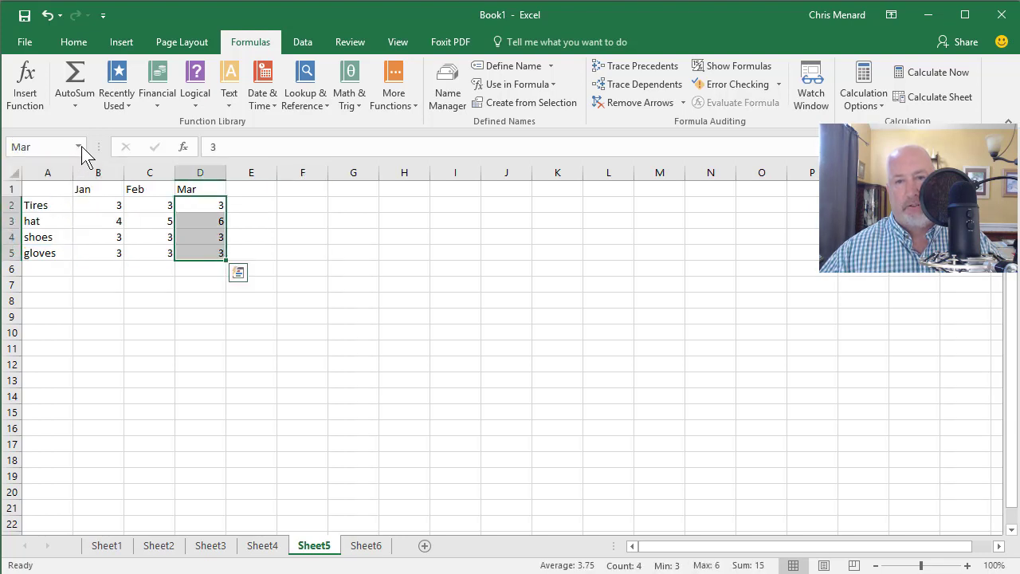
{"action": "left_click", "coordinate": [86, 147]}
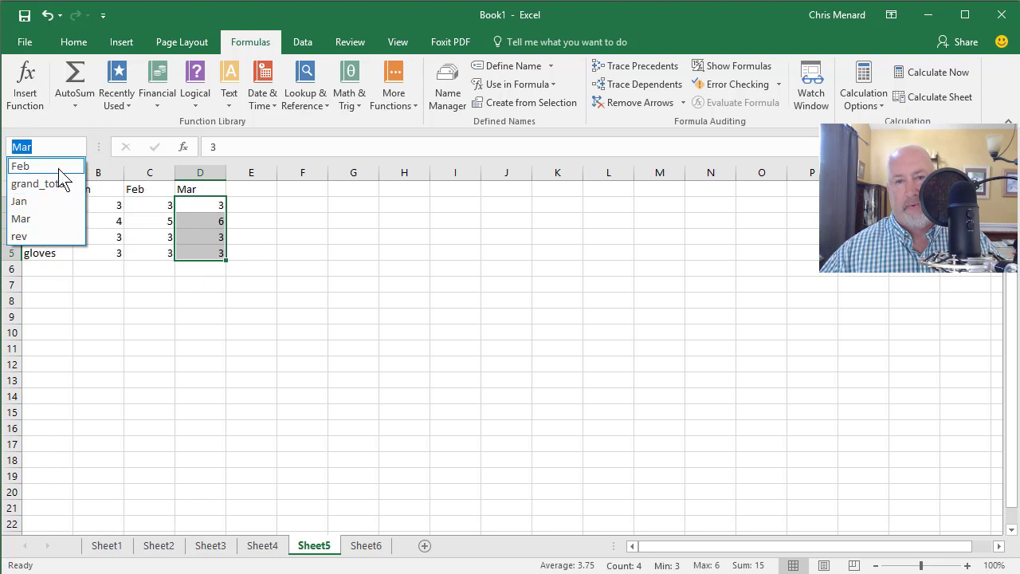
{"action": "left_click", "coordinate": [252, 220]}
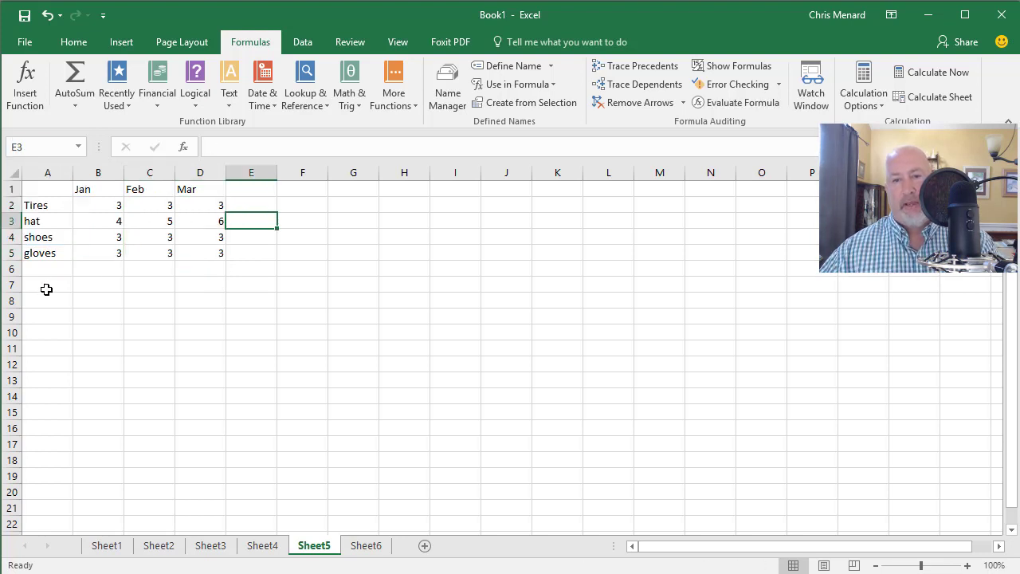
Add a TOTAL row with AutoSum column totals 13, 14 and 15 under Jan, Feb, Mar.
{"action": "left_click", "coordinate": [48, 268]}
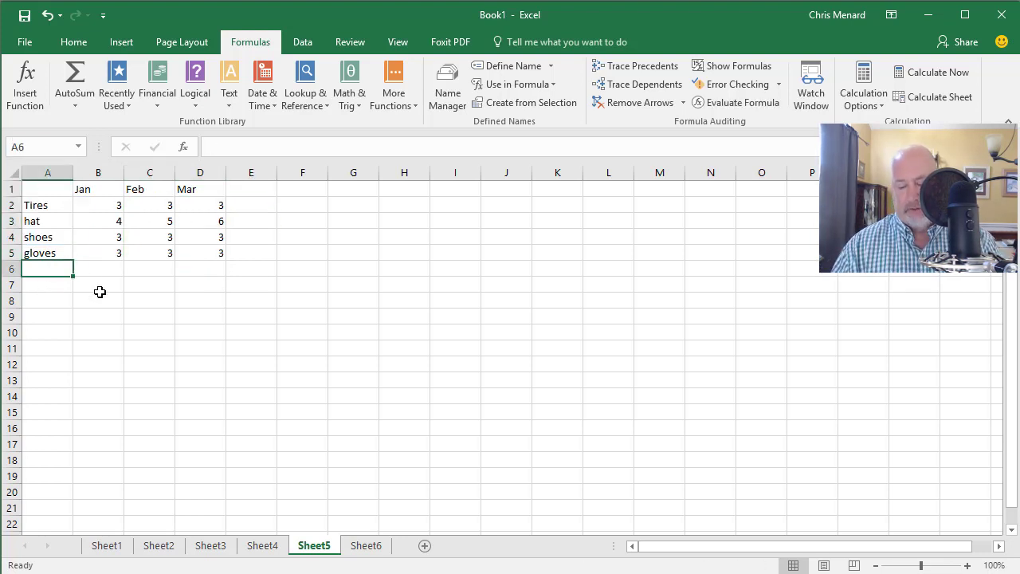
{"action": "type", "text": "TOTAL"}
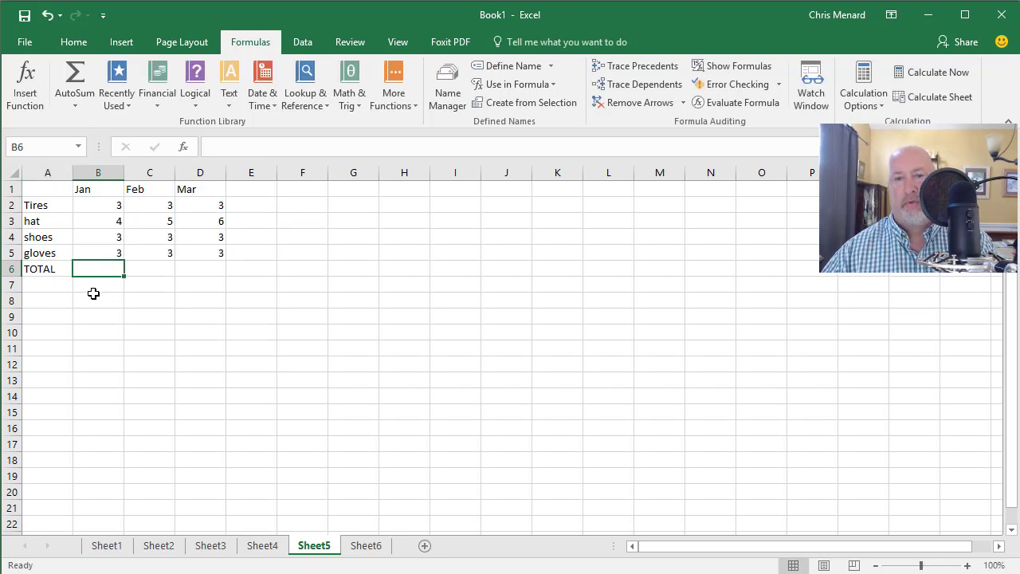
{"action": "left_click_drag", "start_coordinate": [98, 268], "coordinate": [200, 267]}
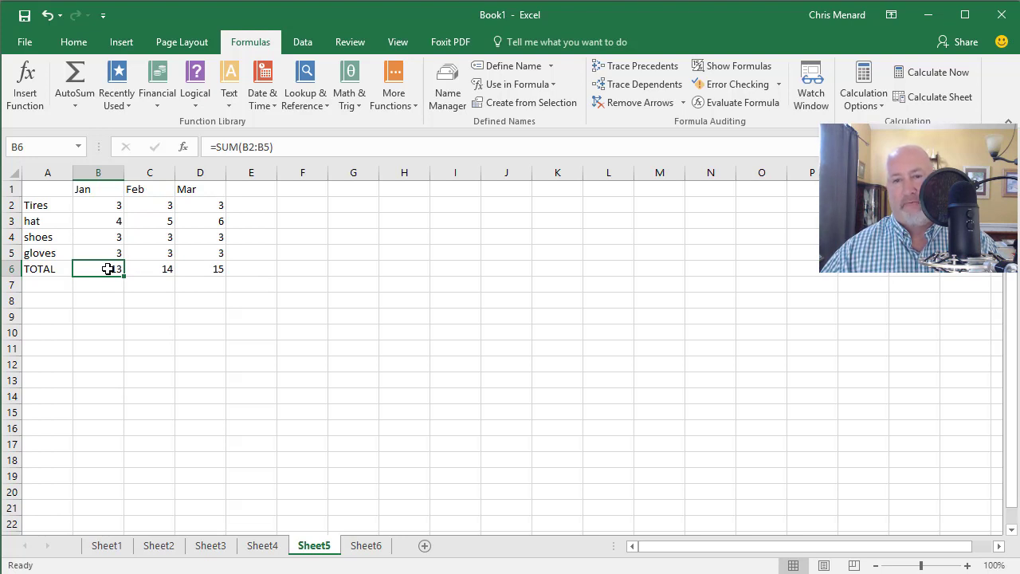
{"action": "left_click", "coordinate": [199, 268]}
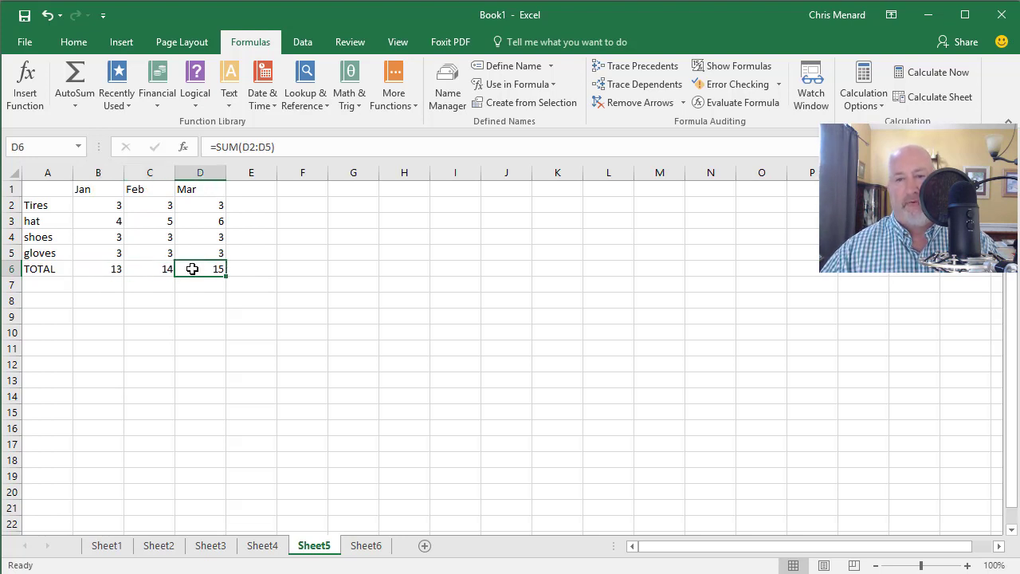
{"action": "left_click", "coordinate": [99, 268]}
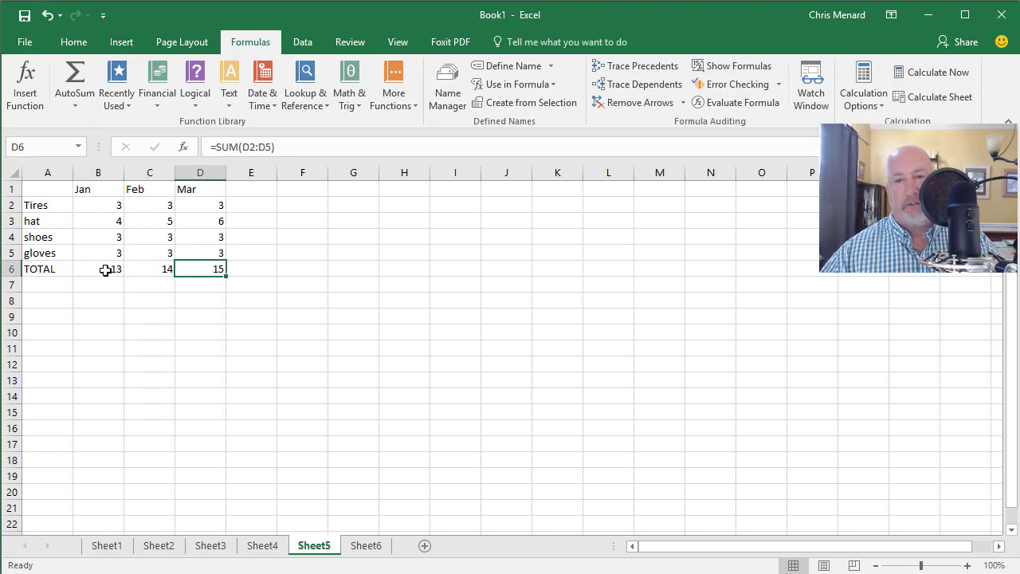
Apply the Jan, Feb and Mar names to the month totals B6:D6, so they read =SUM(Jan) etc.
{"action": "left_click_drag", "start_coordinate": [99, 268], "coordinate": [201, 267]}
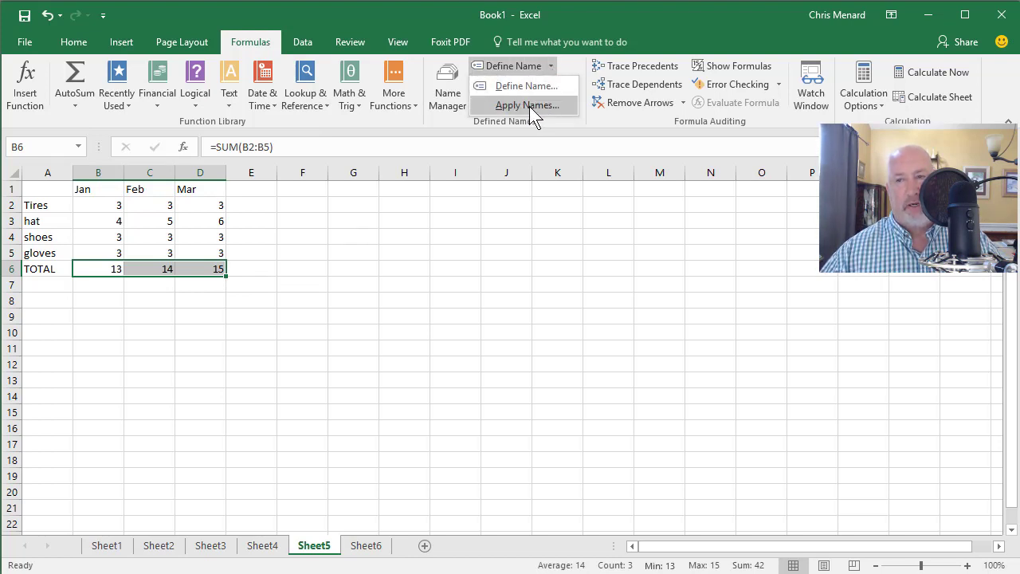
{"action": "left_click", "coordinate": [526, 105]}
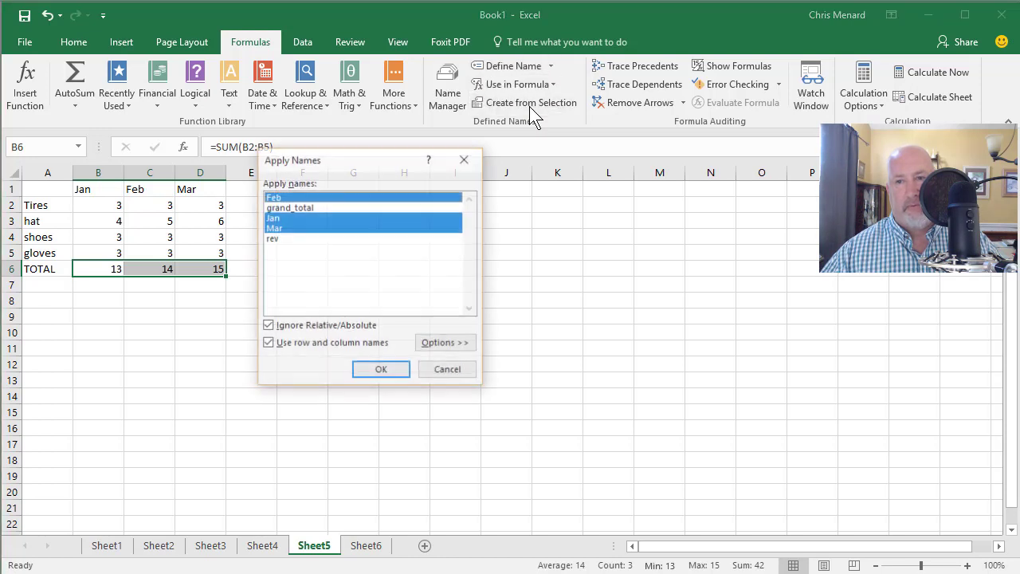
{"action": "left_click", "coordinate": [274, 228]}
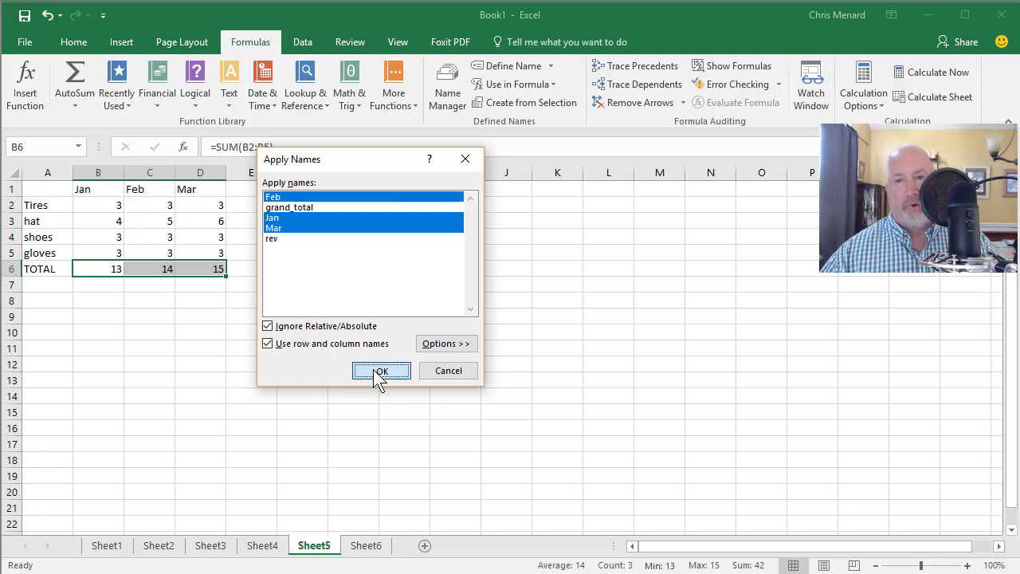
{"action": "left_click", "coordinate": [380, 369]}
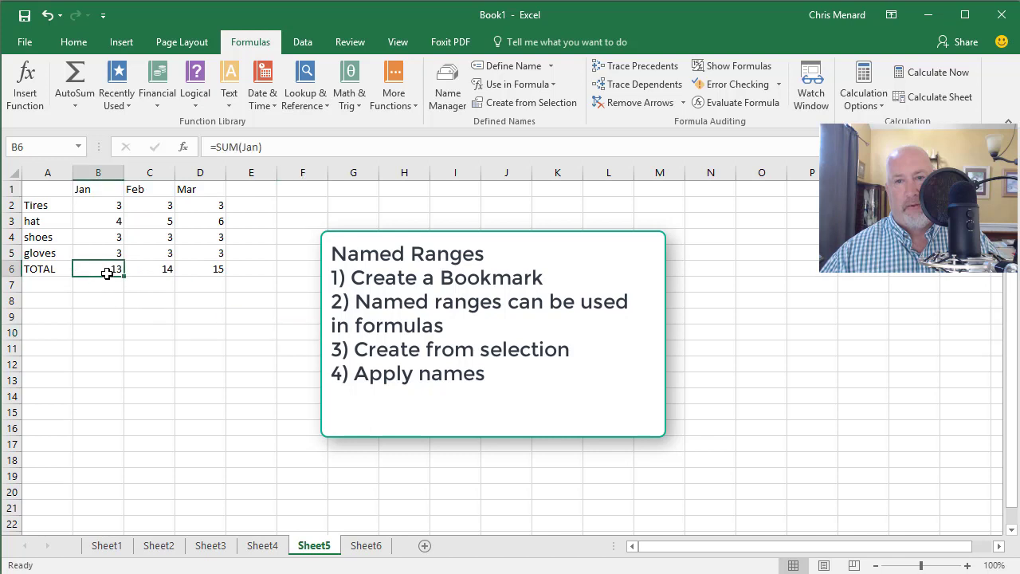
{"action": "left_click", "coordinate": [150, 268]}
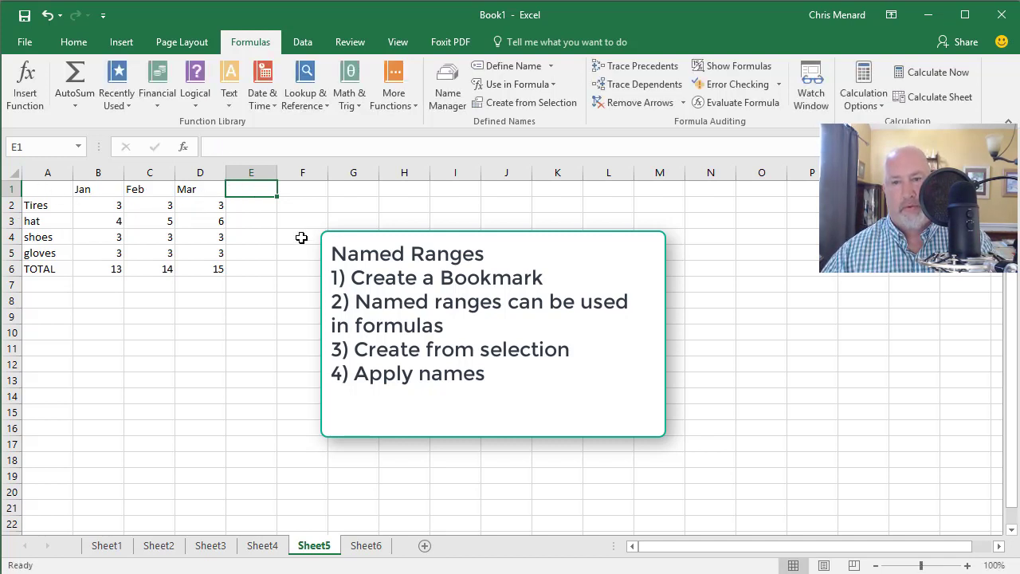
Add a TOTAL column, fill row sums down to gloves, and create the row names Tires, hat, shoes and gloves.
{"action": "type", "text": "TOTAL"}
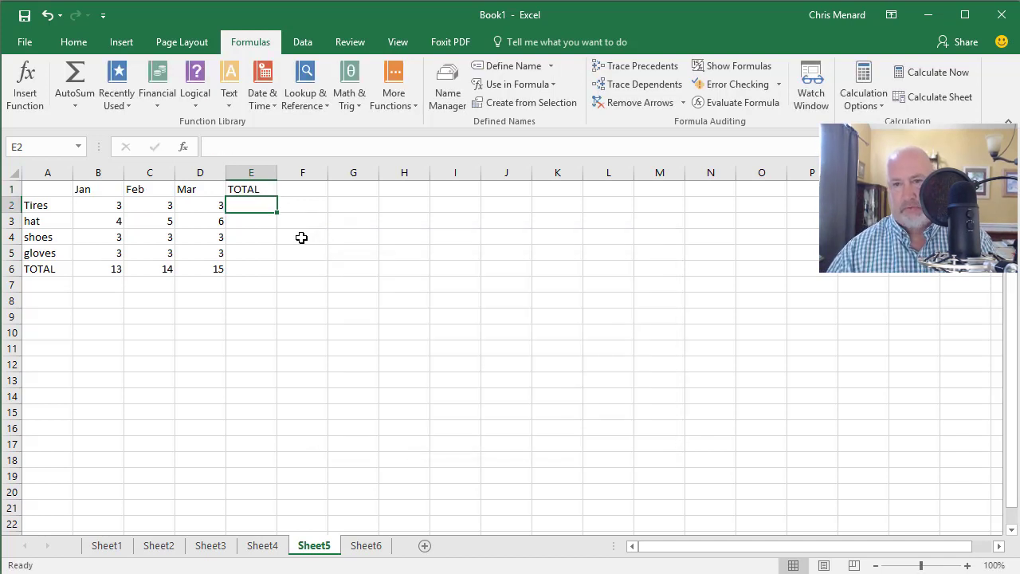
{"action": "left_click_drag", "start_coordinate": [250, 204], "coordinate": [250, 245]}
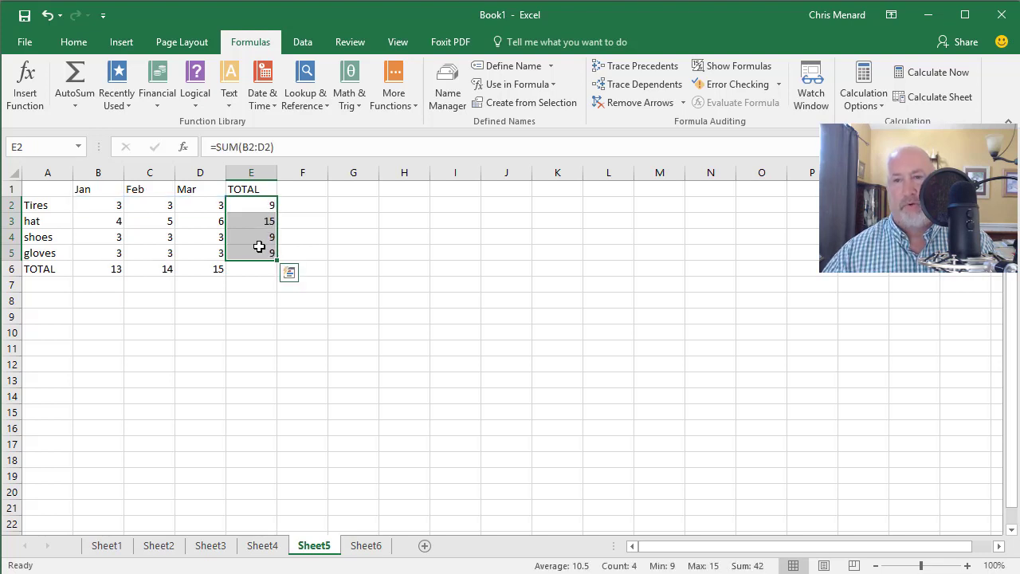
{"action": "left_click", "coordinate": [48, 204]}
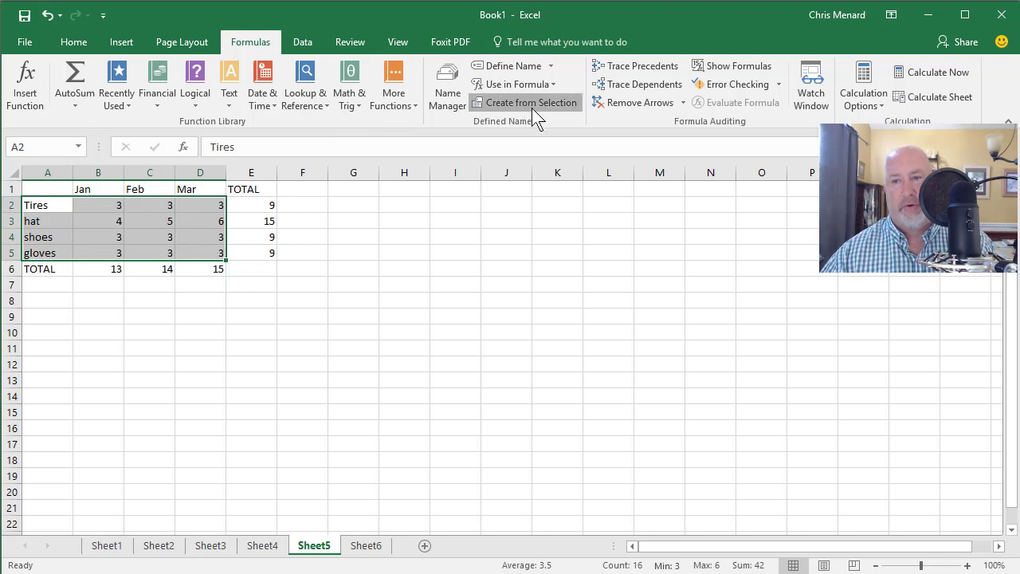
{"action": "left_click", "coordinate": [526, 102]}
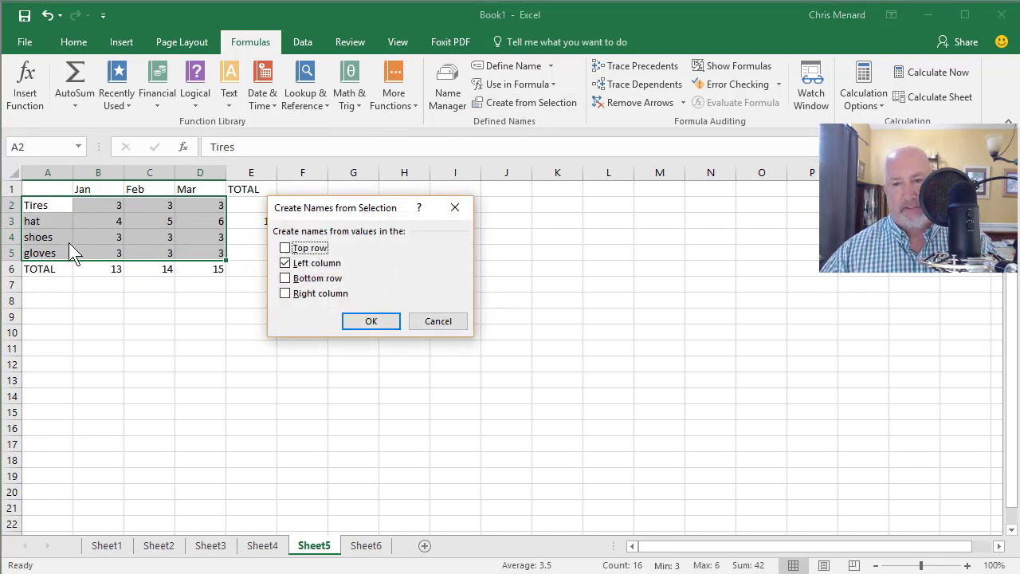
{"action": "left_click", "coordinate": [370, 320]}
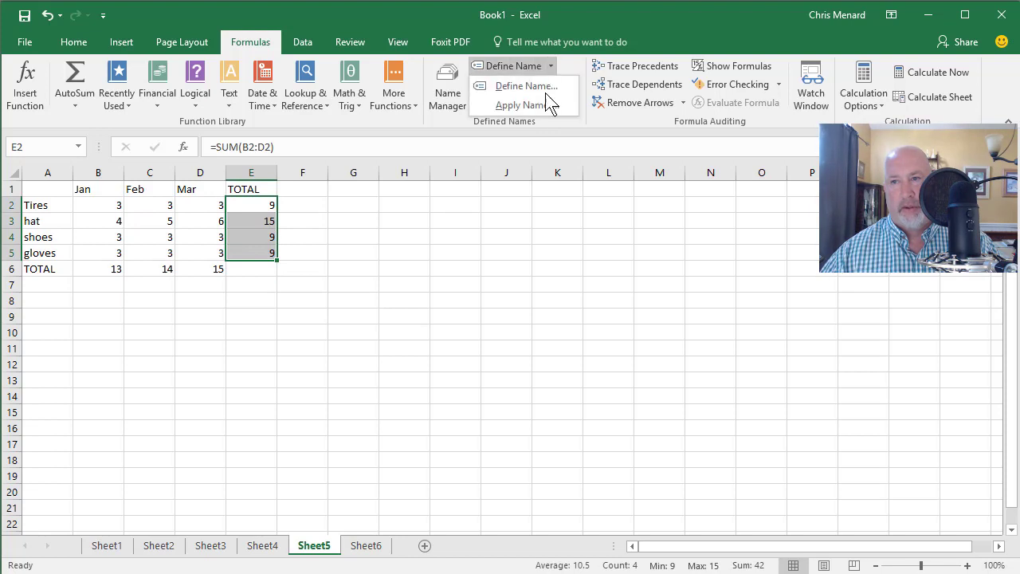
Apply the product names to the TOTAL column so formulas read =SUM(Tires) through =SUM(gloves), 9 in E5.
{"action": "left_click", "coordinate": [520, 105]}
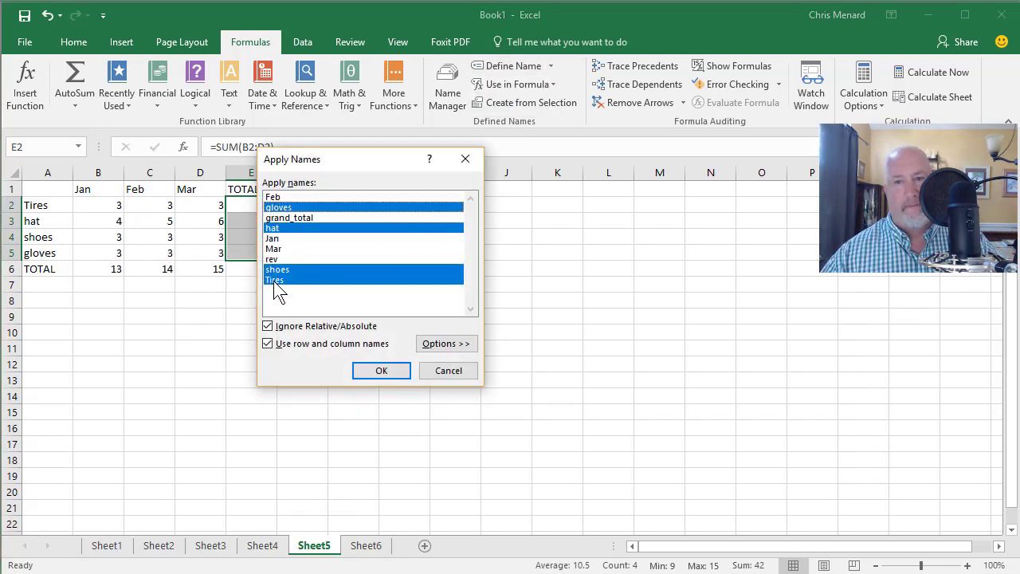
{"action": "left_click", "coordinate": [381, 370]}
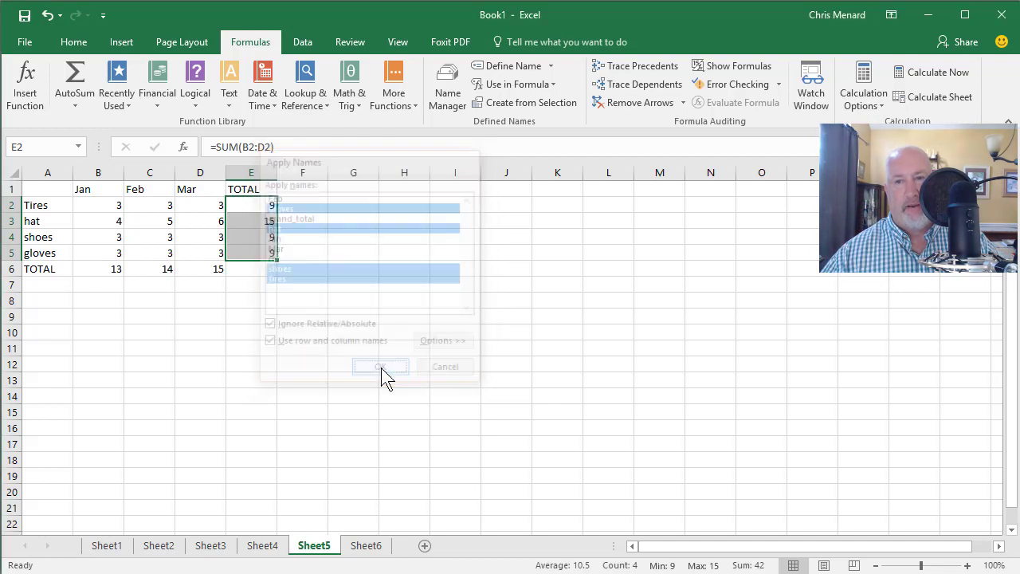
{"action": "left_click", "coordinate": [379, 365]}
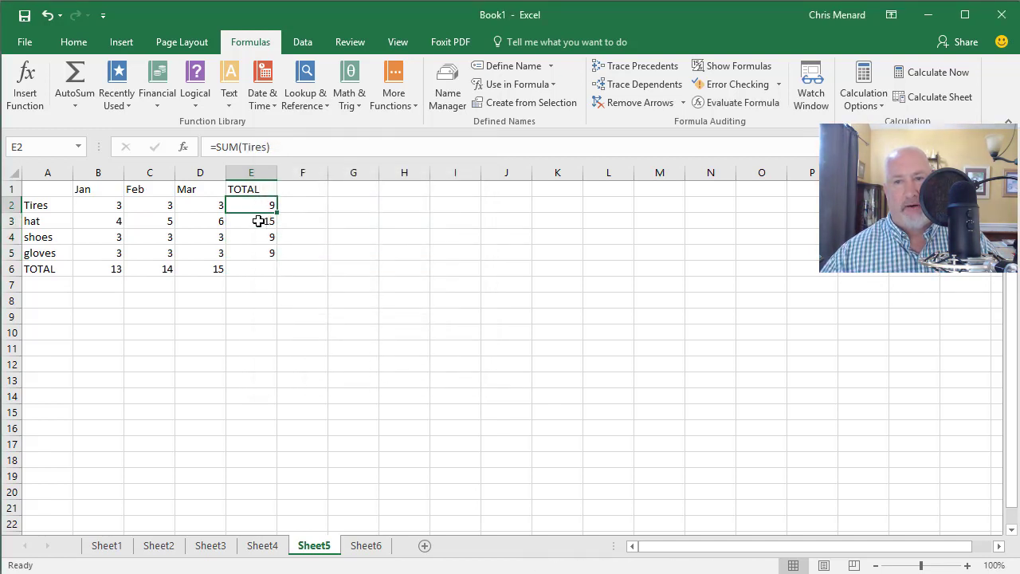
{"action": "left_click", "coordinate": [251, 236]}
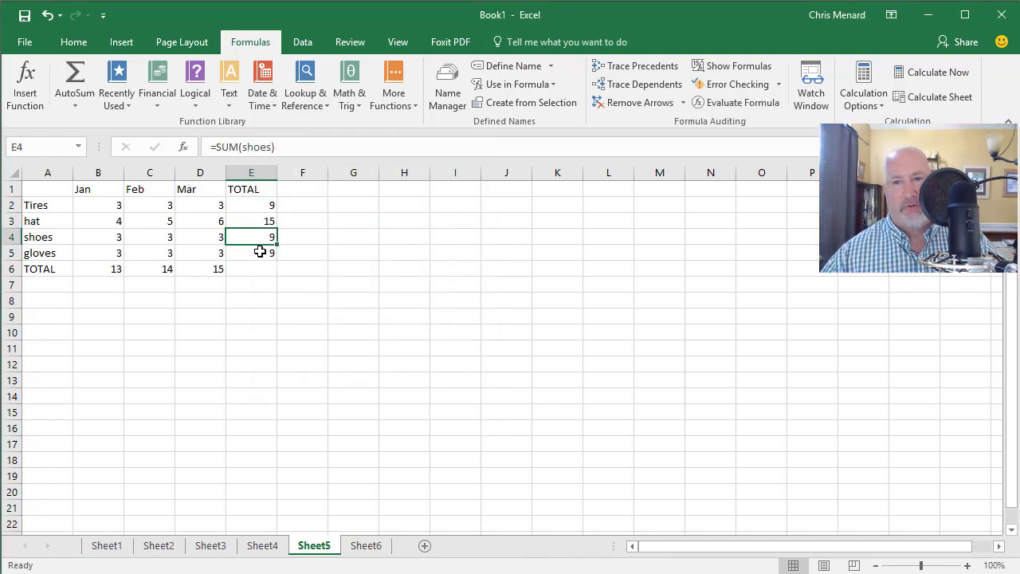
{"action": "left_click", "coordinate": [252, 252]}
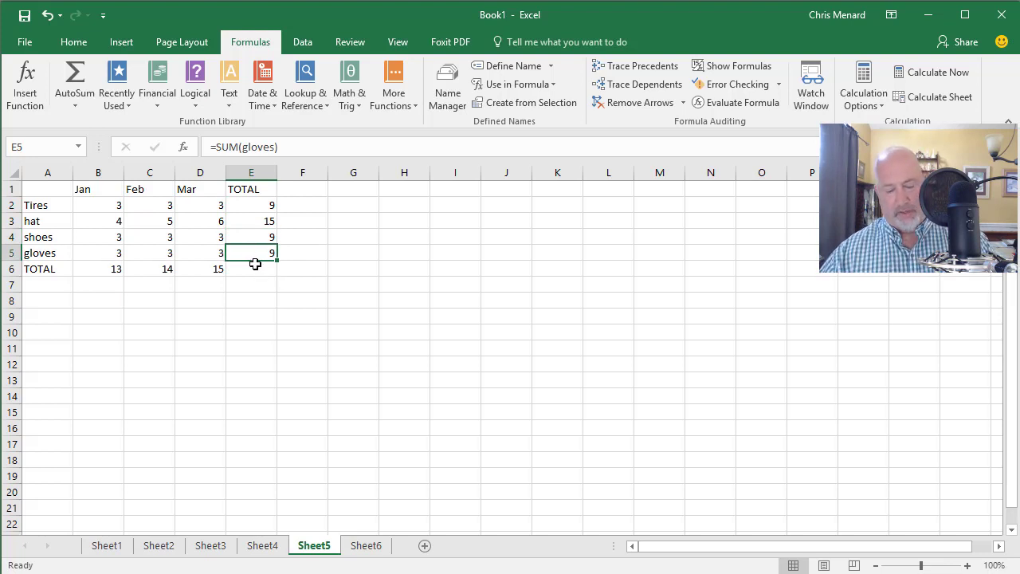
{"action": "mouse_move", "coordinate": [298, 281]}
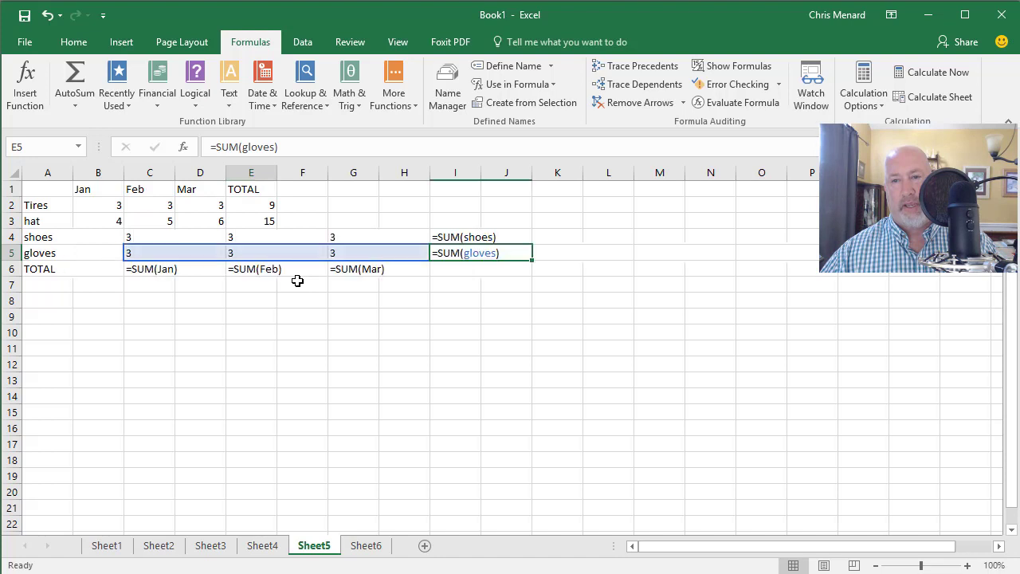
Toggle Show Formulas with Ctrl+` to reveal named sums like =SUM(Jan), then switch back and forth.
{"action": "key", "text": "ctrl+`"}
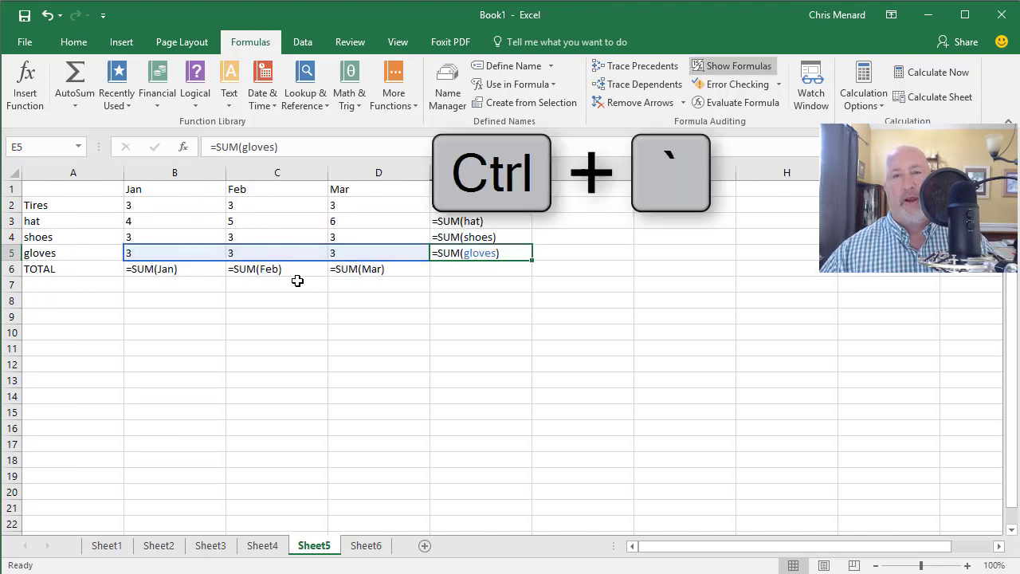
{"action": "mouse_move", "coordinate": [307, 293]}
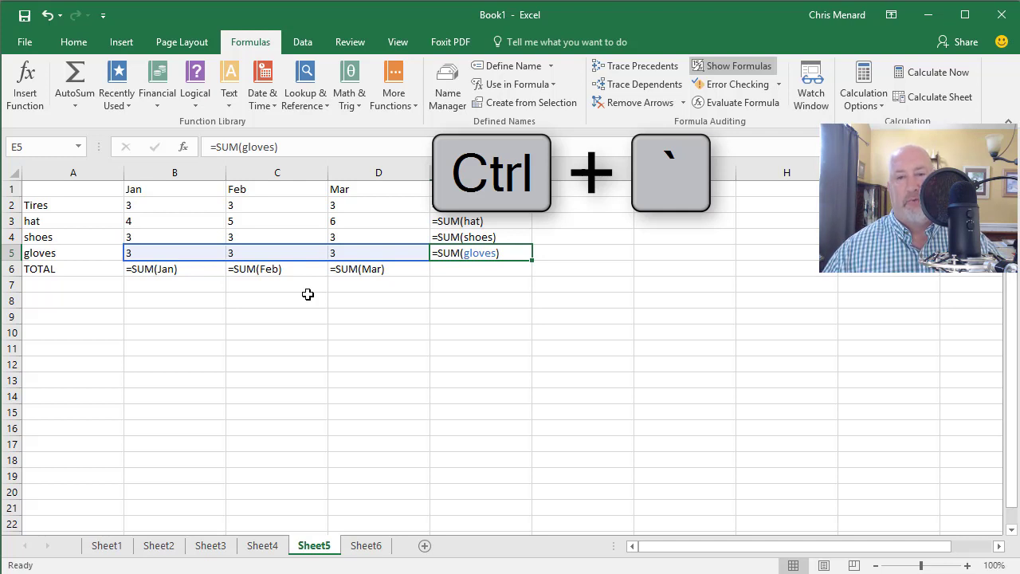
{"action": "key", "text": "ctrl+`"}
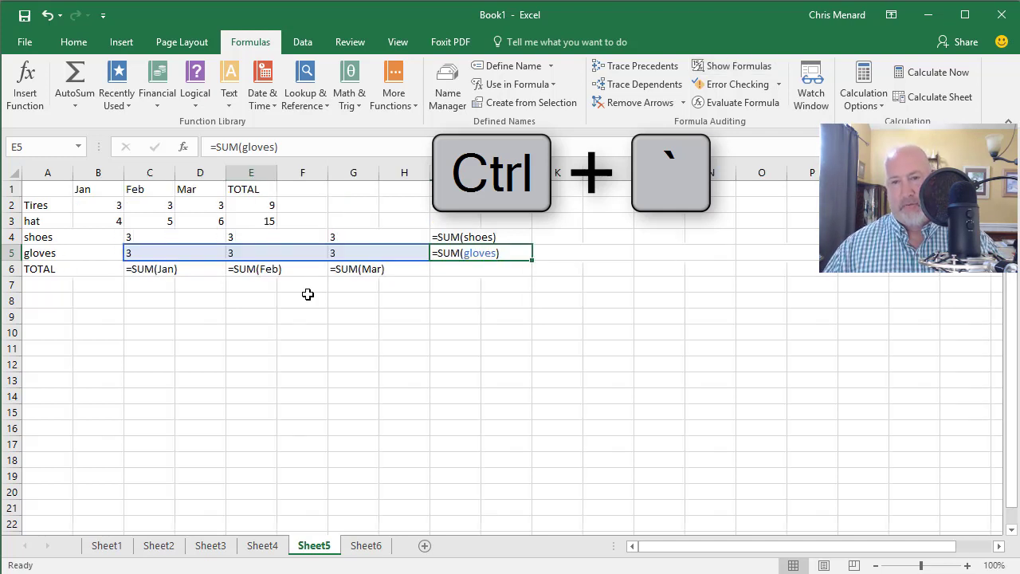
{"action": "key", "text": "ctrl+`"}
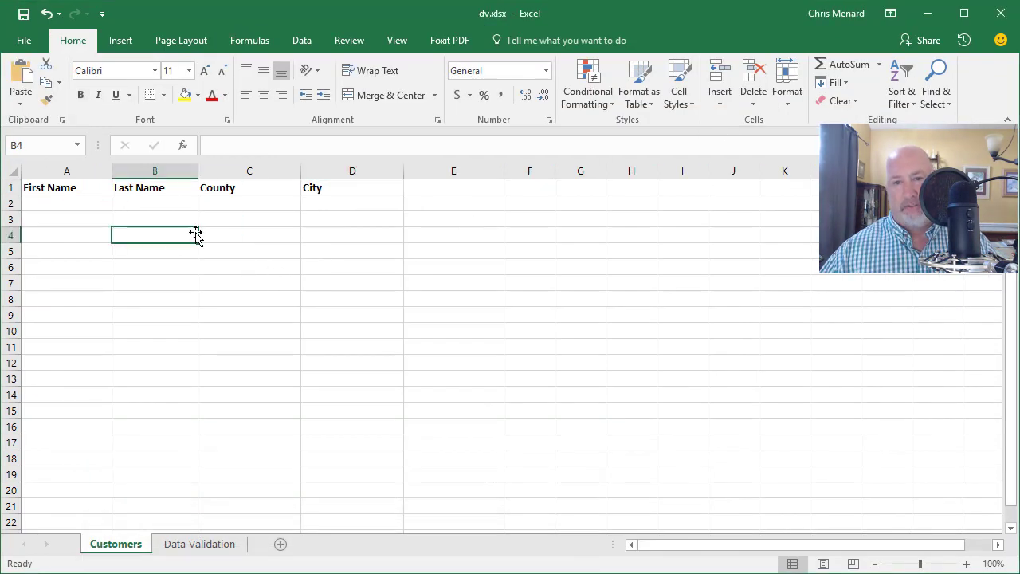
{"action": "mouse_move", "coordinate": [168, 204]}
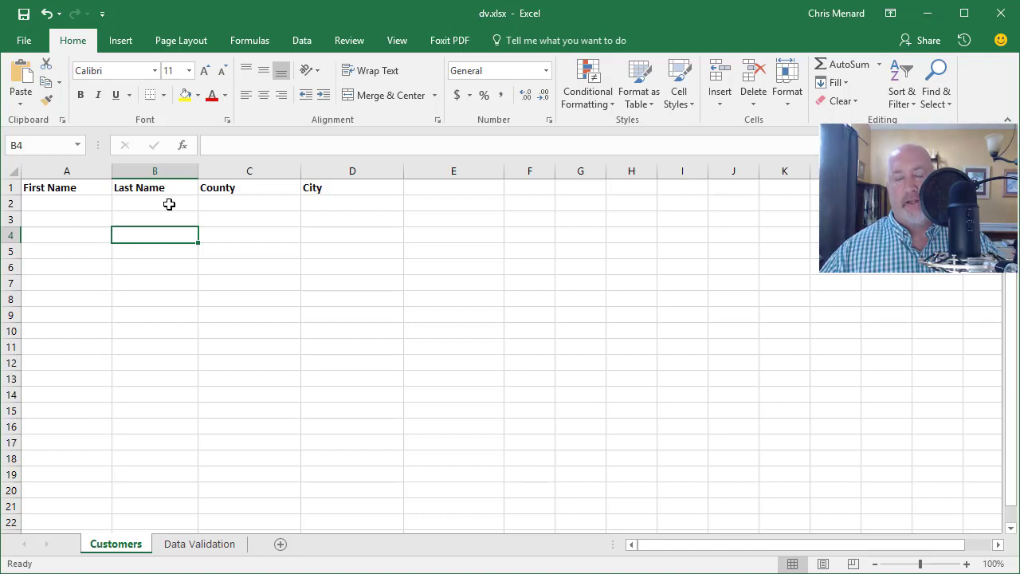
{"action": "mouse_move", "coordinate": [185, 211]}
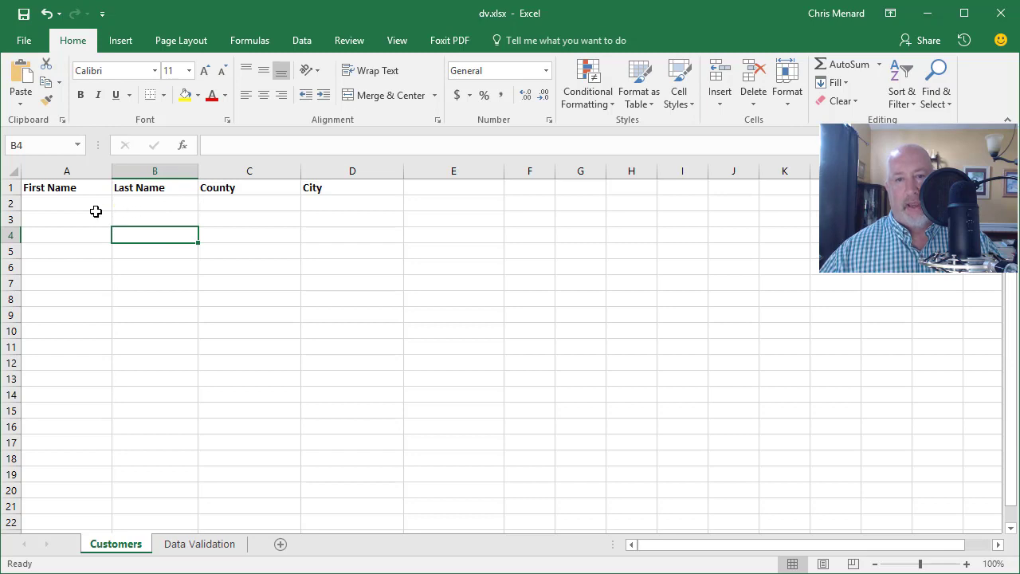
{"action": "mouse_move", "coordinate": [137, 211]}
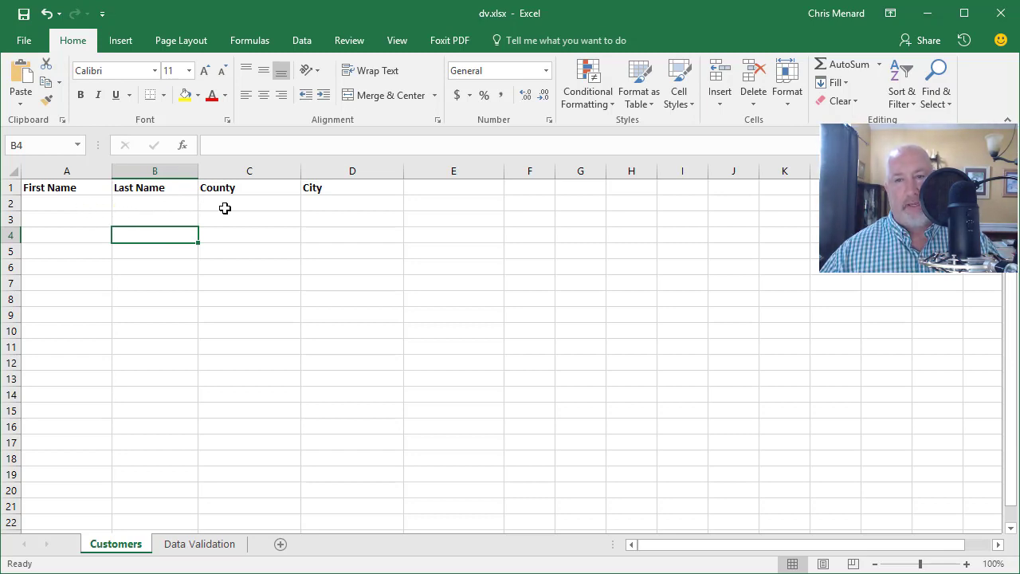
On dv.xlsx's Customers sheet, highlight the County cells C2:C15 and settle on C2.
{"action": "left_click_drag", "start_coordinate": [249, 204], "coordinate": [248, 411]}
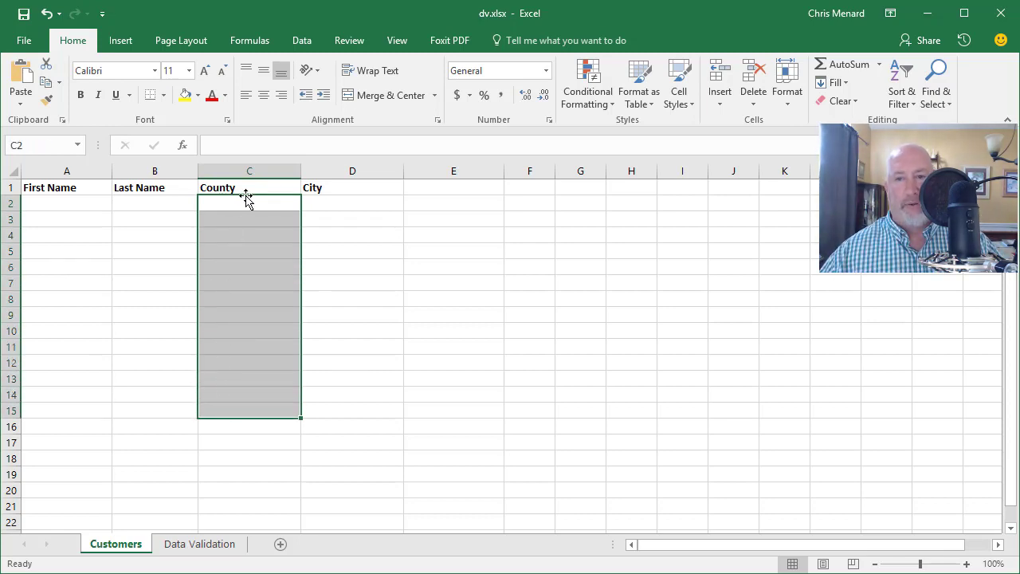
{"action": "left_click", "coordinate": [154, 284]}
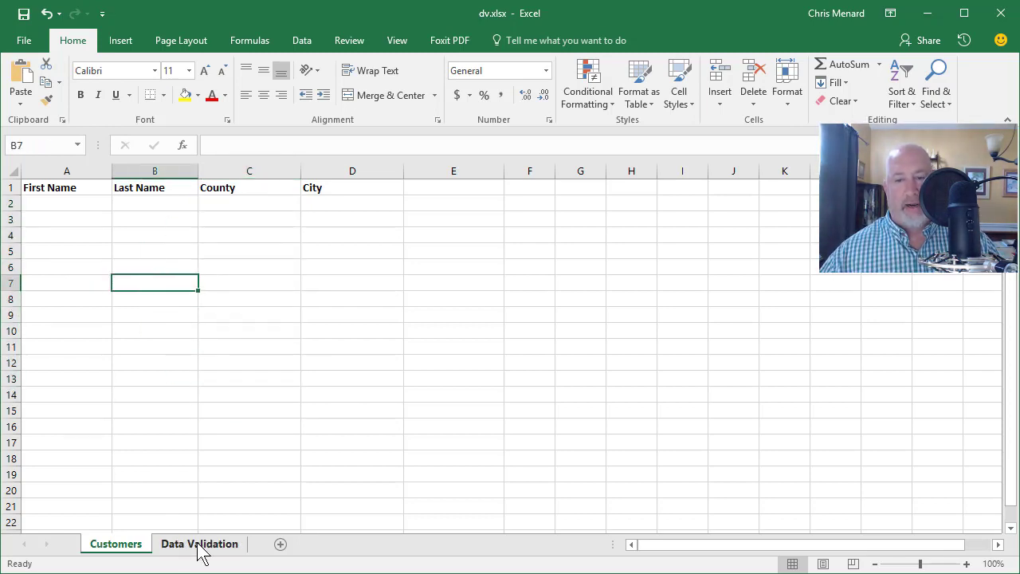
{"action": "left_click", "coordinate": [199, 543]}
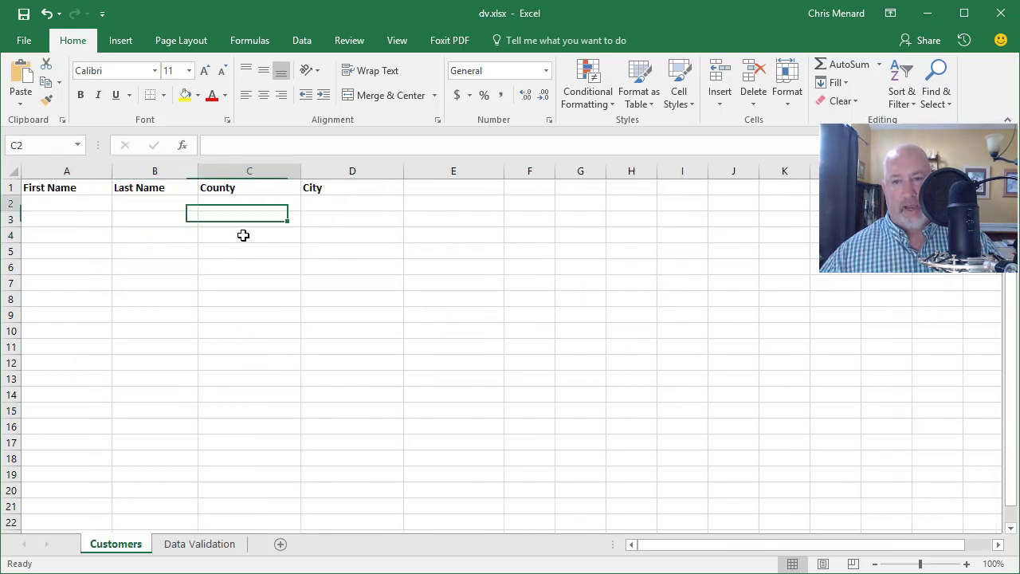
Start a List-type Data Validation on County cells C2:C15, then cancel it without a source.
{"action": "left_click_drag", "start_coordinate": [248, 214], "coordinate": [248, 407]}
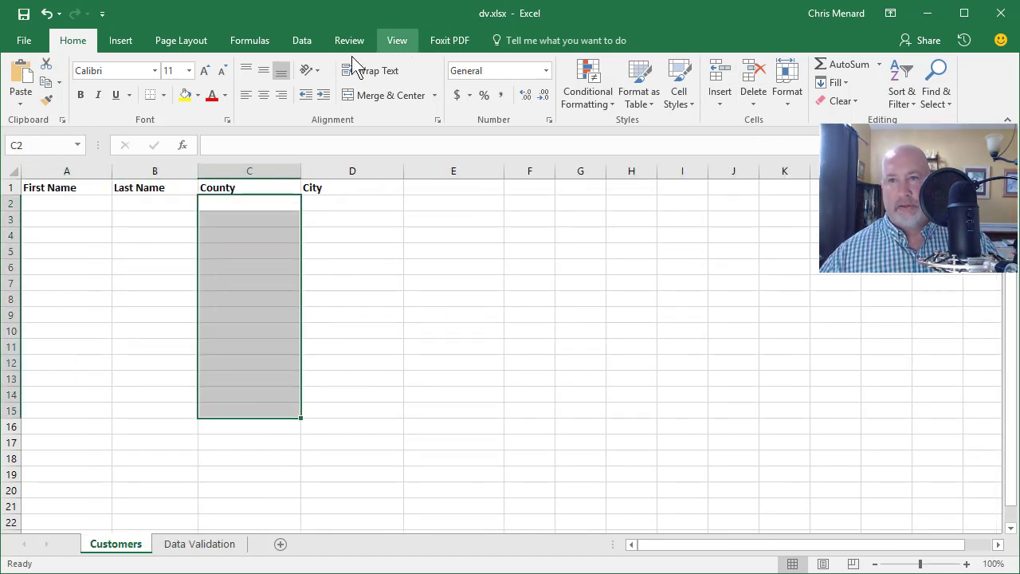
{"action": "left_click", "coordinate": [301, 40]}
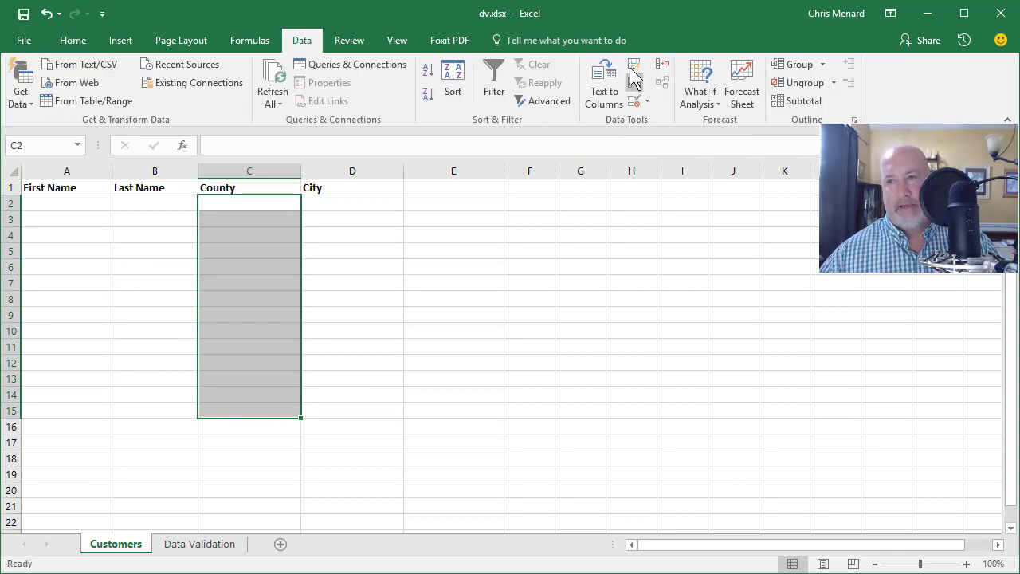
{"action": "mouse_move", "coordinate": [635, 67]}
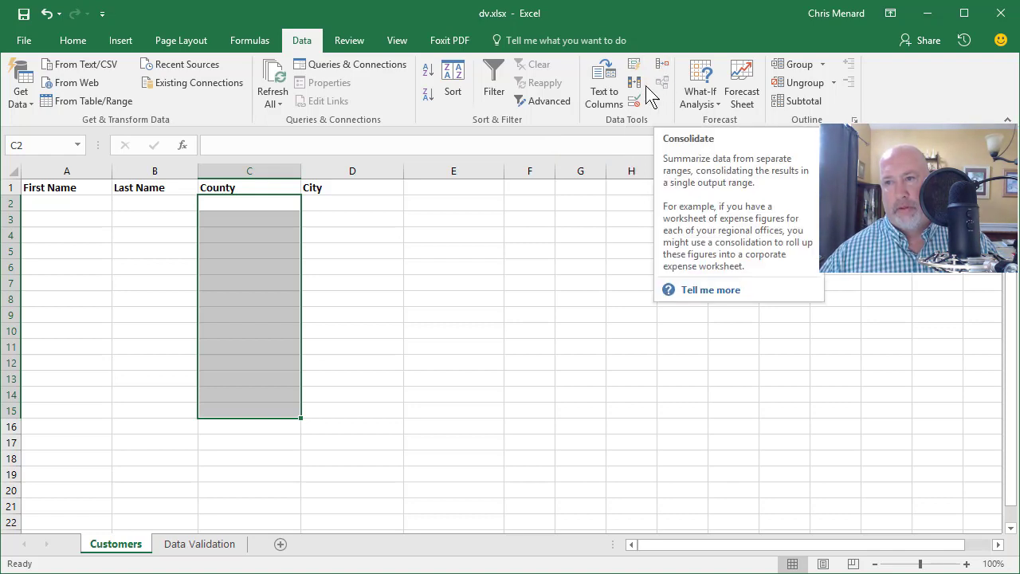
{"action": "mouse_move", "coordinate": [634, 83]}
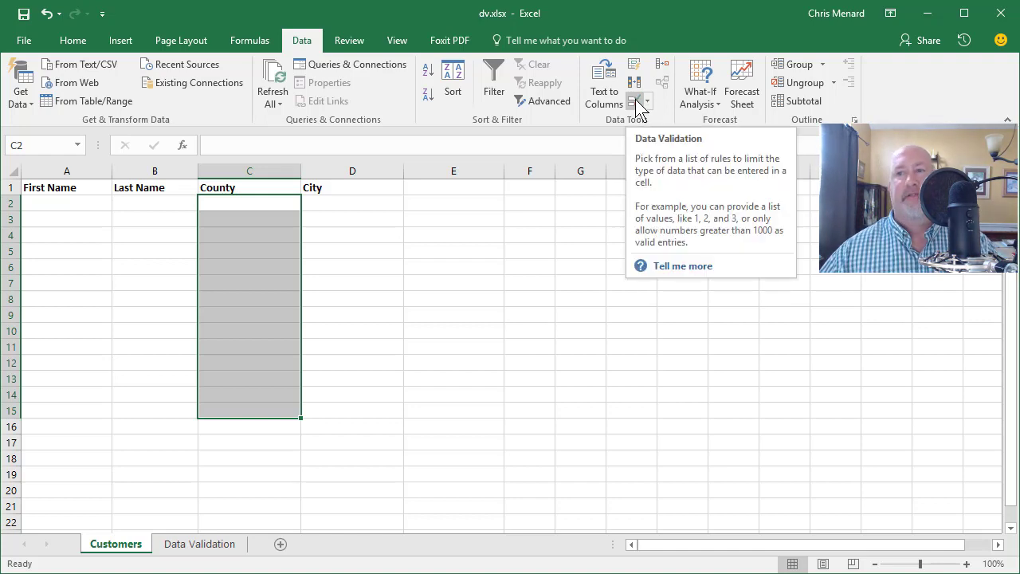
{"action": "left_click", "coordinate": [634, 102]}
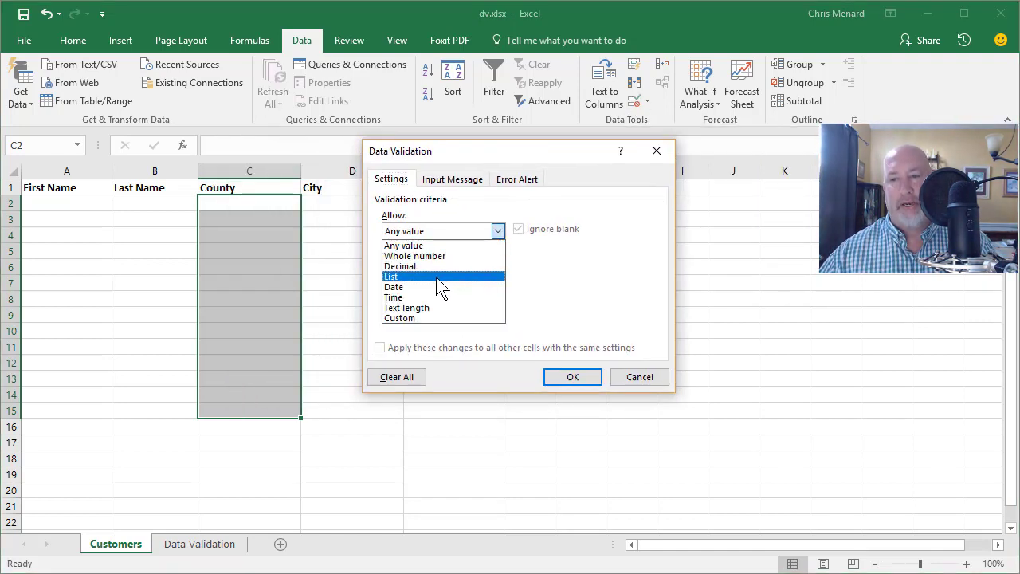
{"action": "left_click", "coordinate": [392, 277]}
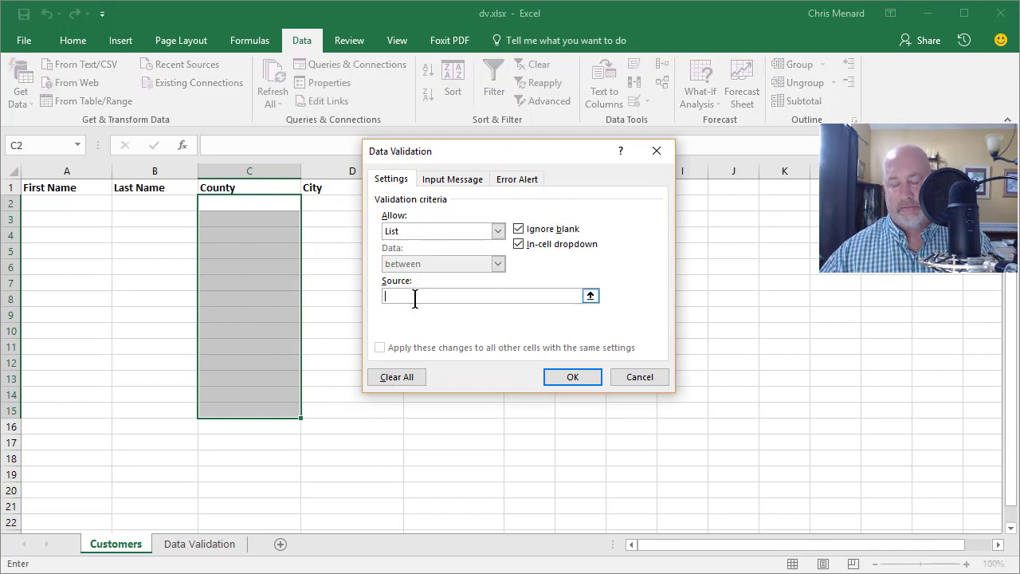
{"action": "left_click", "coordinate": [639, 376]}
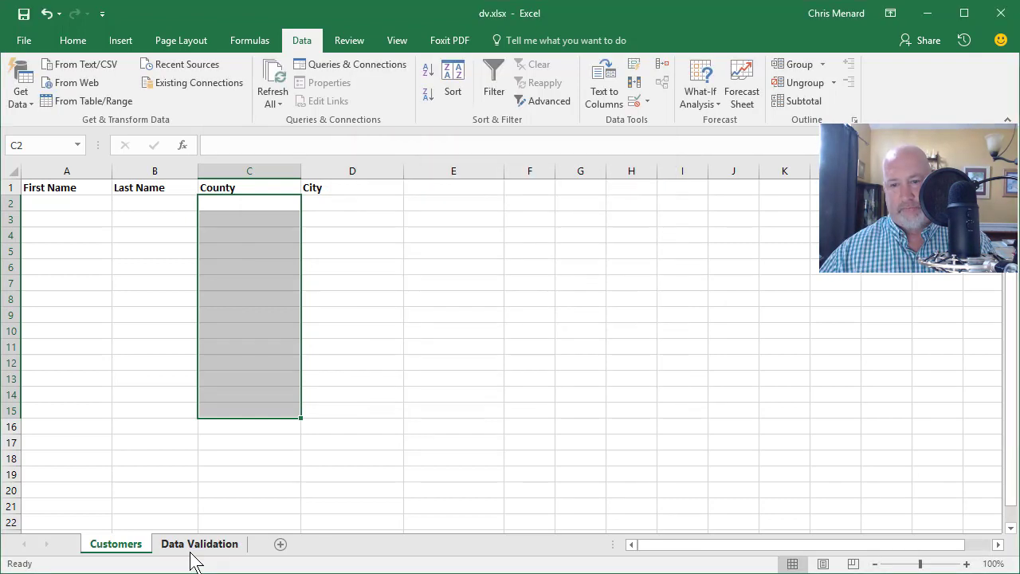
{"action": "left_click", "coordinate": [199, 544]}
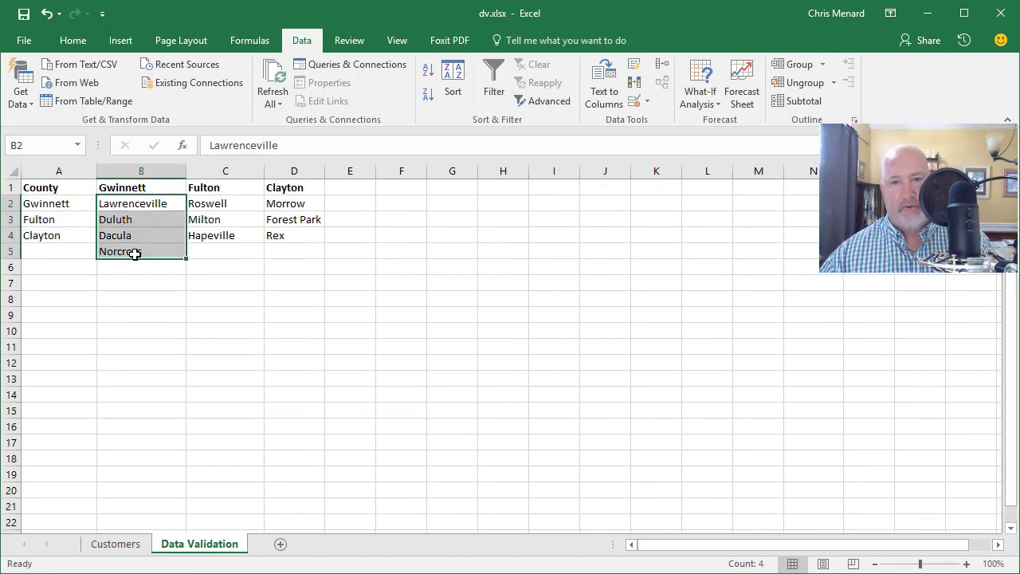
{"action": "left_click", "coordinate": [224, 204]}
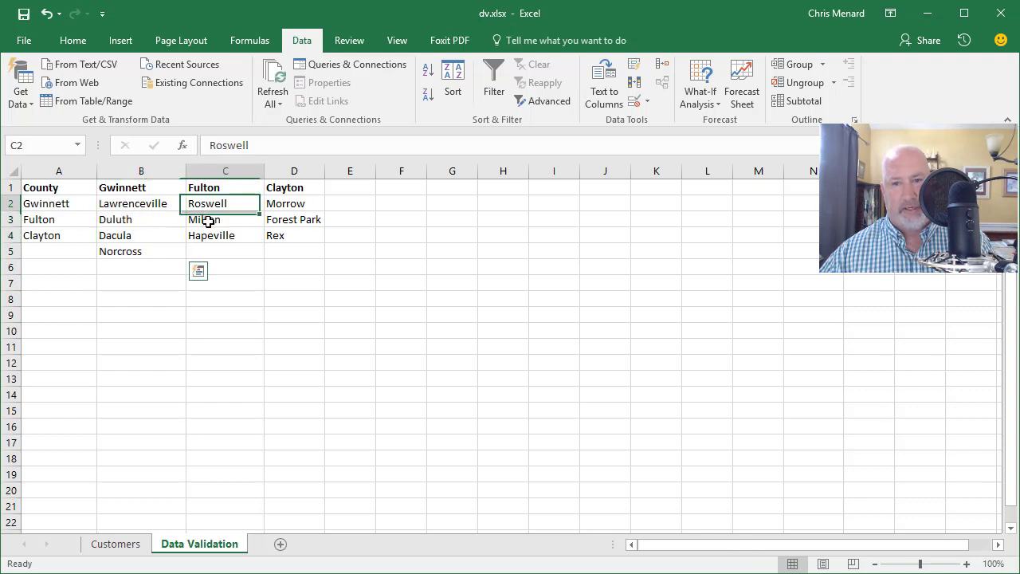
{"action": "left_click_drag", "start_coordinate": [225, 204], "coordinate": [225, 236]}
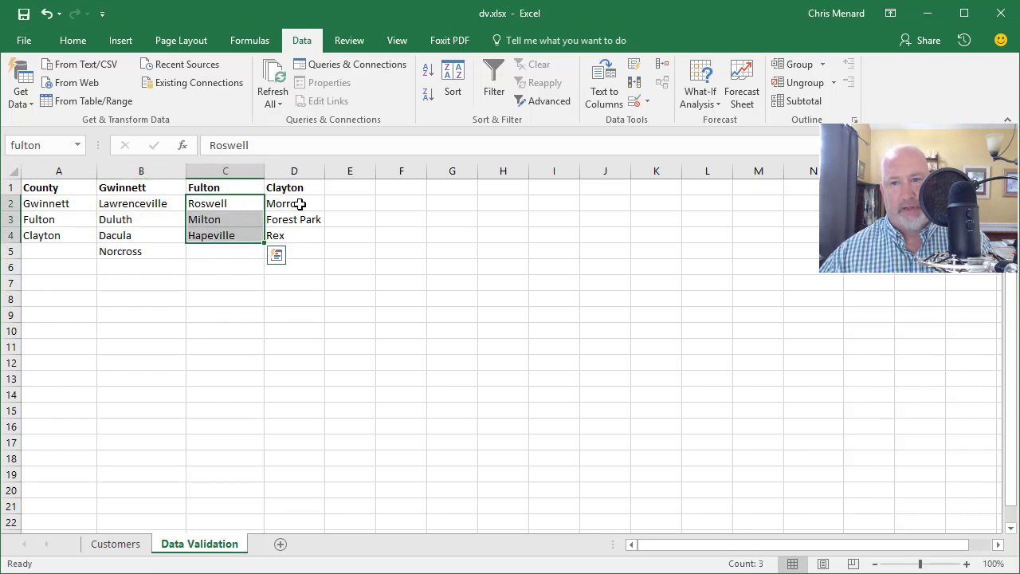
{"action": "left_click", "coordinate": [293, 204]}
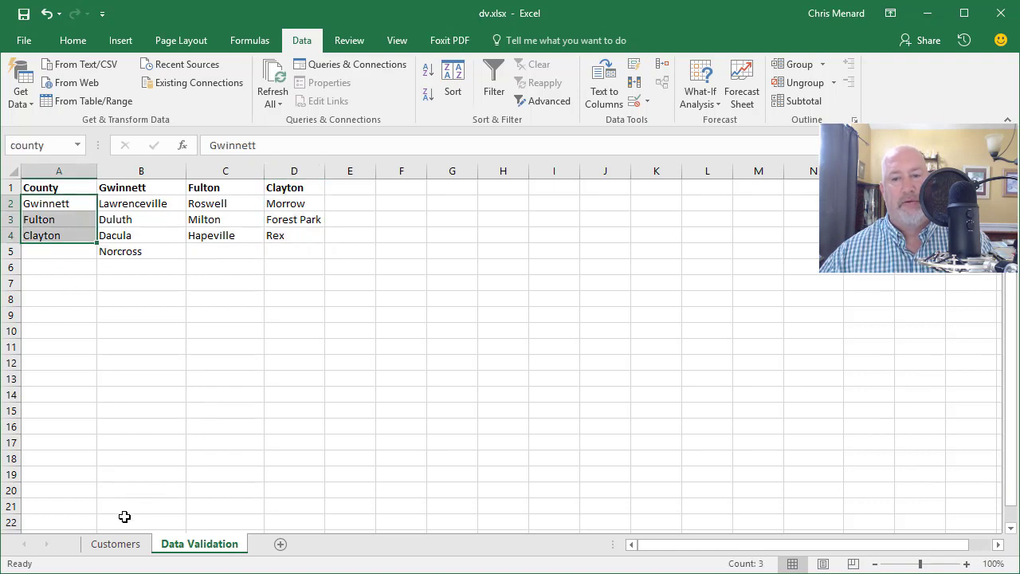
{"action": "left_click", "coordinate": [114, 544]}
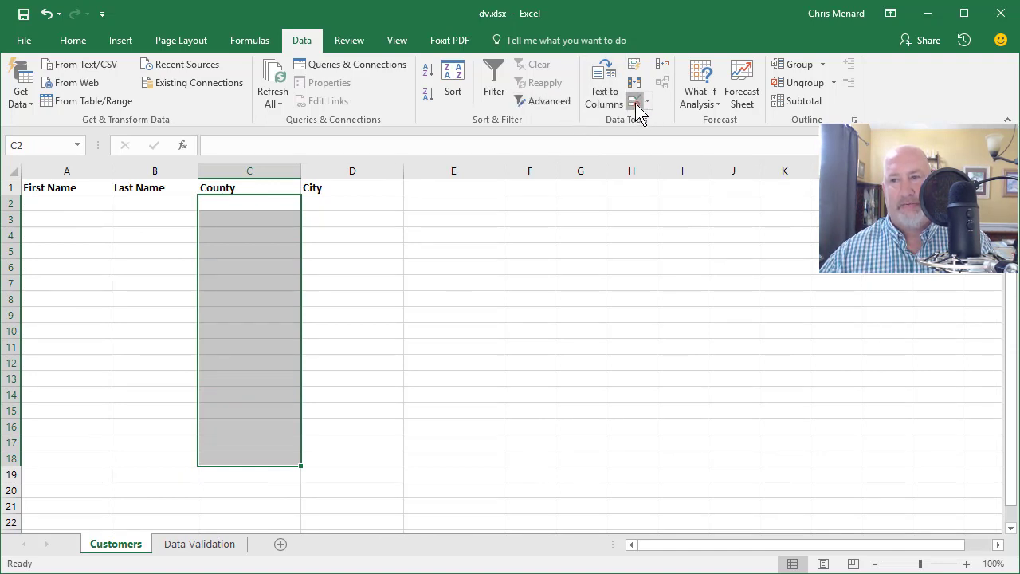
Set List validation on the County cells with source =county.
{"action": "left_click", "coordinate": [634, 102]}
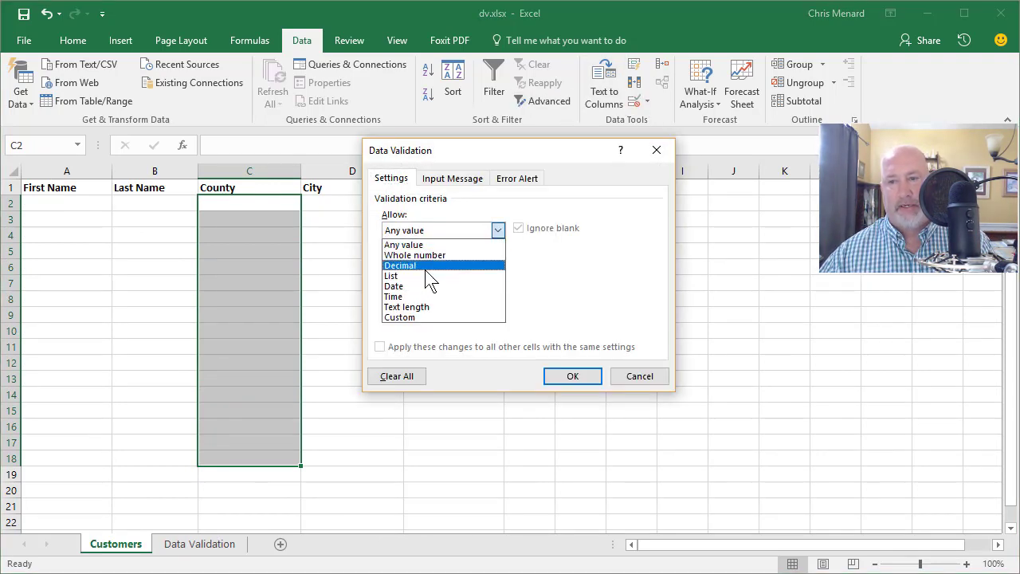
{"action": "left_click", "coordinate": [392, 274]}
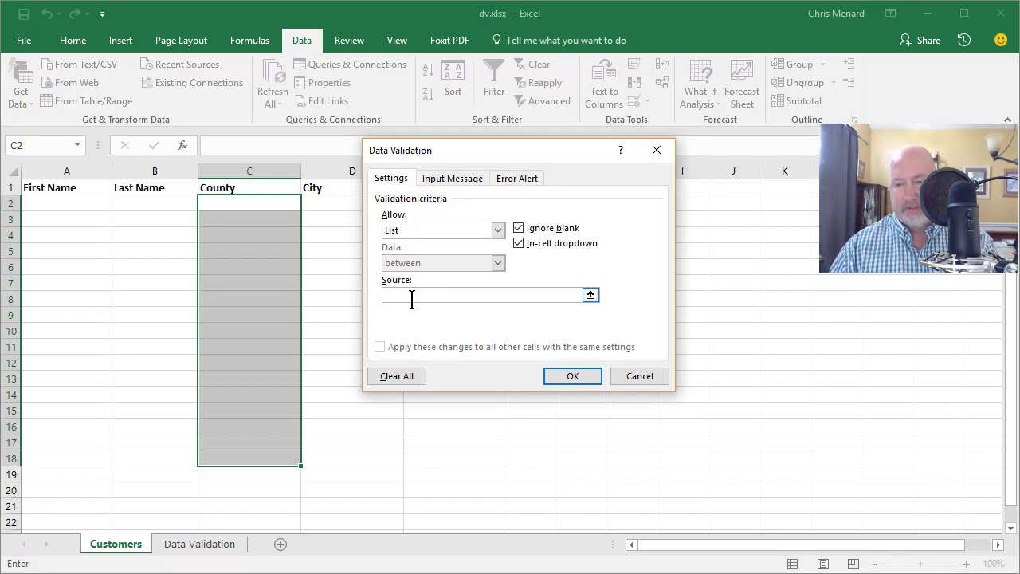
{"action": "type", "text": "=count"}
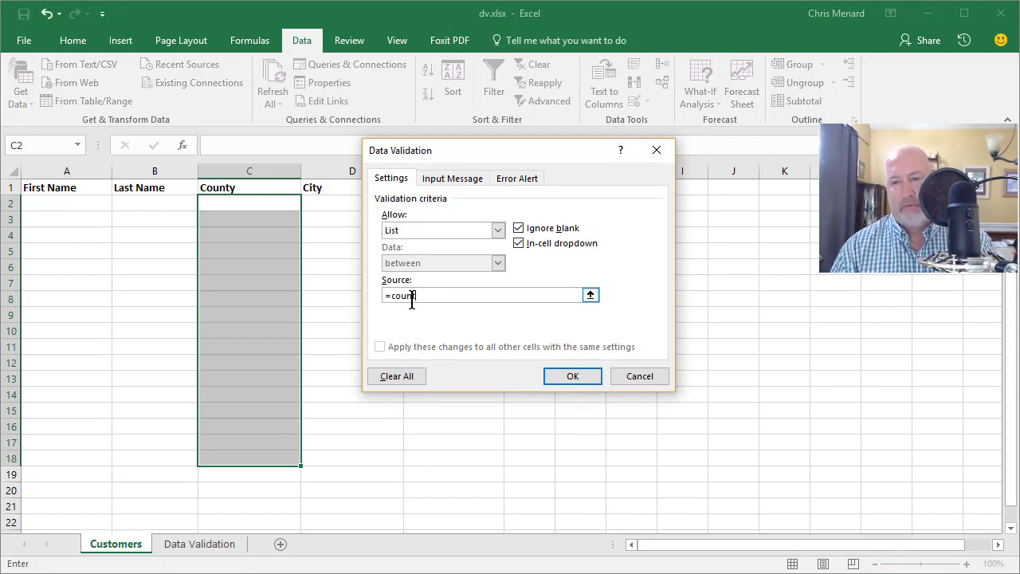
{"action": "left_click", "coordinate": [572, 376]}
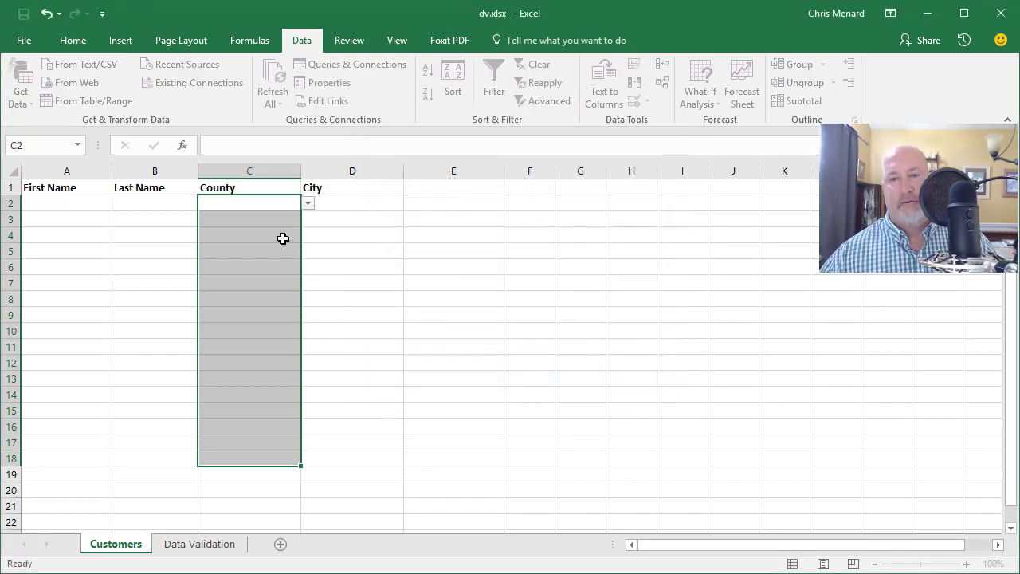
Pick Gwinnett, Fulton, Clayton and Gwinnett from the County dropdowns in C2:C5.
{"action": "left_click", "coordinate": [308, 202]}
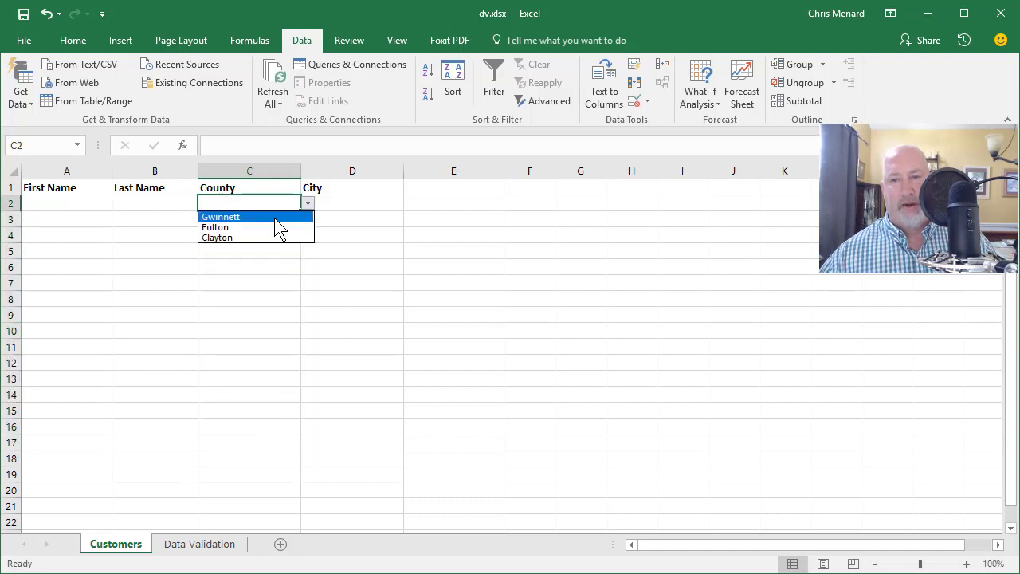
{"action": "left_click", "coordinate": [220, 217]}
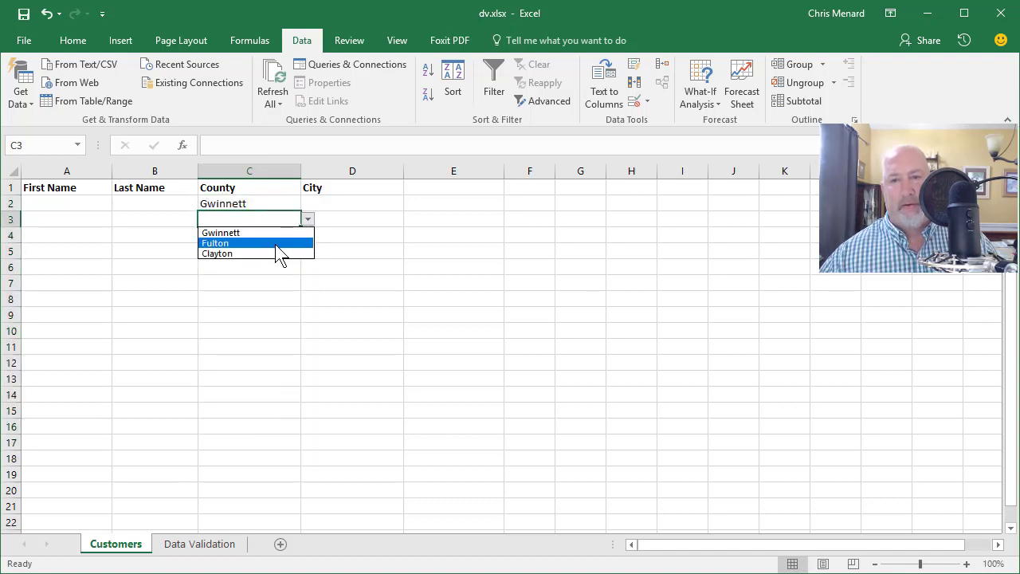
{"action": "left_click", "coordinate": [215, 242]}
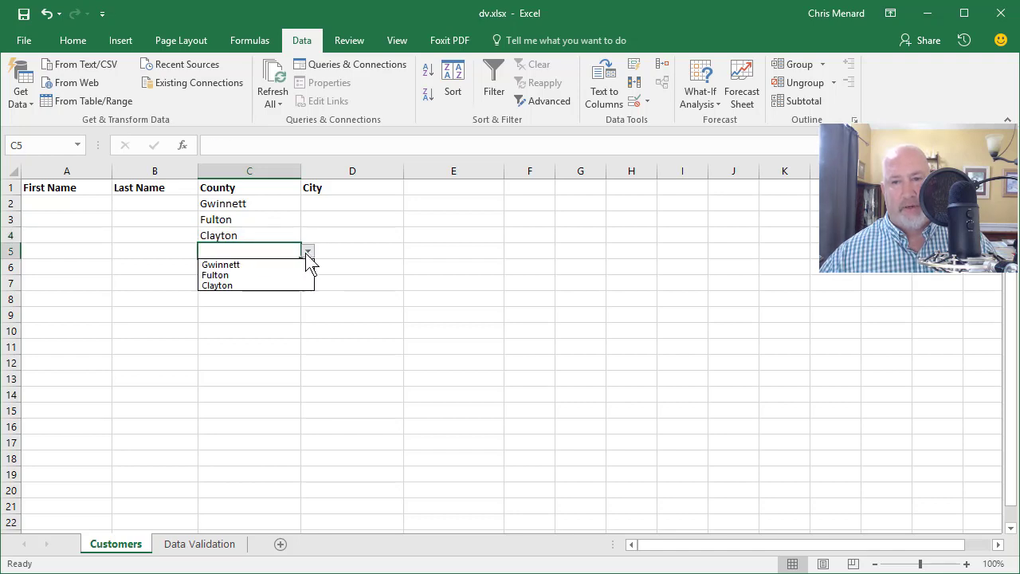
{"action": "left_click", "coordinate": [220, 265]}
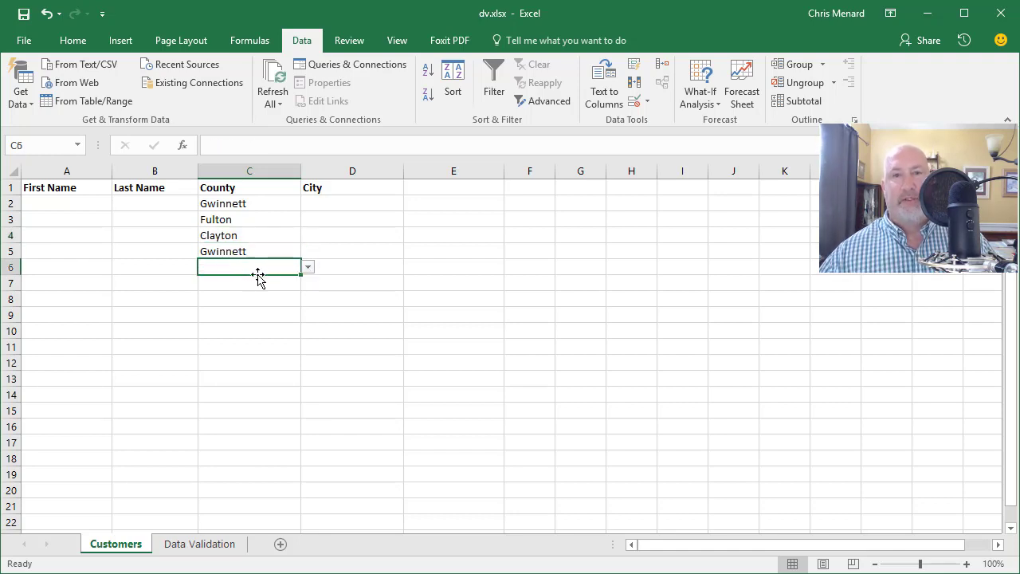
{"action": "mouse_move", "coordinate": [287, 253]}
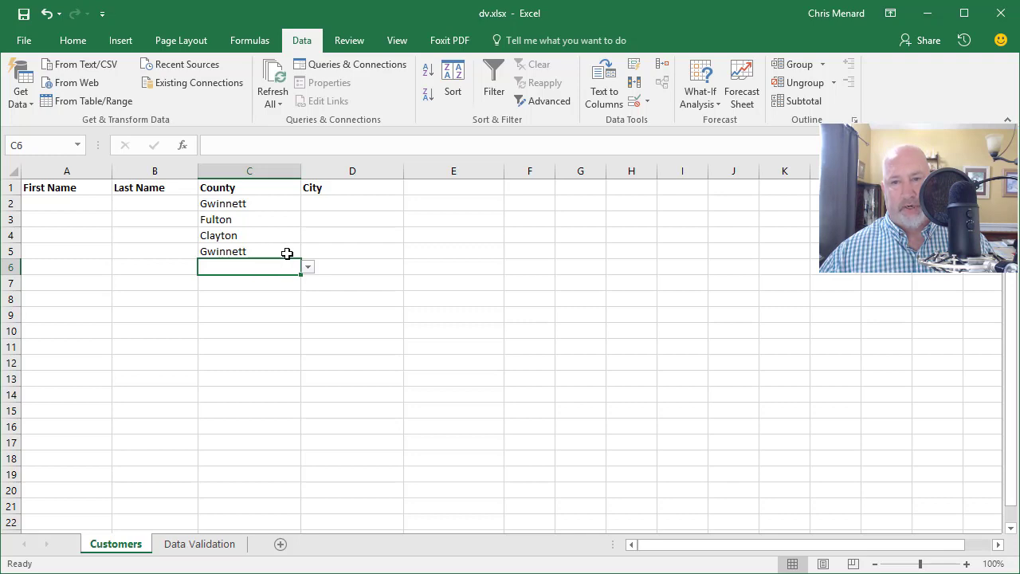
{"action": "left_click", "coordinate": [248, 204]}
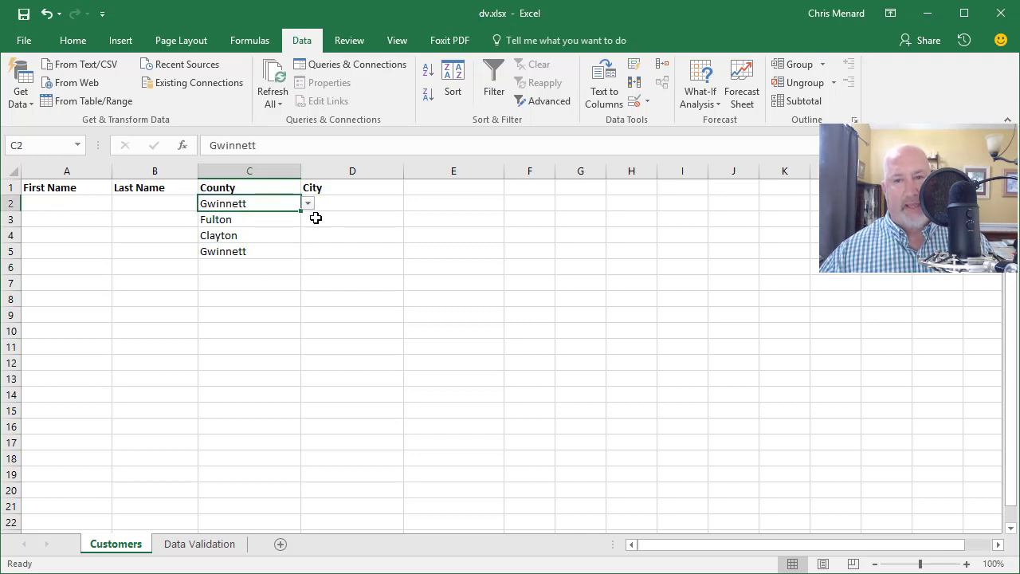
{"action": "left_click", "coordinate": [353, 204]}
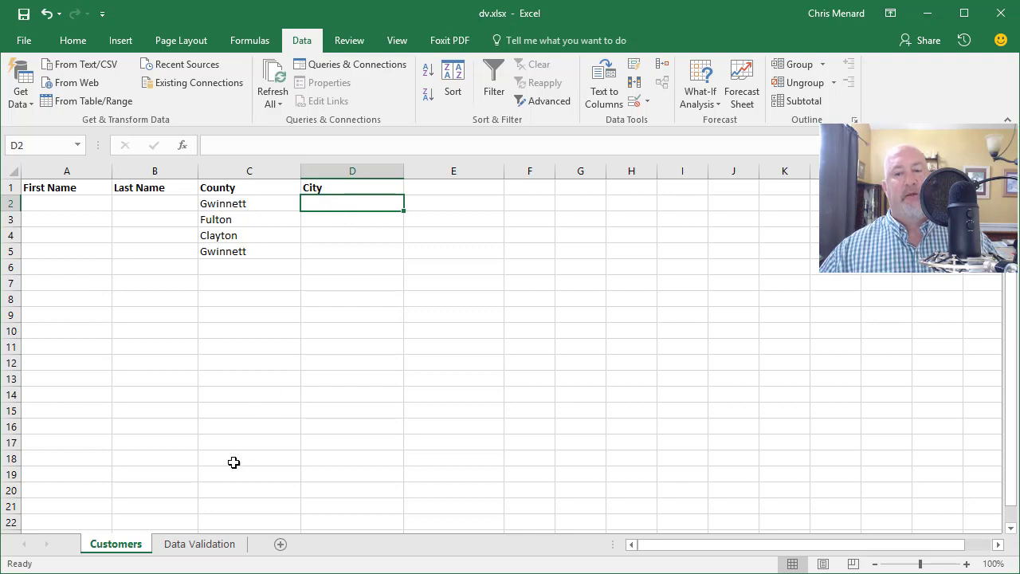
{"action": "left_click", "coordinate": [199, 544]}
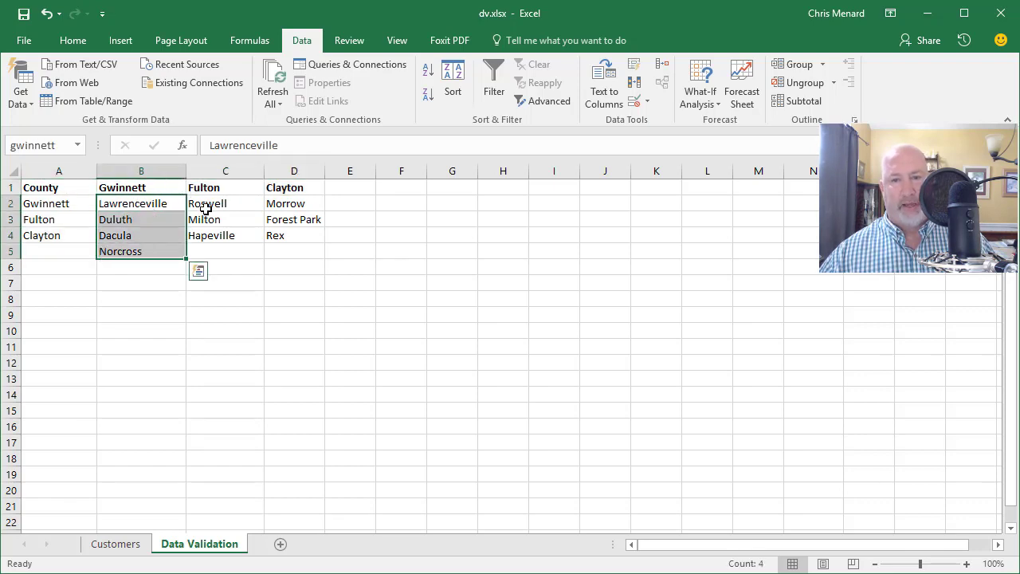
{"action": "left_click", "coordinate": [225, 204]}
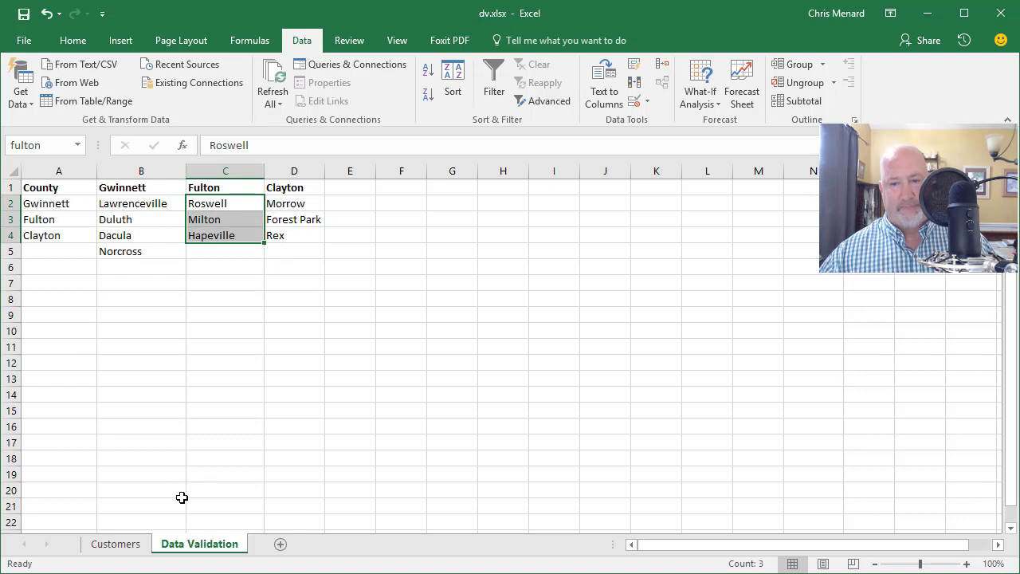
{"action": "left_click", "coordinate": [115, 544]}
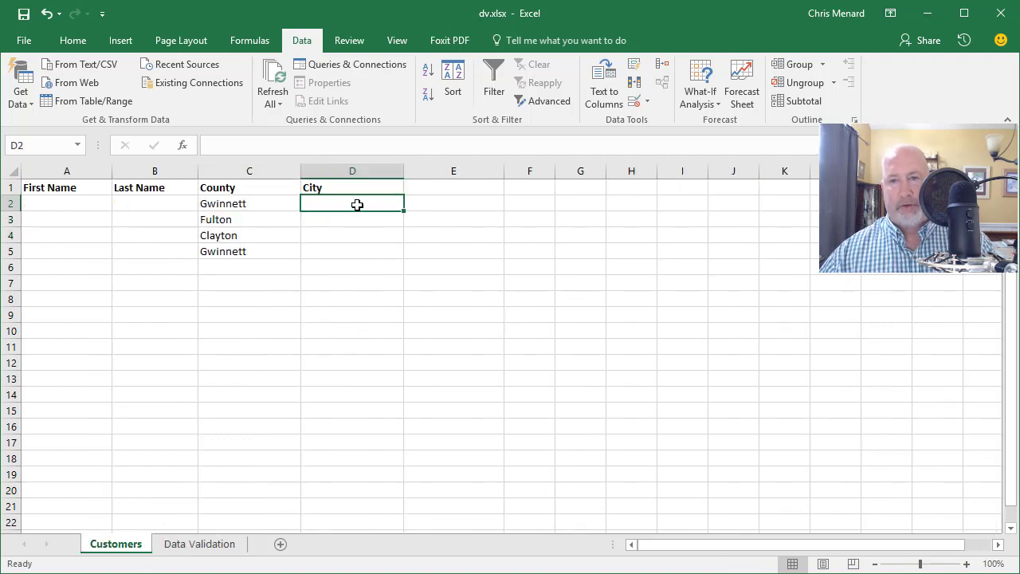
Give City cells D2:D13 List validation with source =INDIRECT($C2) for a county-dependent dropdown.
{"action": "left_click_drag", "start_coordinate": [353, 204], "coordinate": [352, 382]}
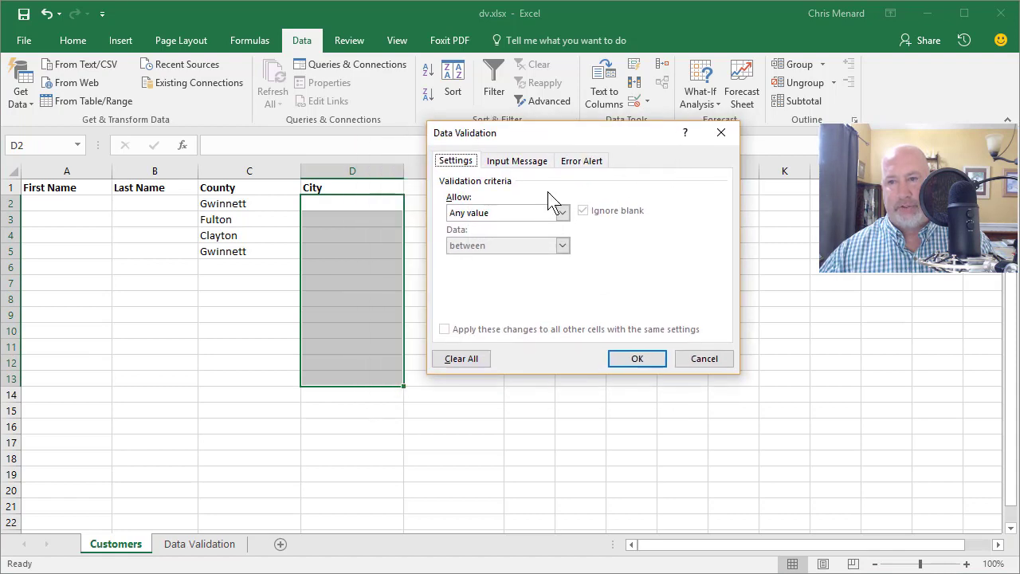
{"action": "left_click", "coordinate": [562, 212]}
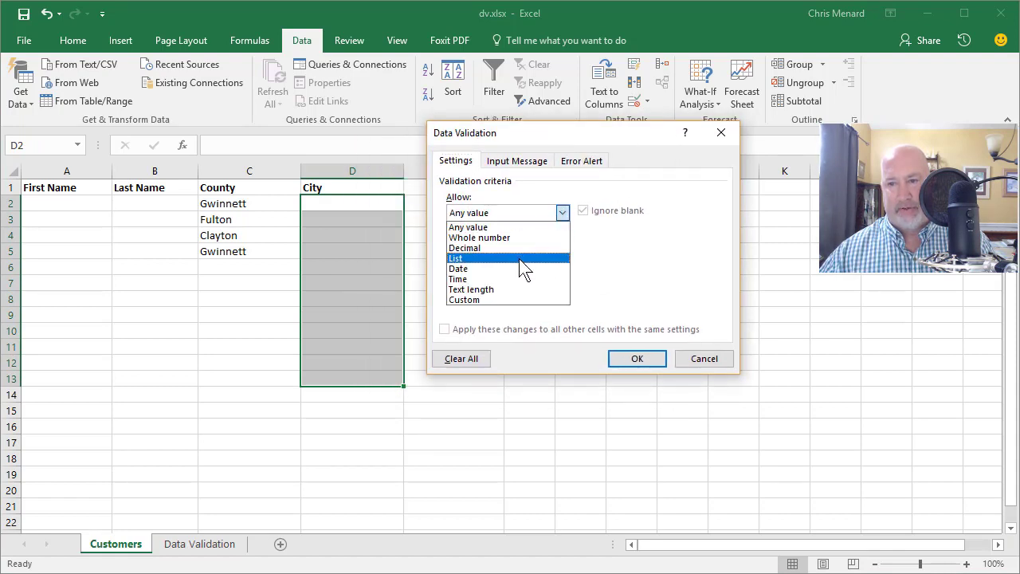
{"action": "left_click", "coordinate": [456, 258]}
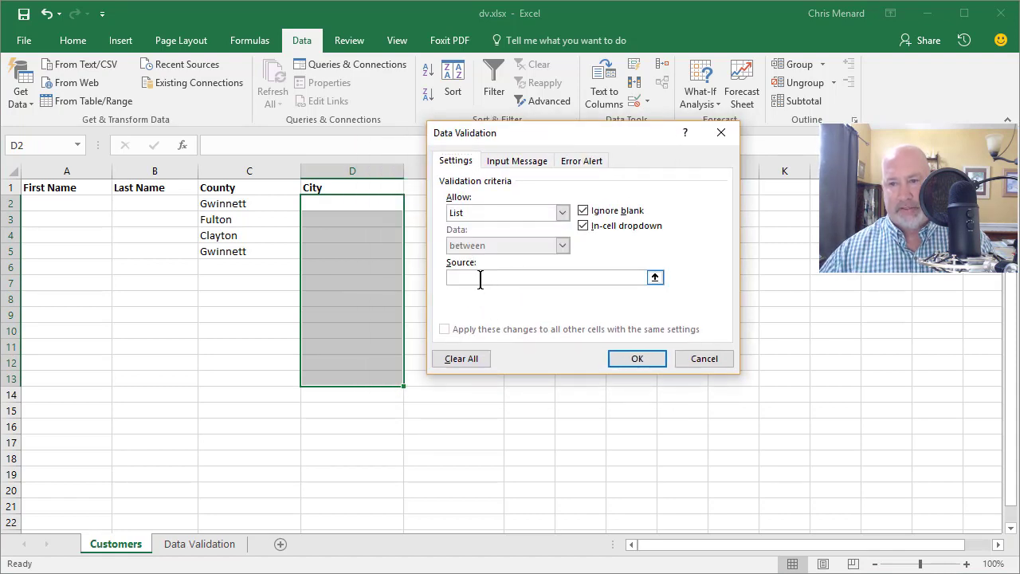
{"action": "type", "text": "="}
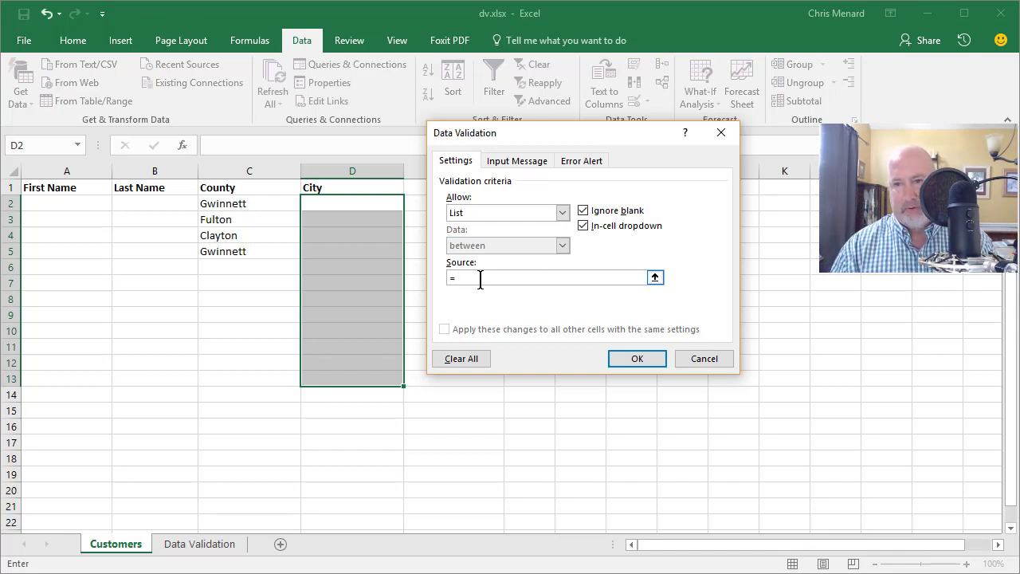
{"action": "type", "text": "indirect("}
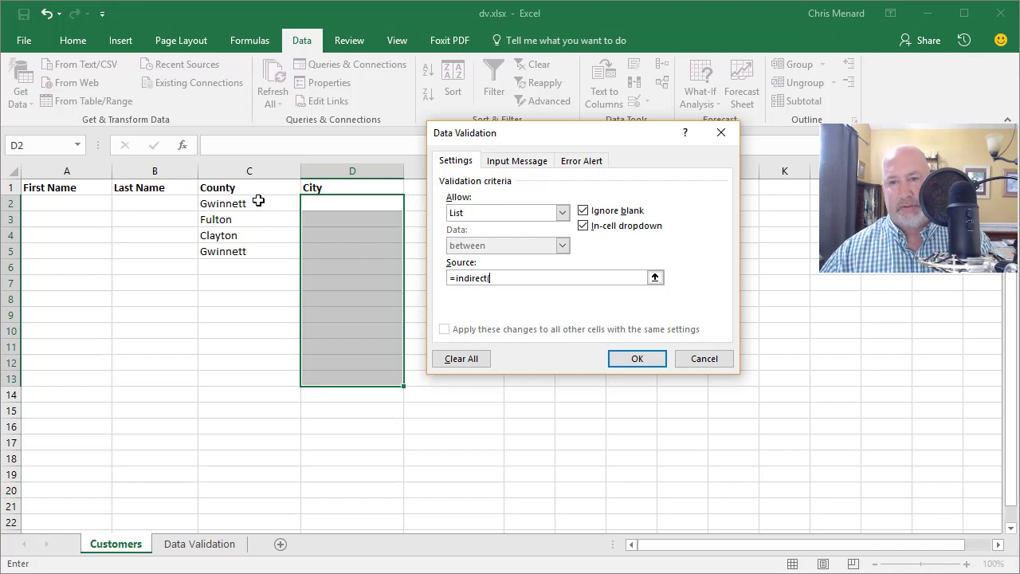
{"action": "left_click", "coordinate": [249, 204]}
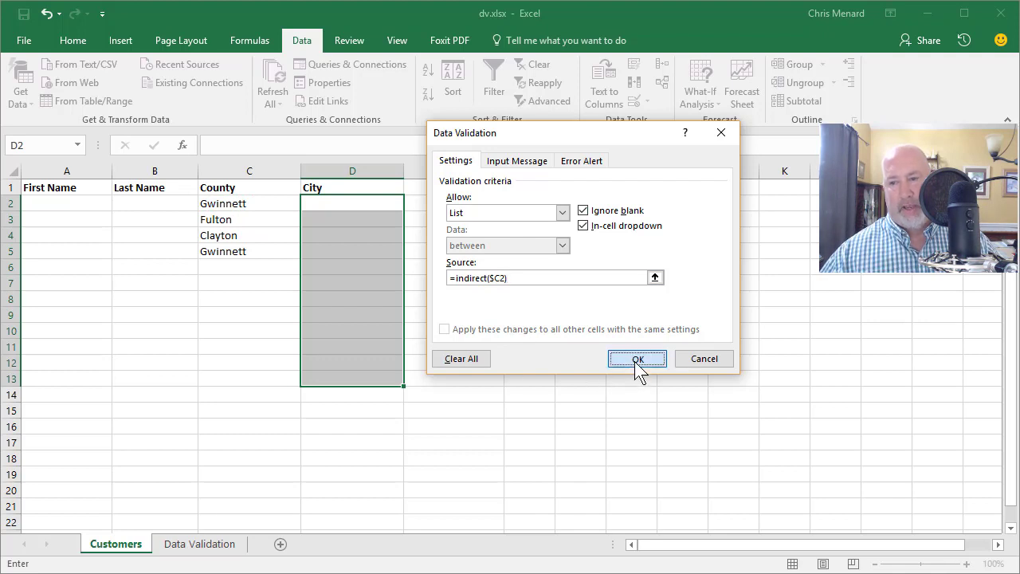
{"action": "left_click", "coordinate": [638, 357]}
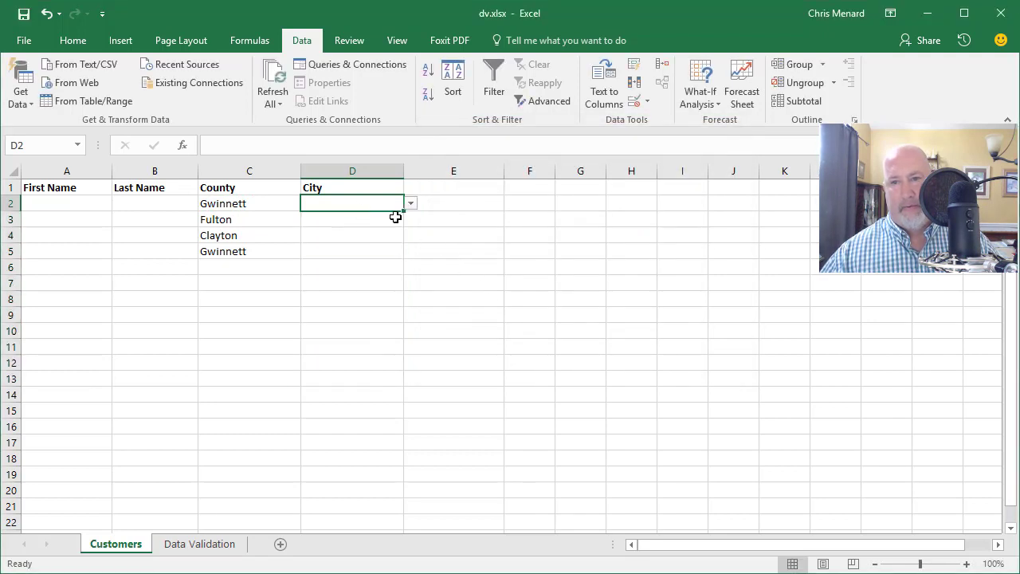
Pick Lawrenceville, Hapeville, Morrow and Duluth from the dependent City dropdowns in D2:D5.
{"action": "left_click", "coordinate": [410, 202]}
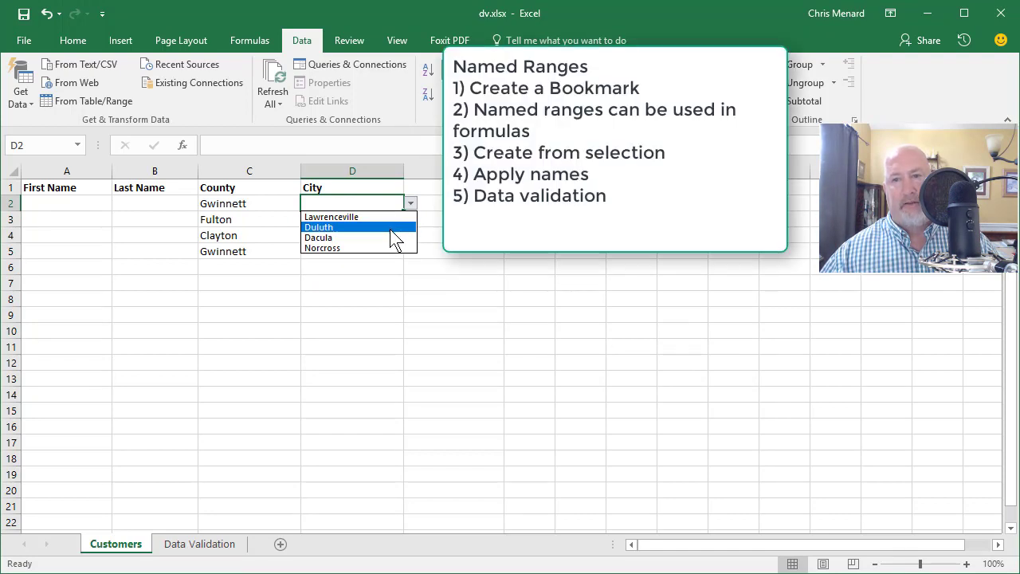
{"action": "left_click", "coordinate": [332, 217]}
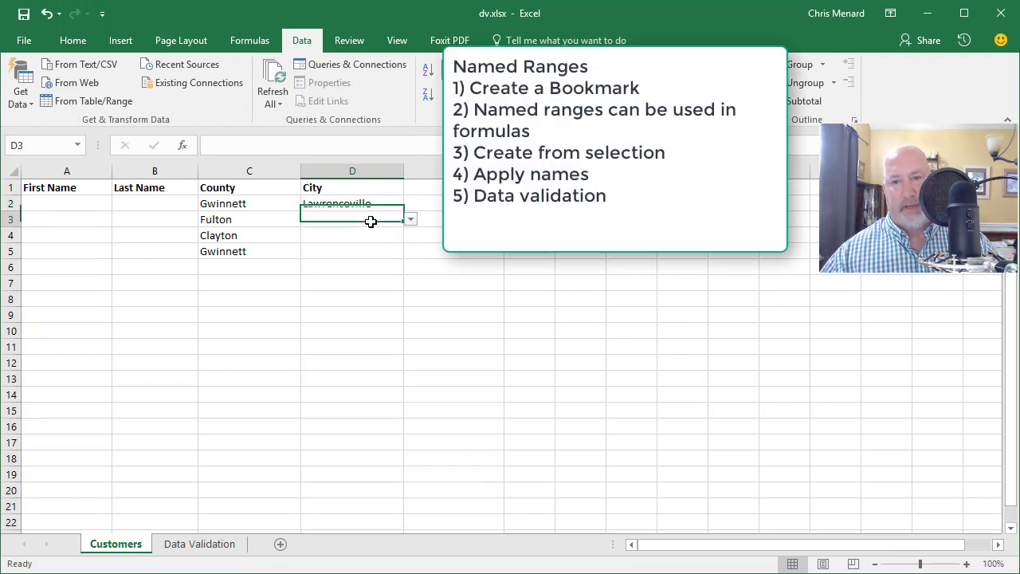
{"action": "left_click", "coordinate": [409, 218]}
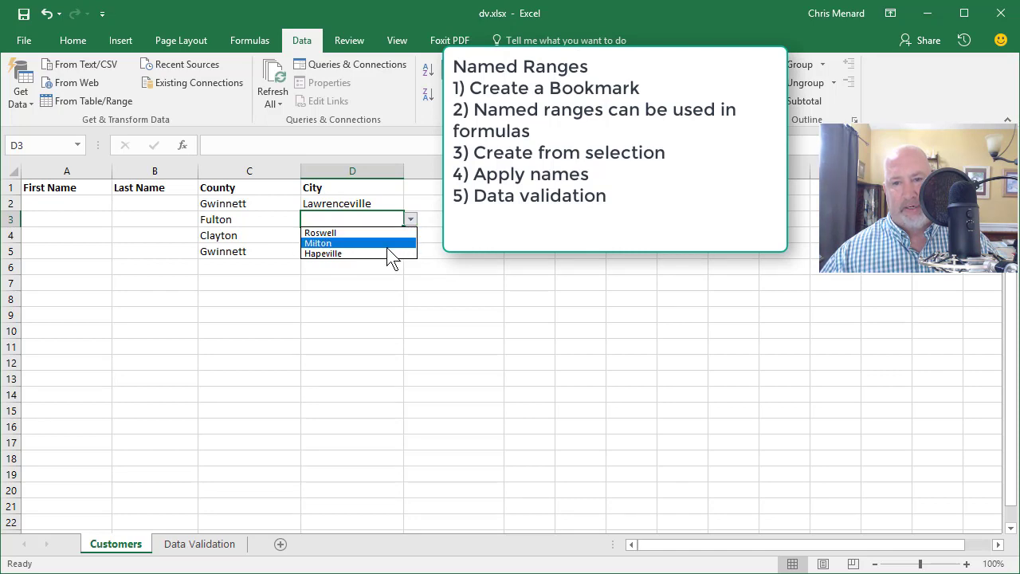
{"action": "left_click", "coordinate": [322, 253]}
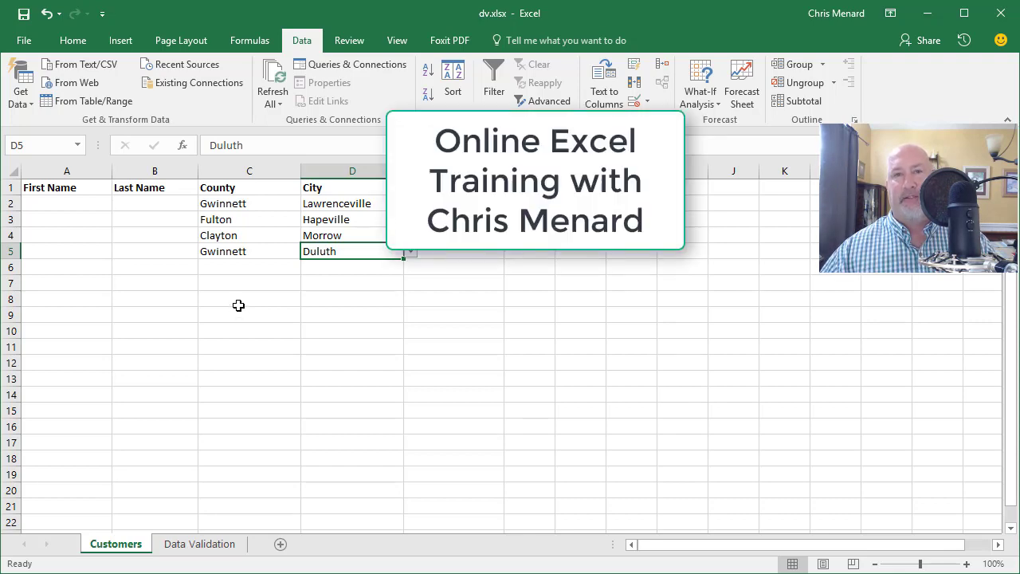
{"action": "mouse_move", "coordinate": [252, 273]}
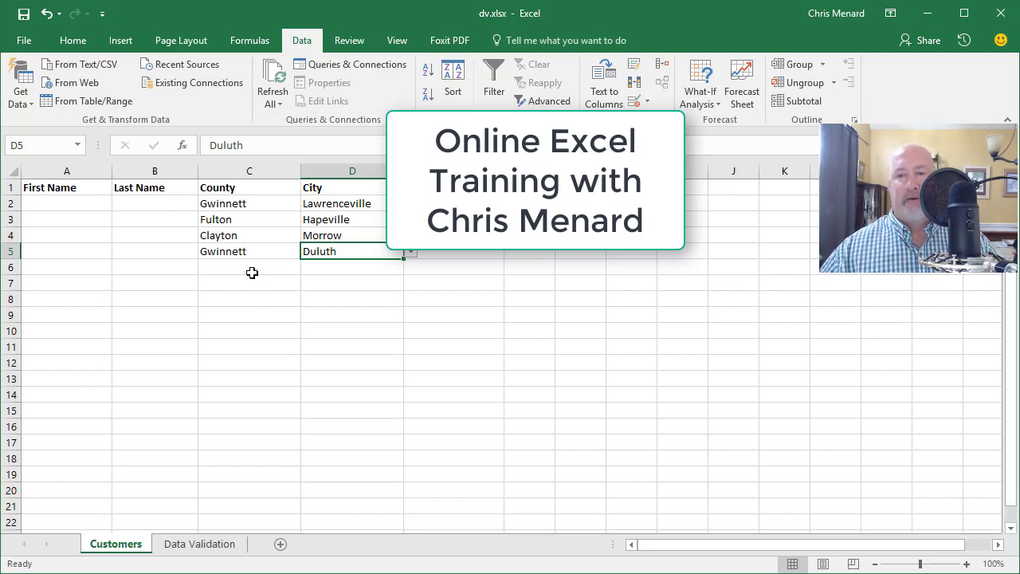
{"action": "left_click", "coordinate": [249, 268]}
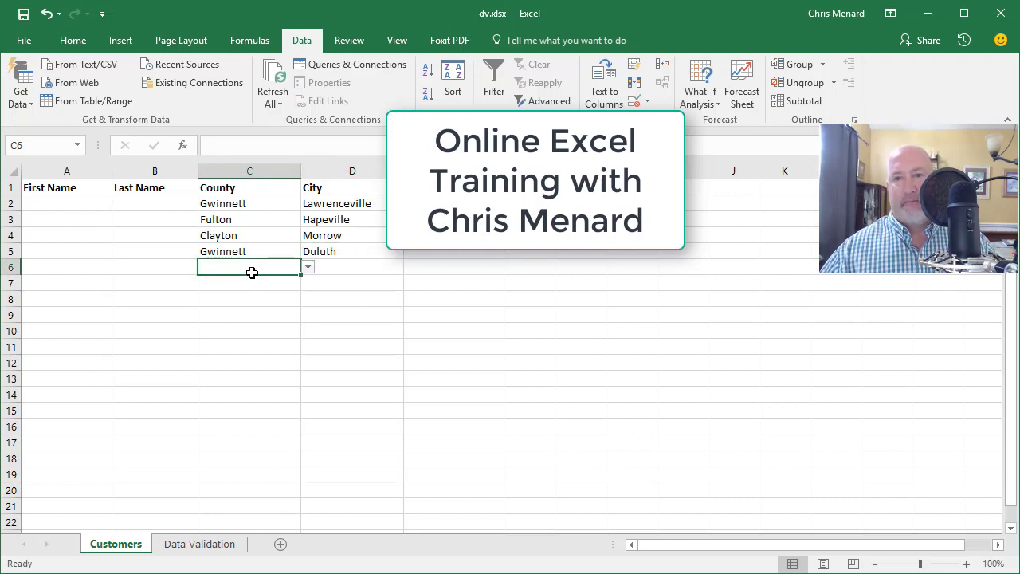